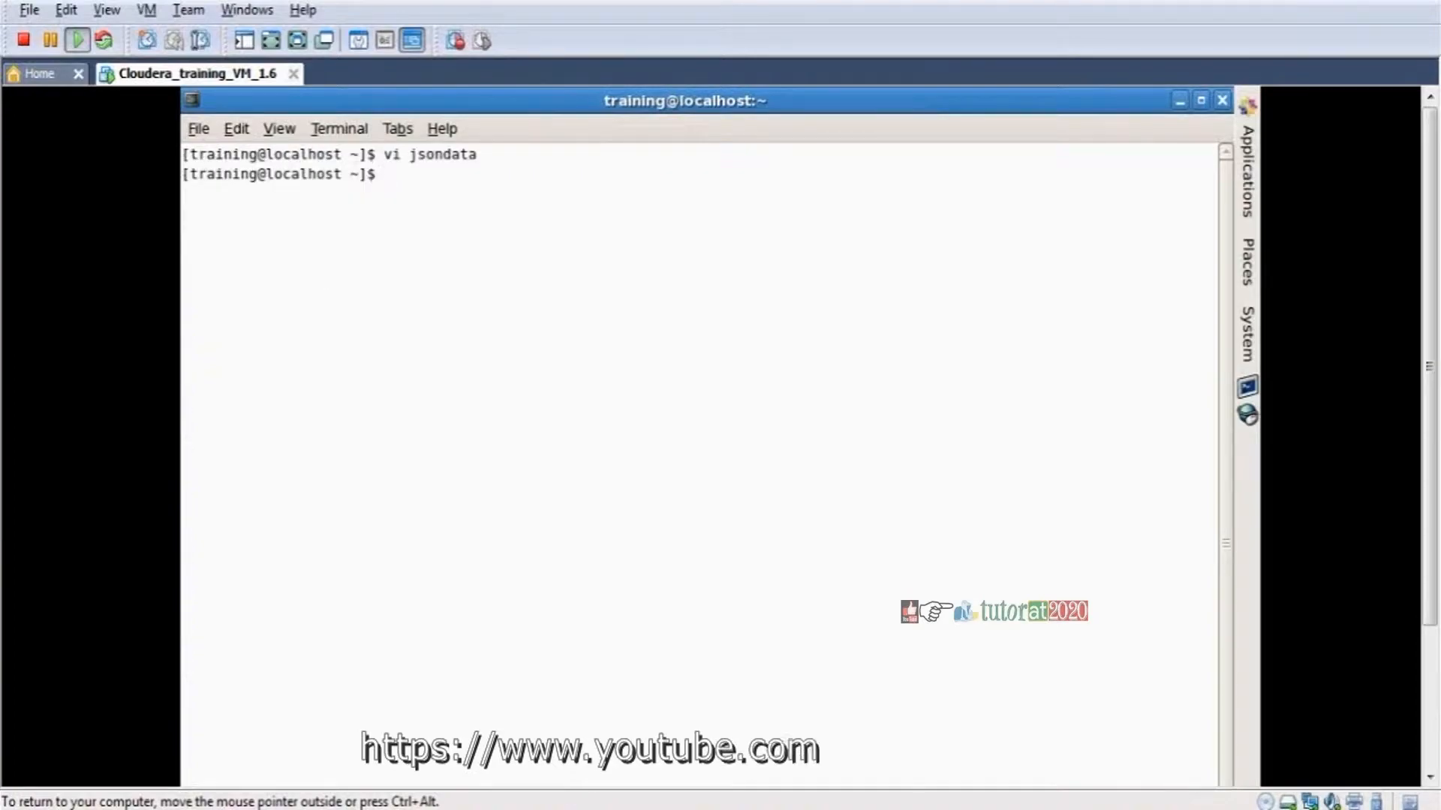
Print the jsondata file at the shell prompt with cat jsondata
text(cat)
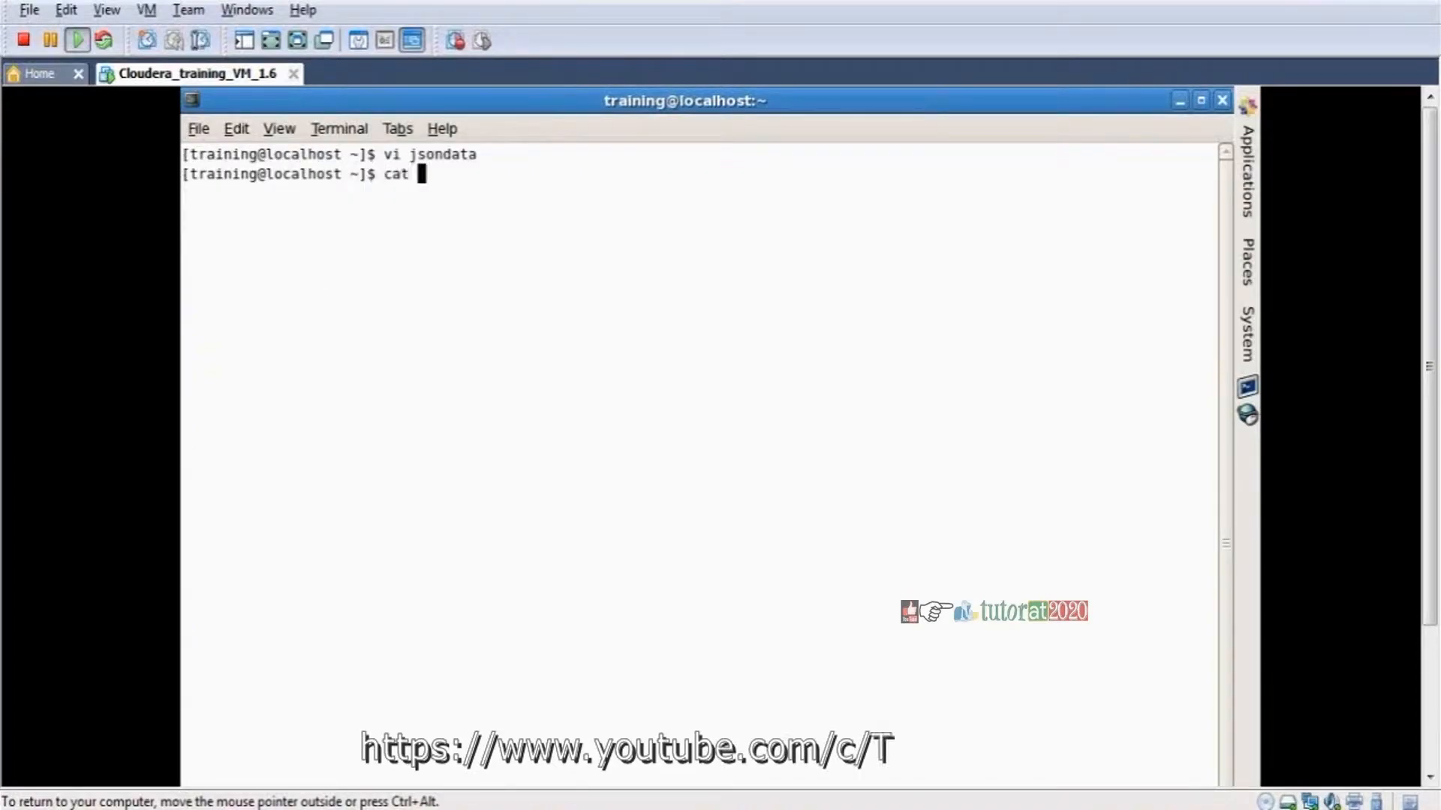
text(jsondata)
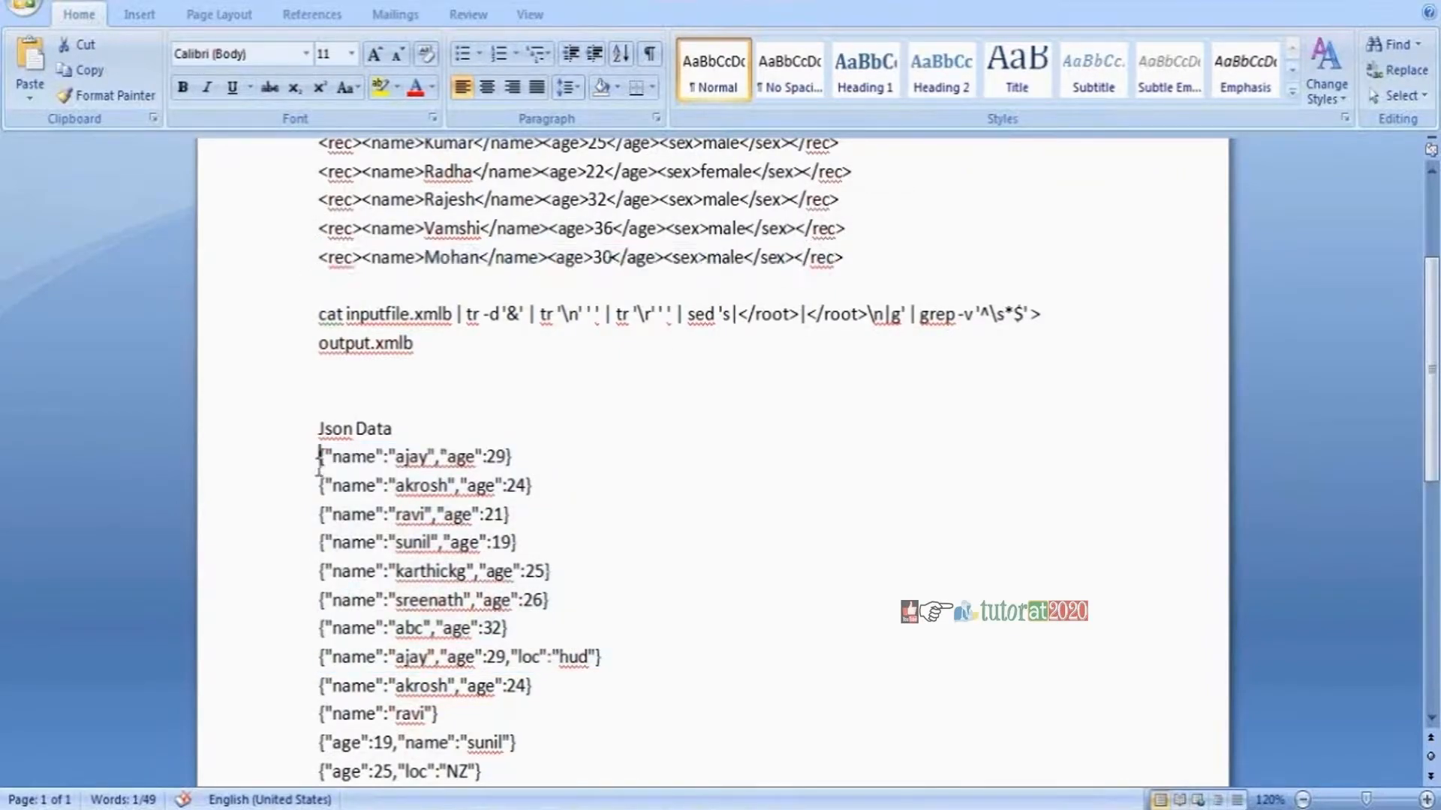
Below the last JSON record in the Word notes, add the line '4 Steps'
drag(319, 457, 549, 601)
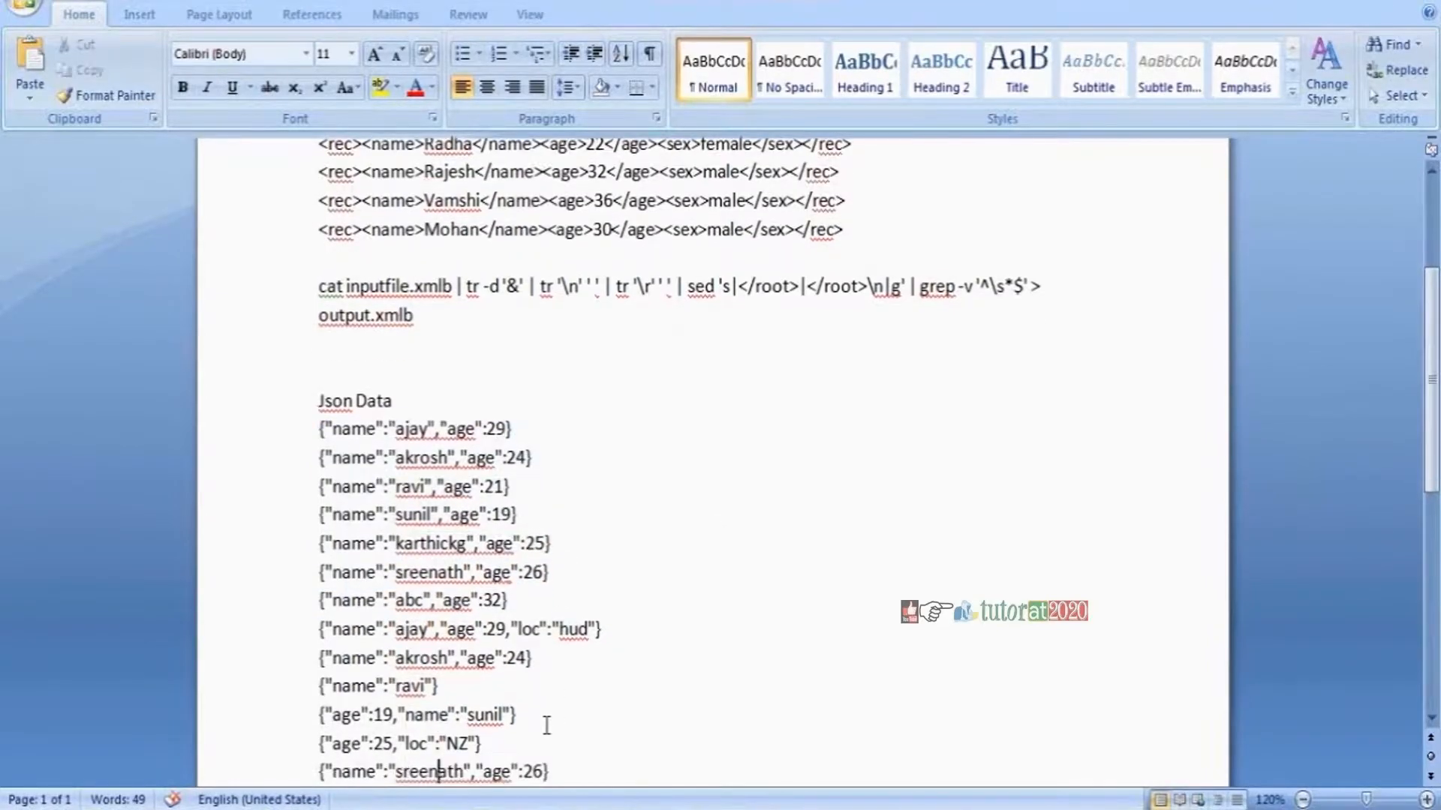
scroll(down, 3)
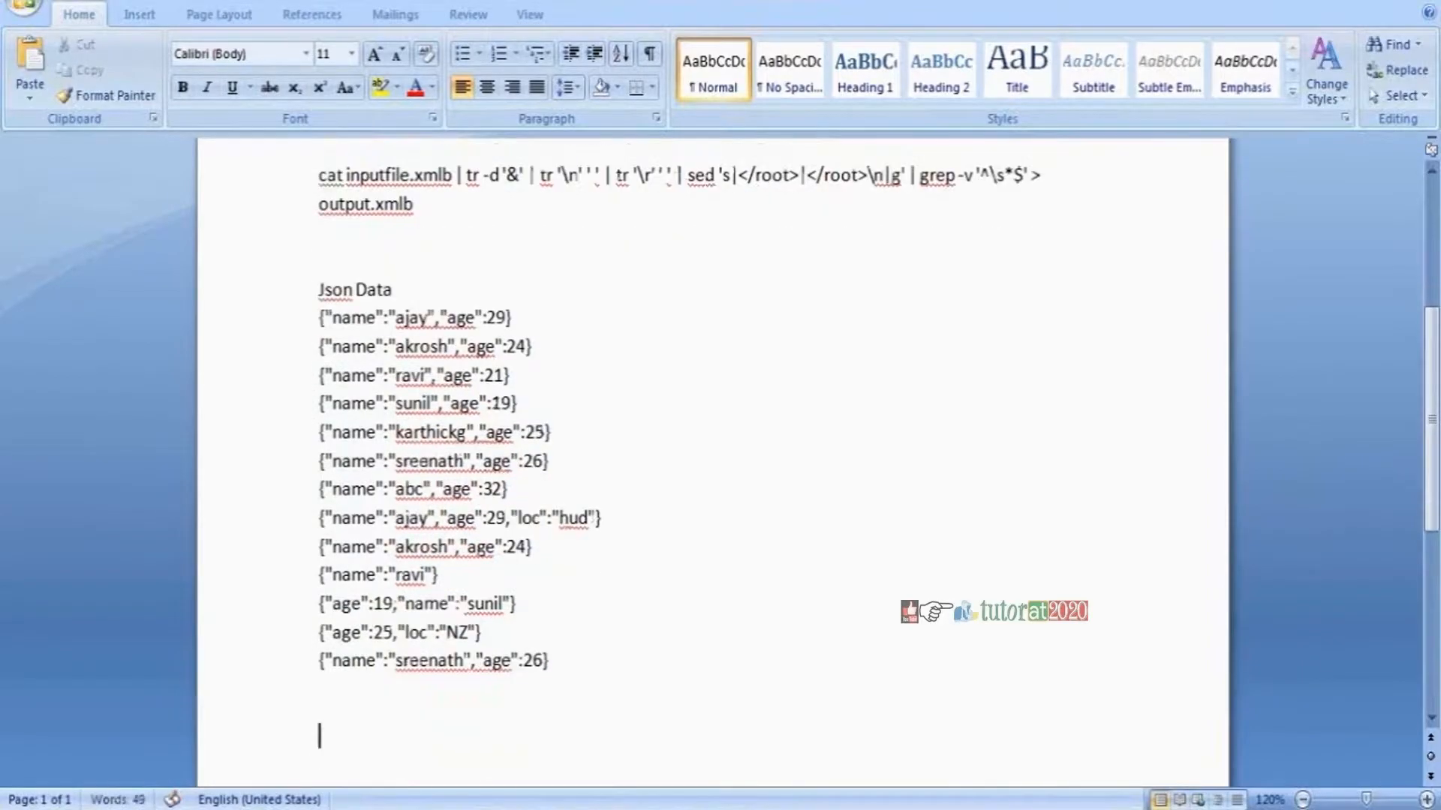
text(4 St)
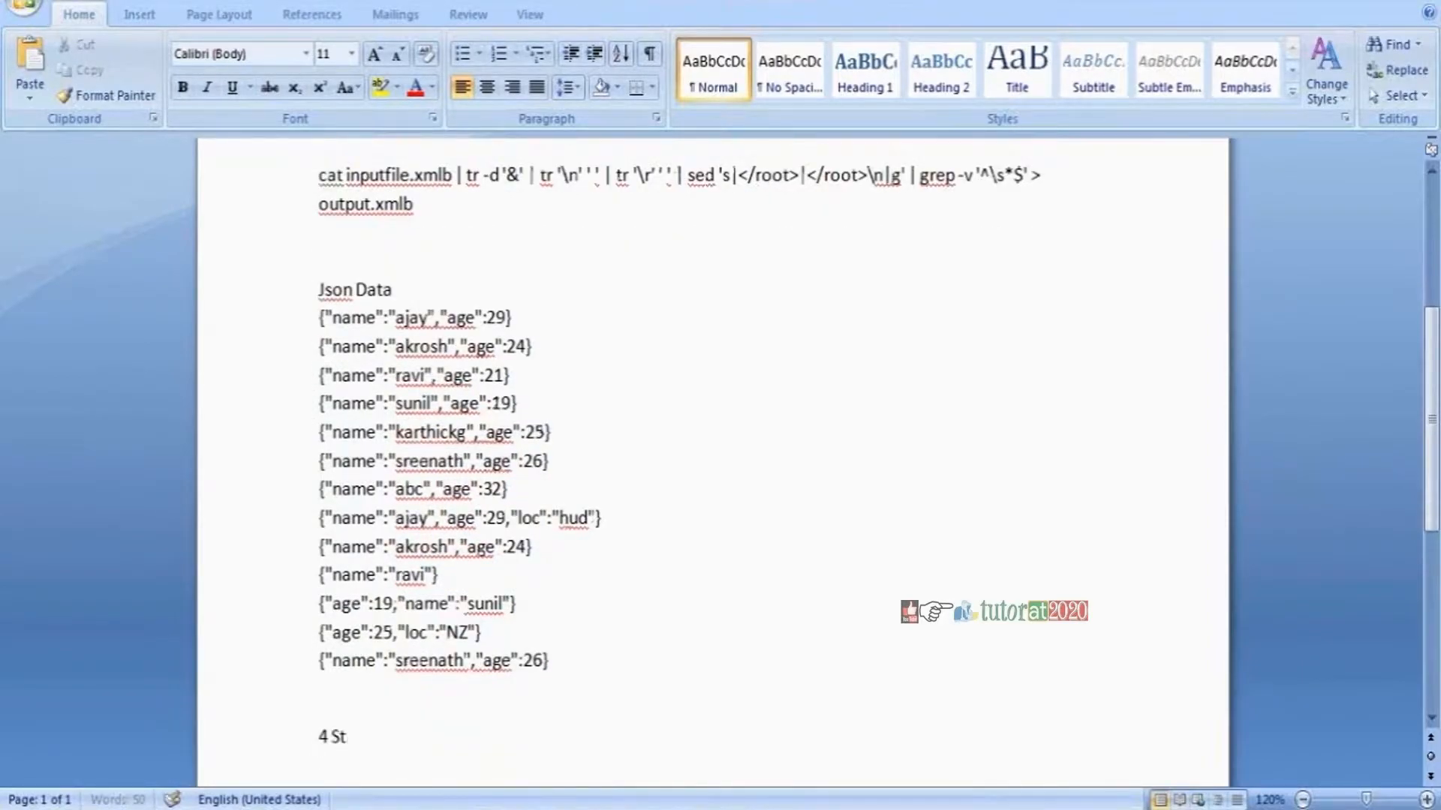
text(eps)
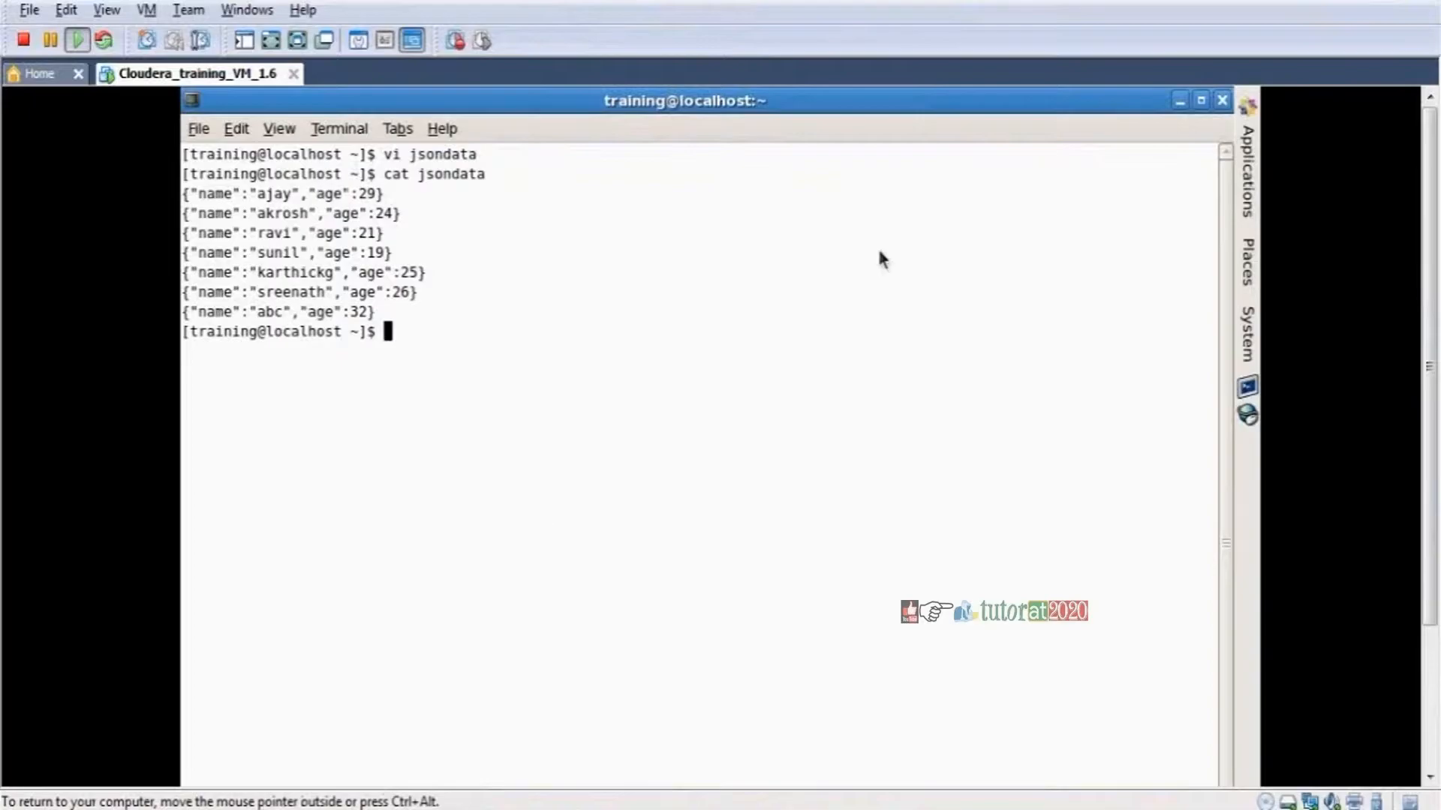
Close the old terminal, launch a new maximized one and start Hive
click(1179, 99)
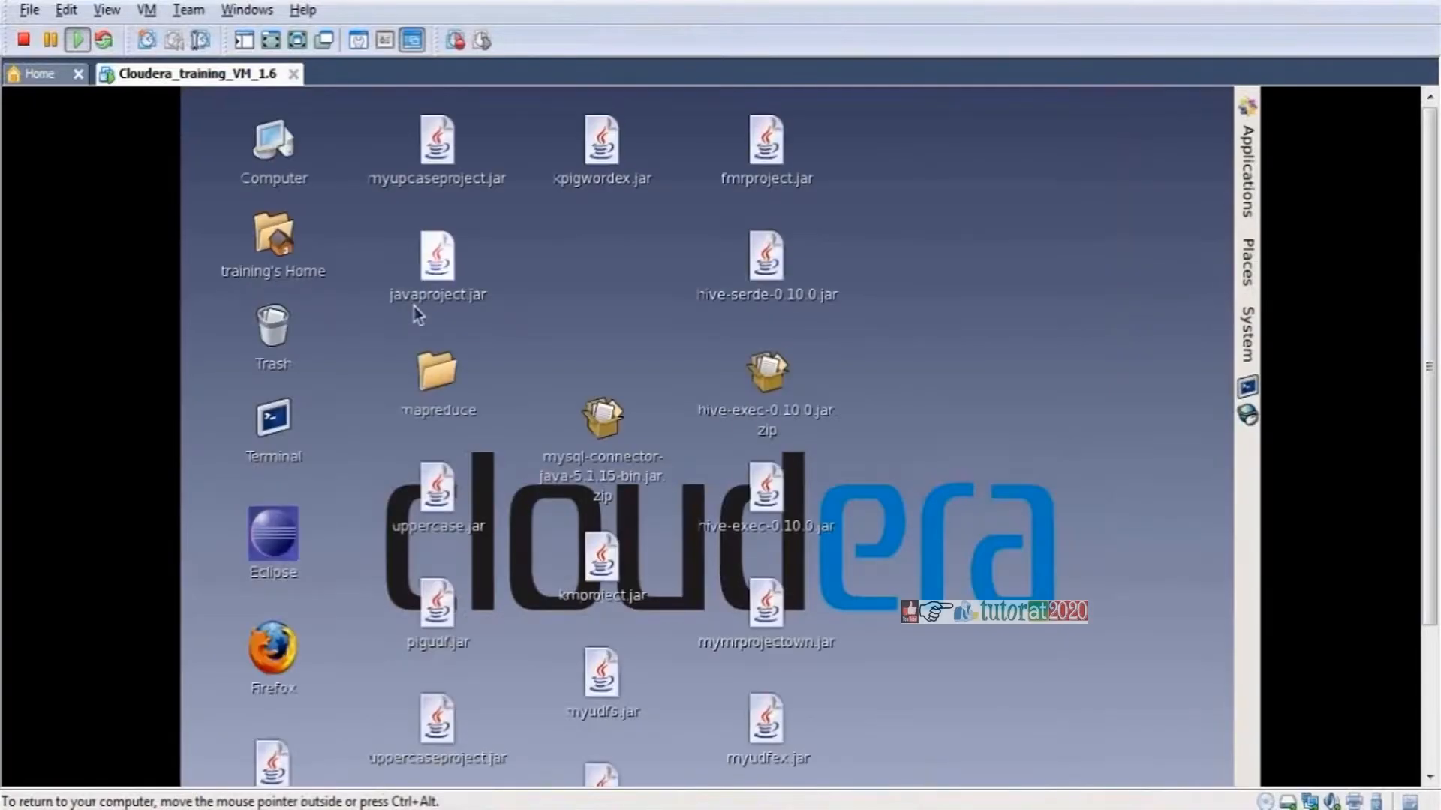
double_click(273, 425)
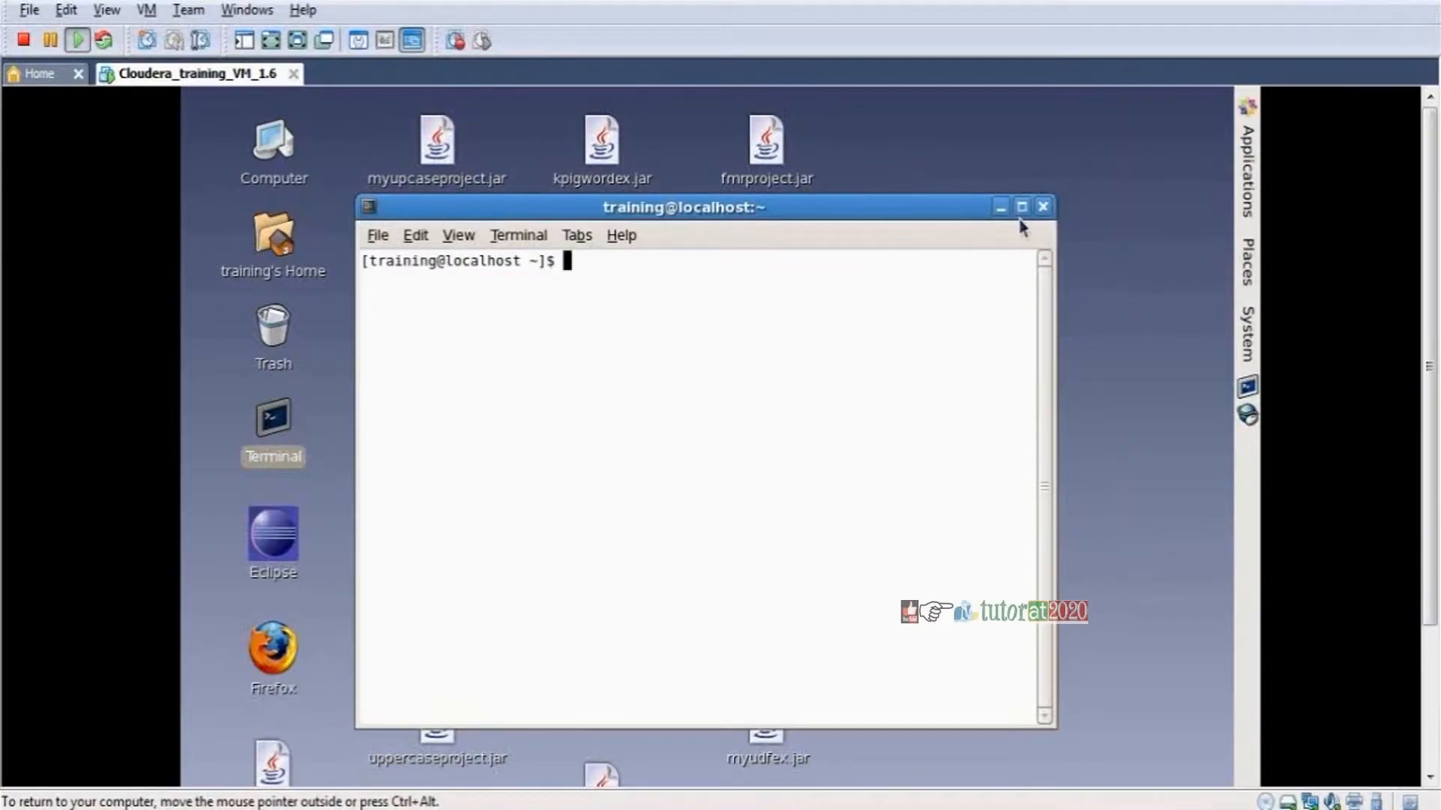
mouse_move(1020, 207)
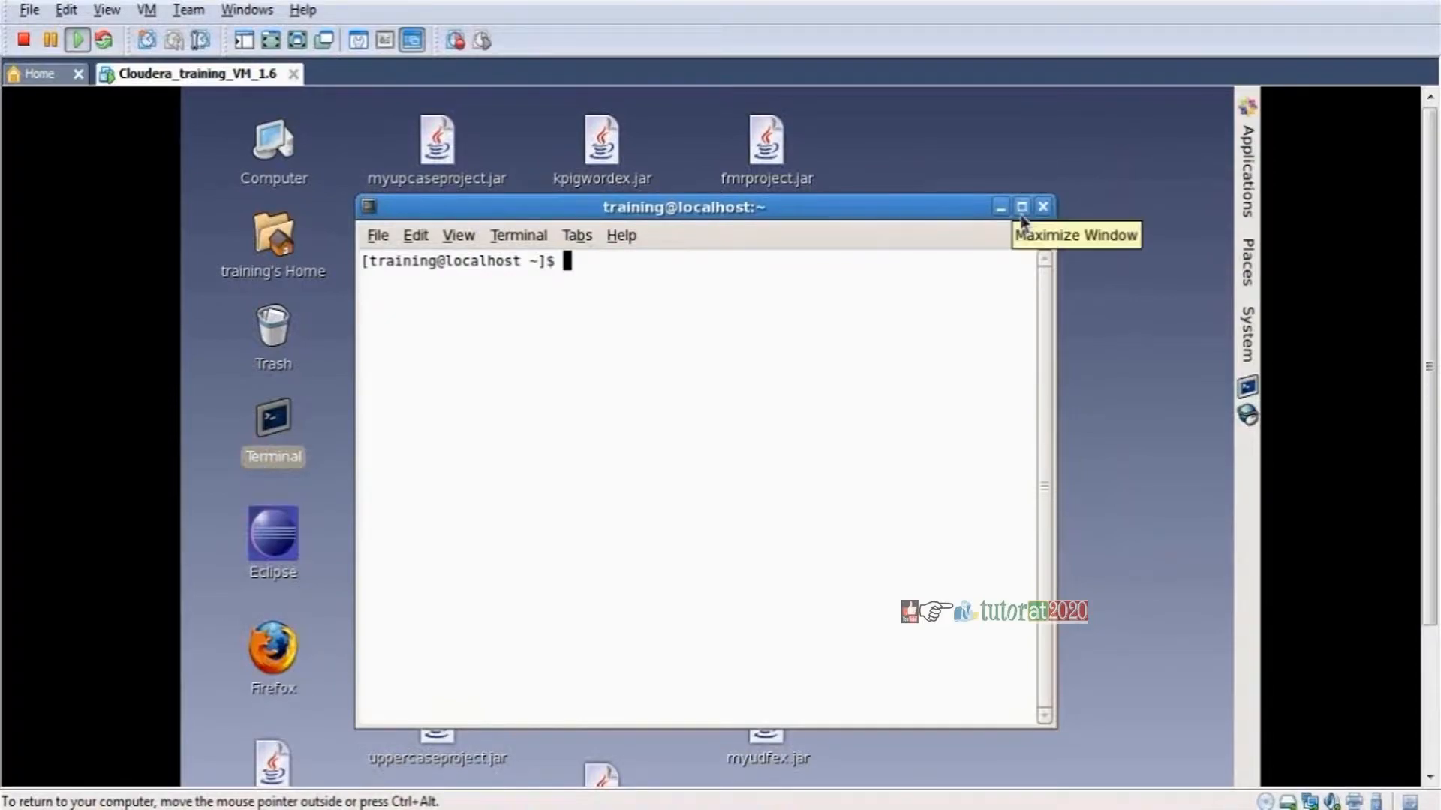
click(1020, 206)
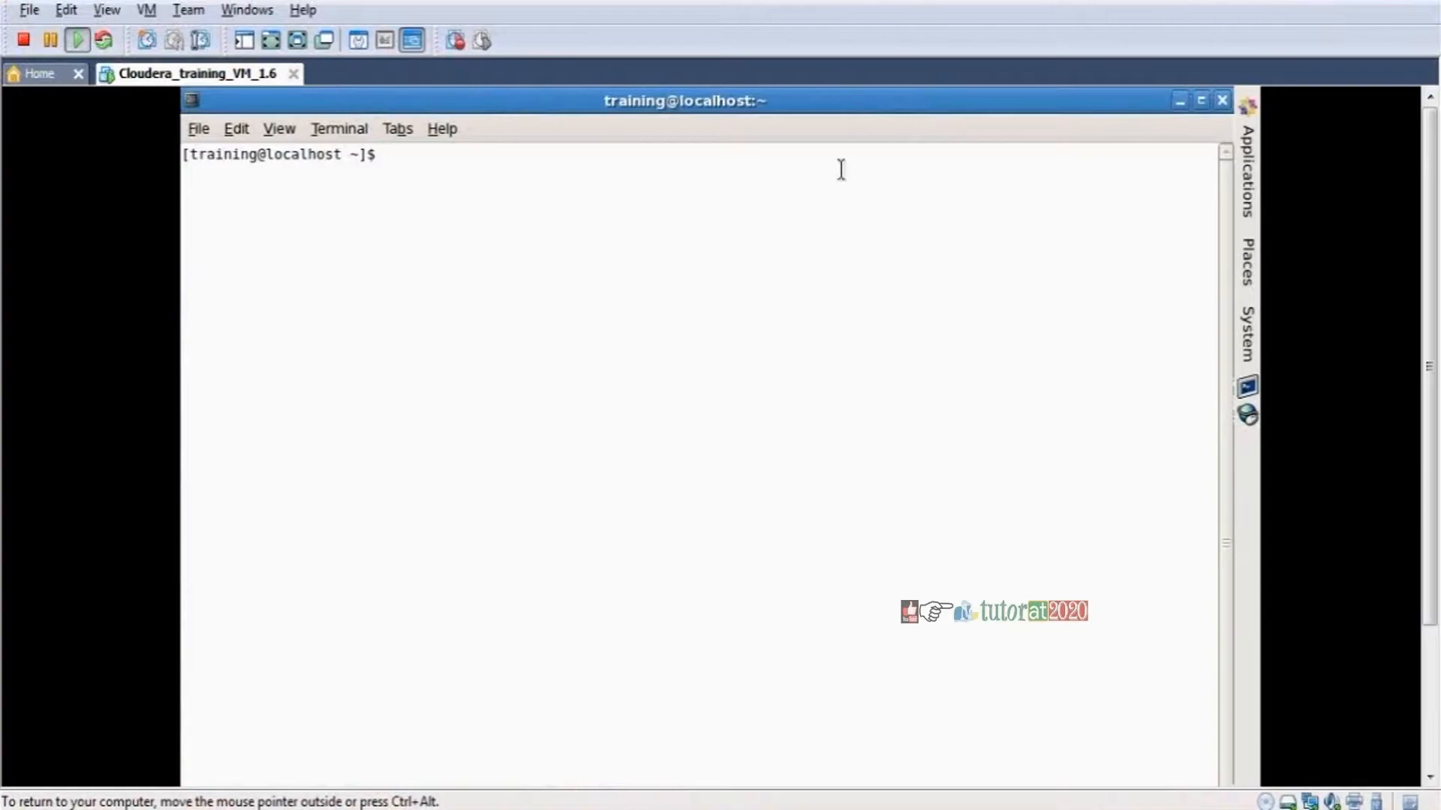
text(hive)
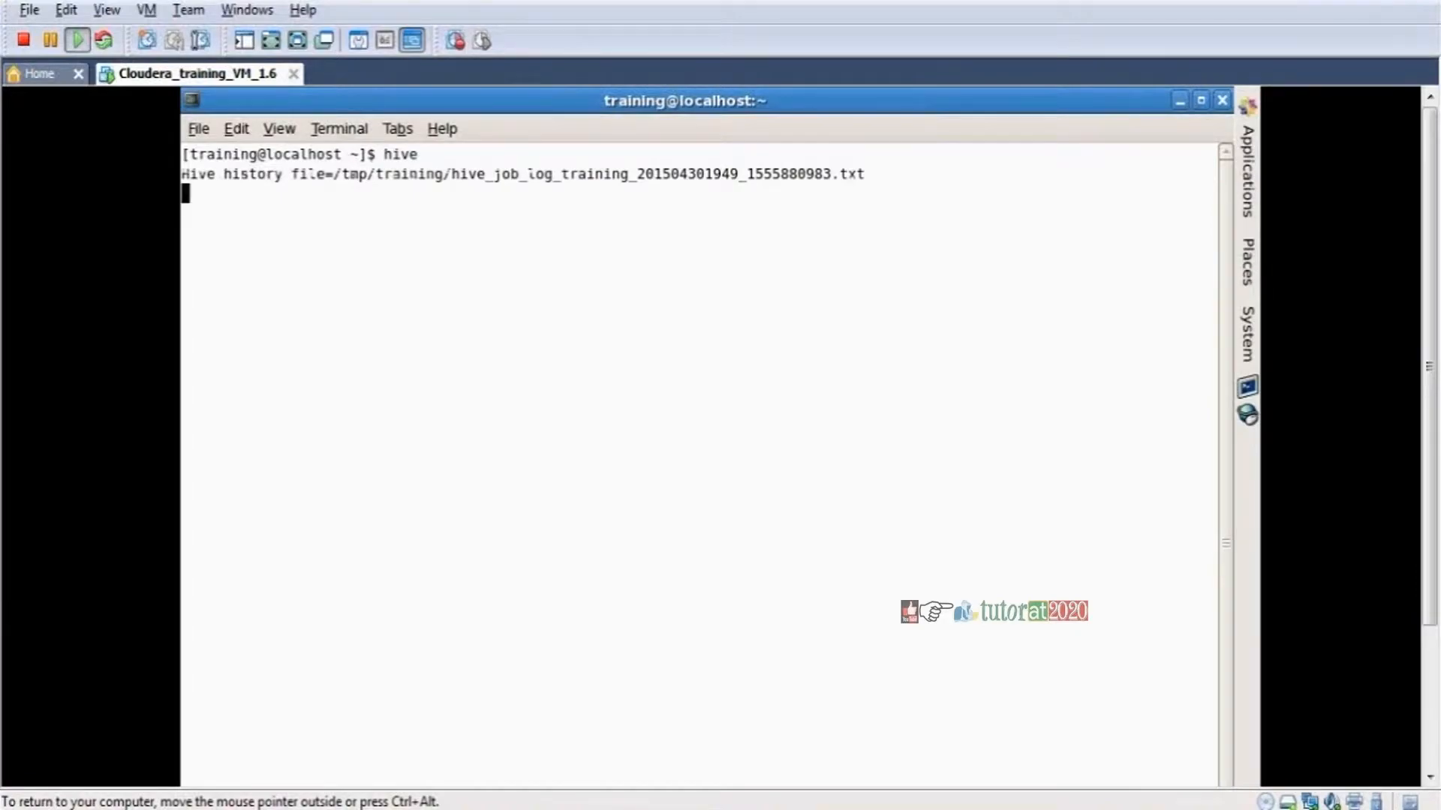
Run show functions; and locate get_json_object in the list of built-in functions
text(sho)
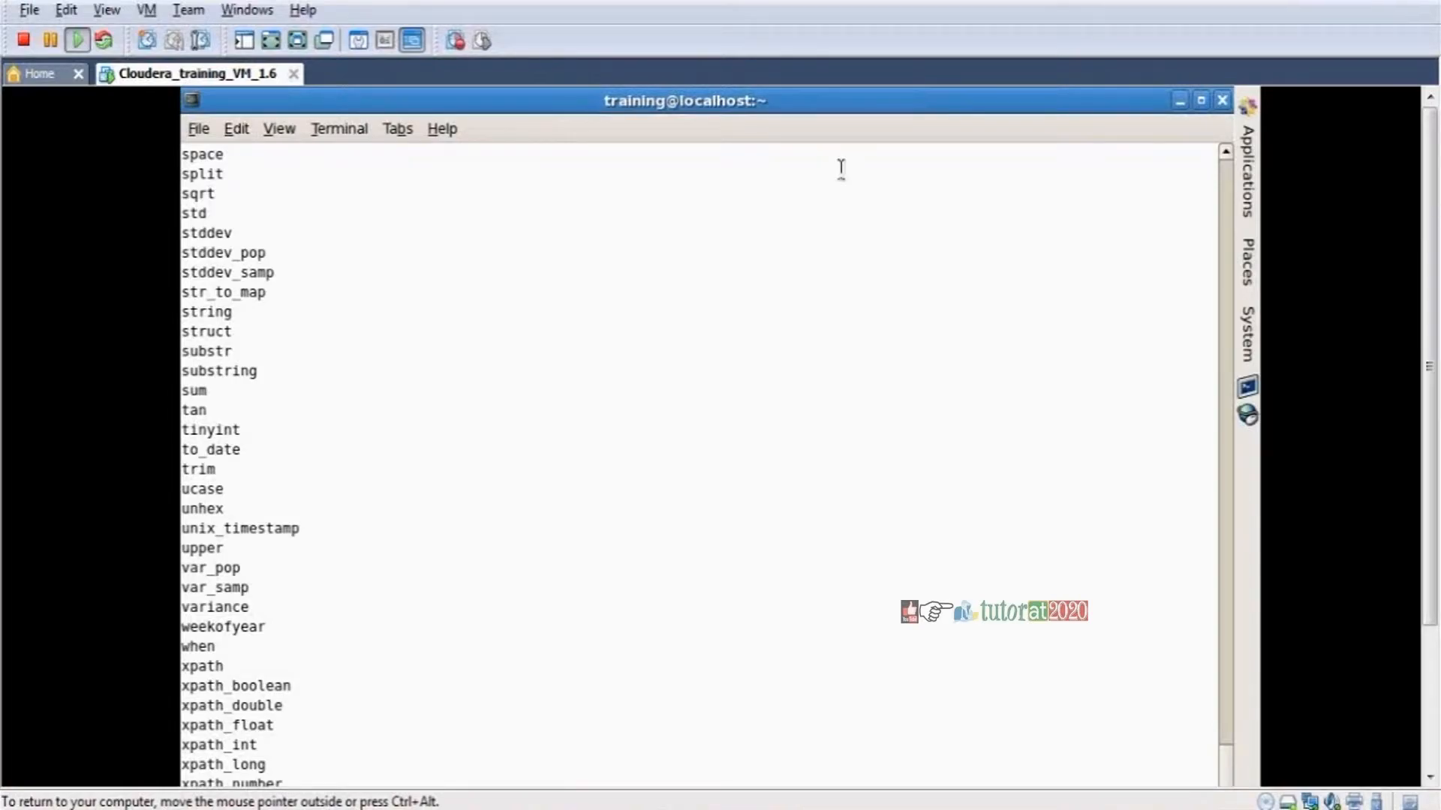
mouse_move(248, 666)
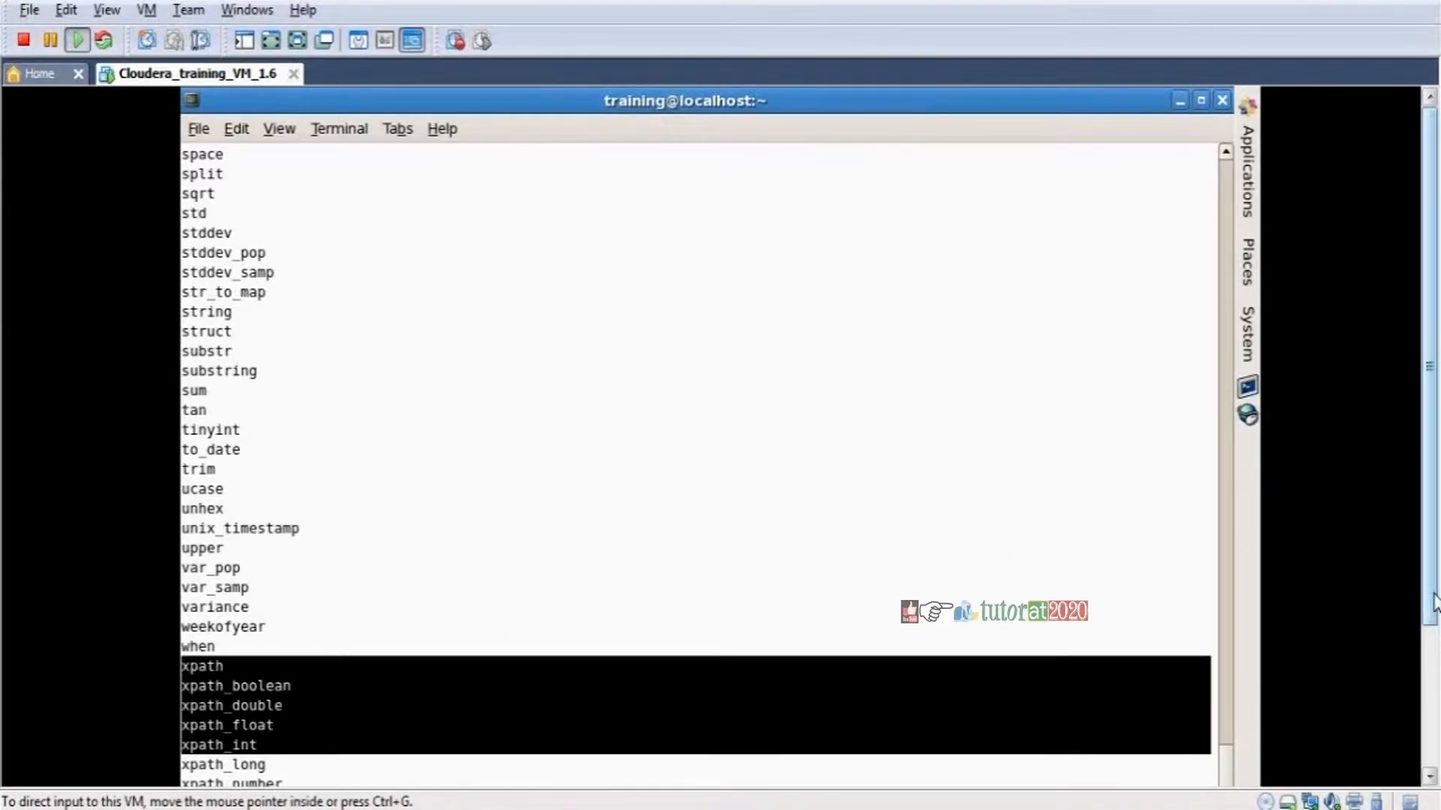
scroll(down, 3)
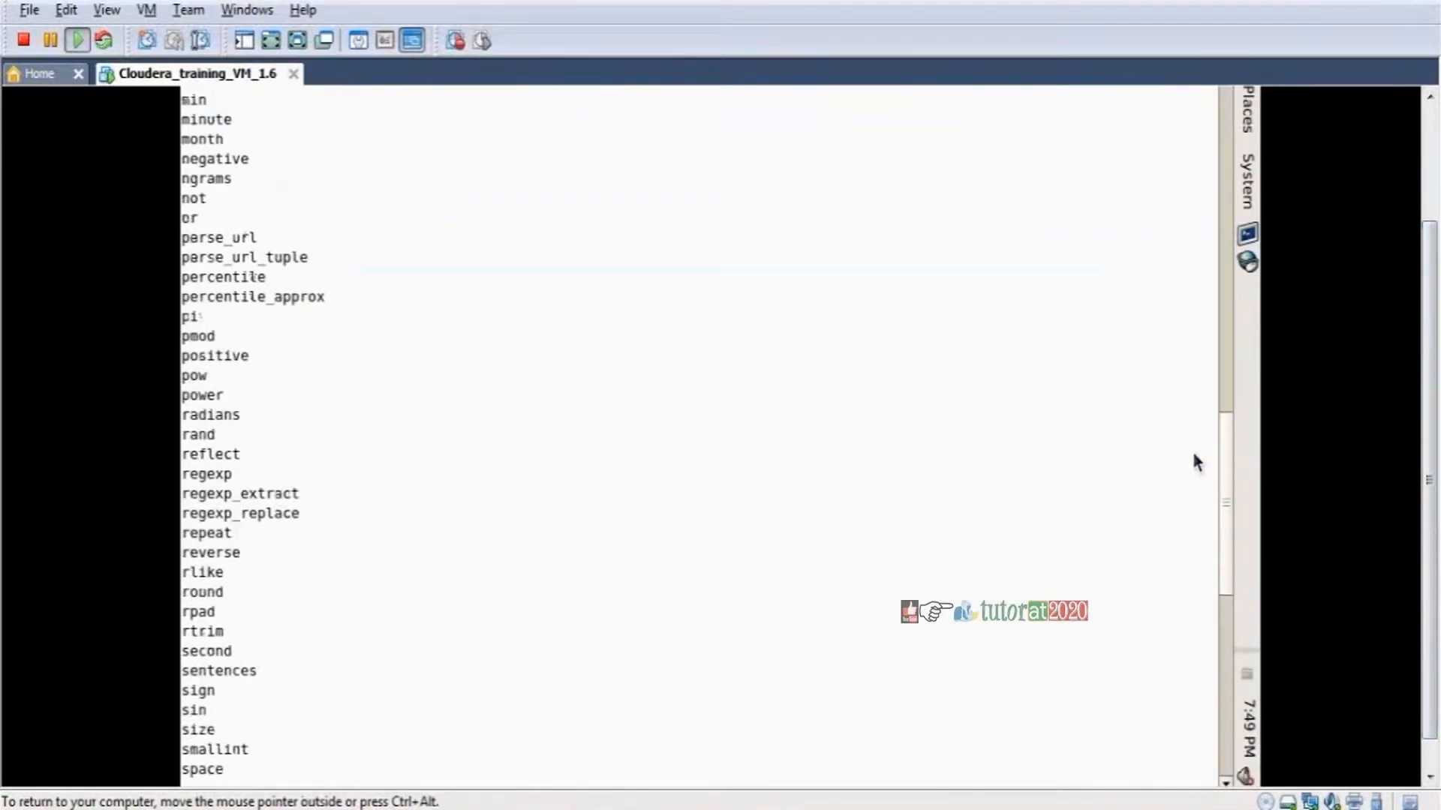
scroll(up, 3)
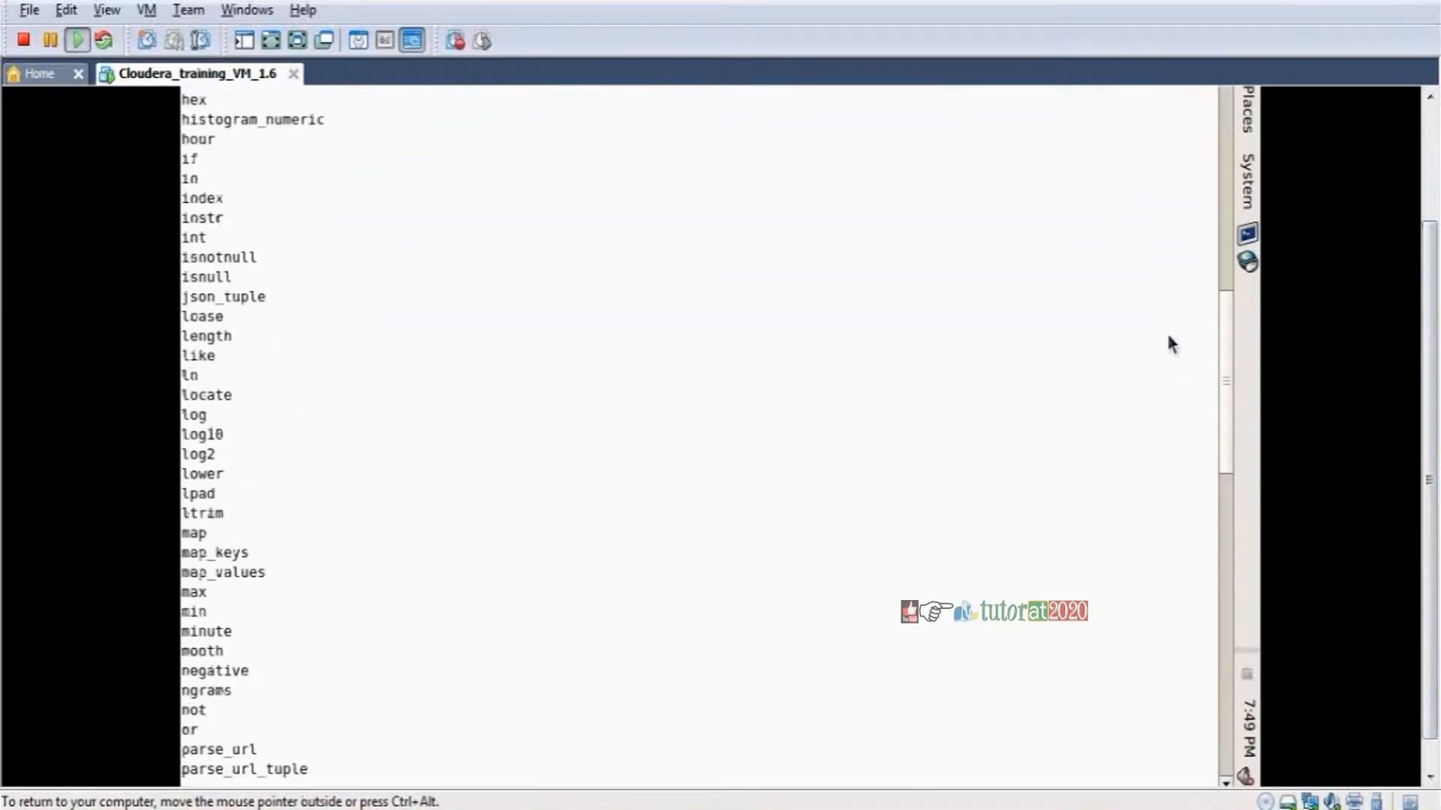
scroll(up, 3)
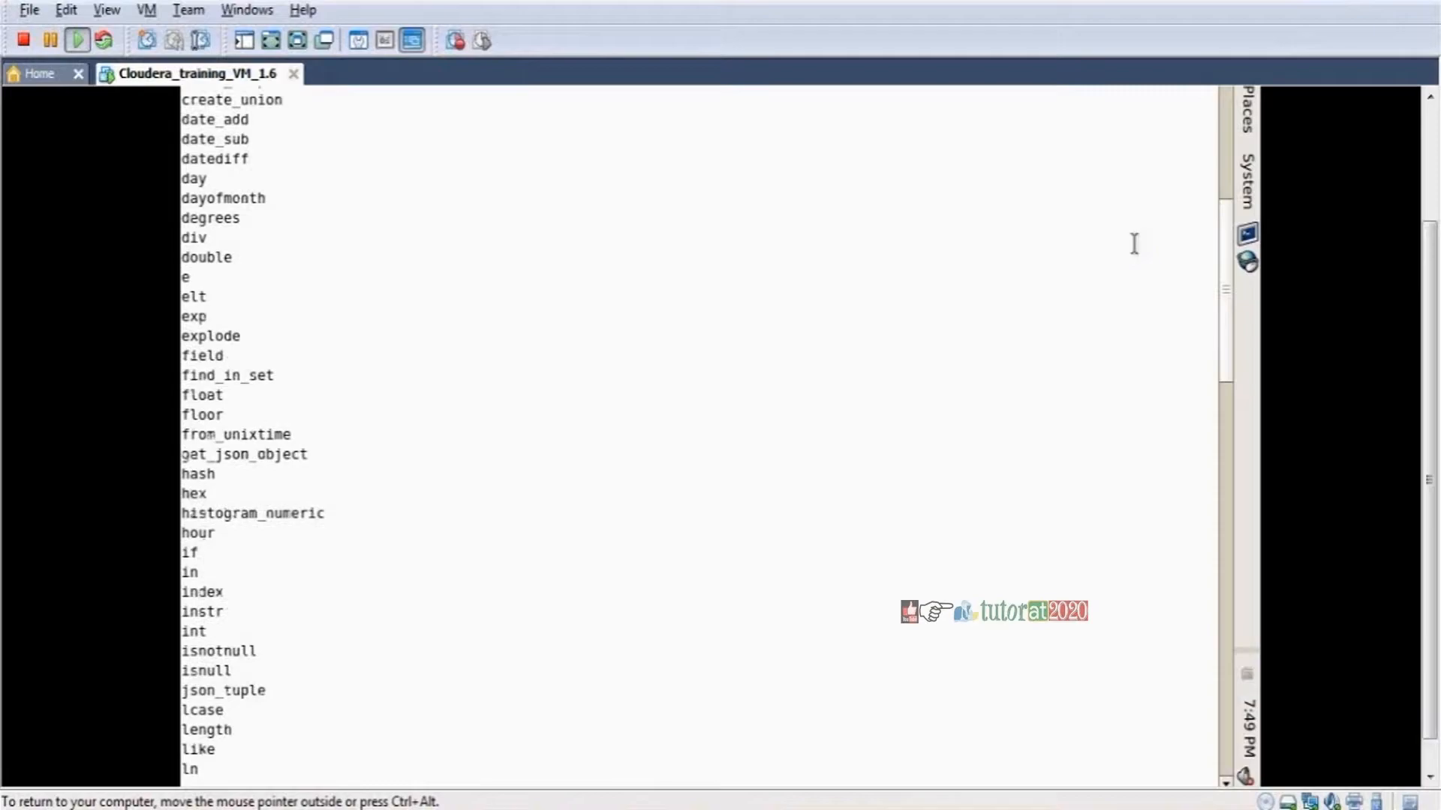
mouse_move(299, 462)
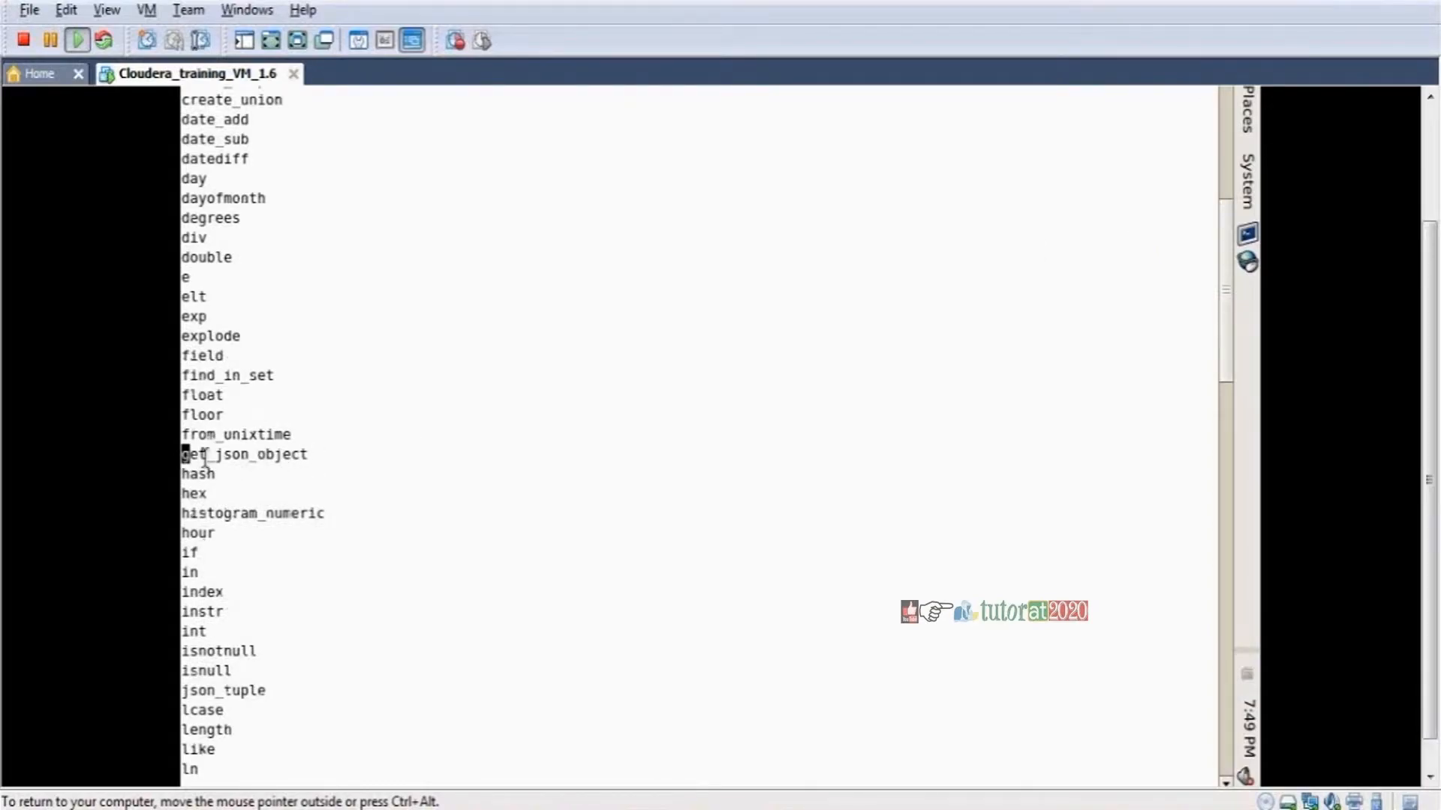
double_click(243, 454)
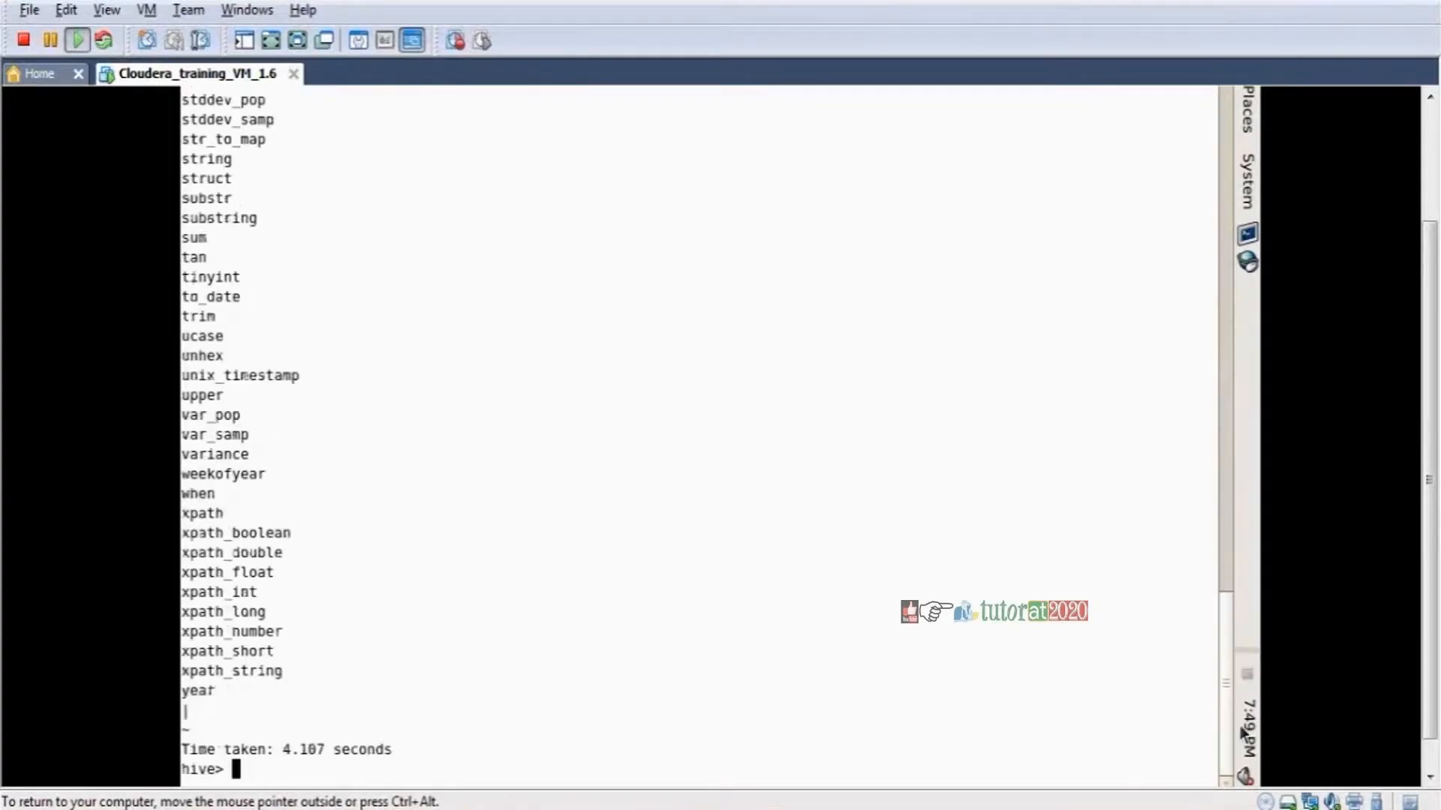
mouse_move(1001, 579)
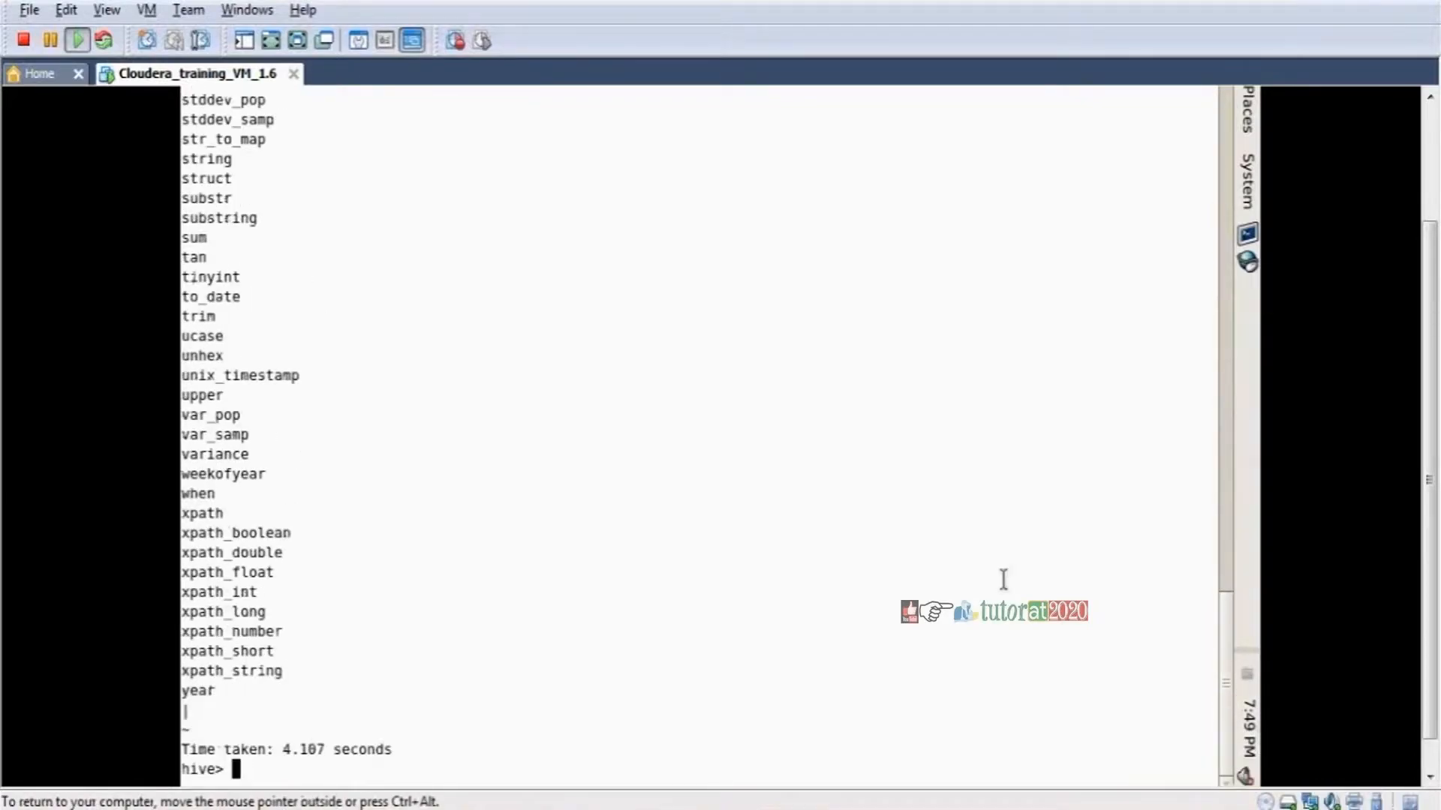
Run describe function get_json_object; to see that it extracts a json object from a path
text(describe)
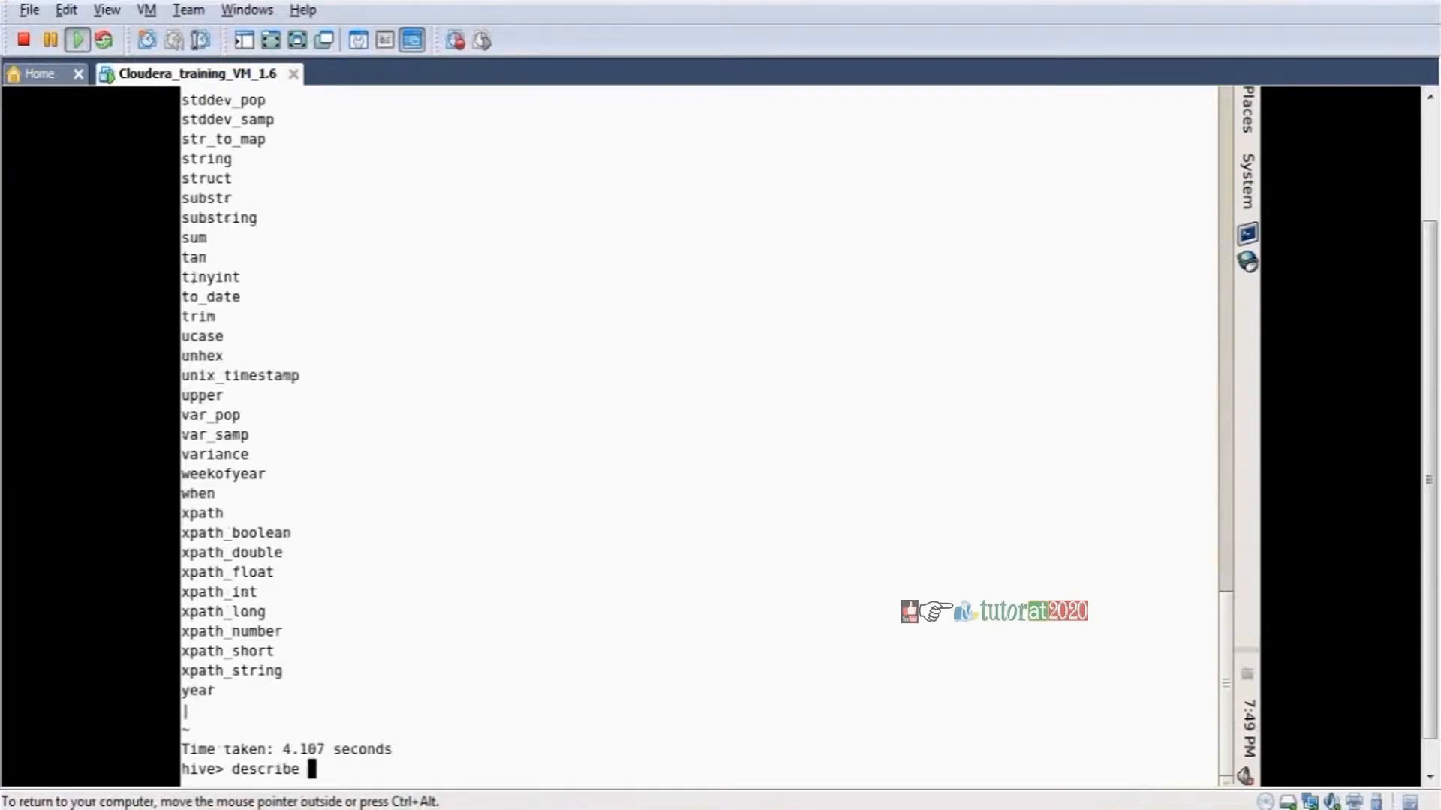
text(function)
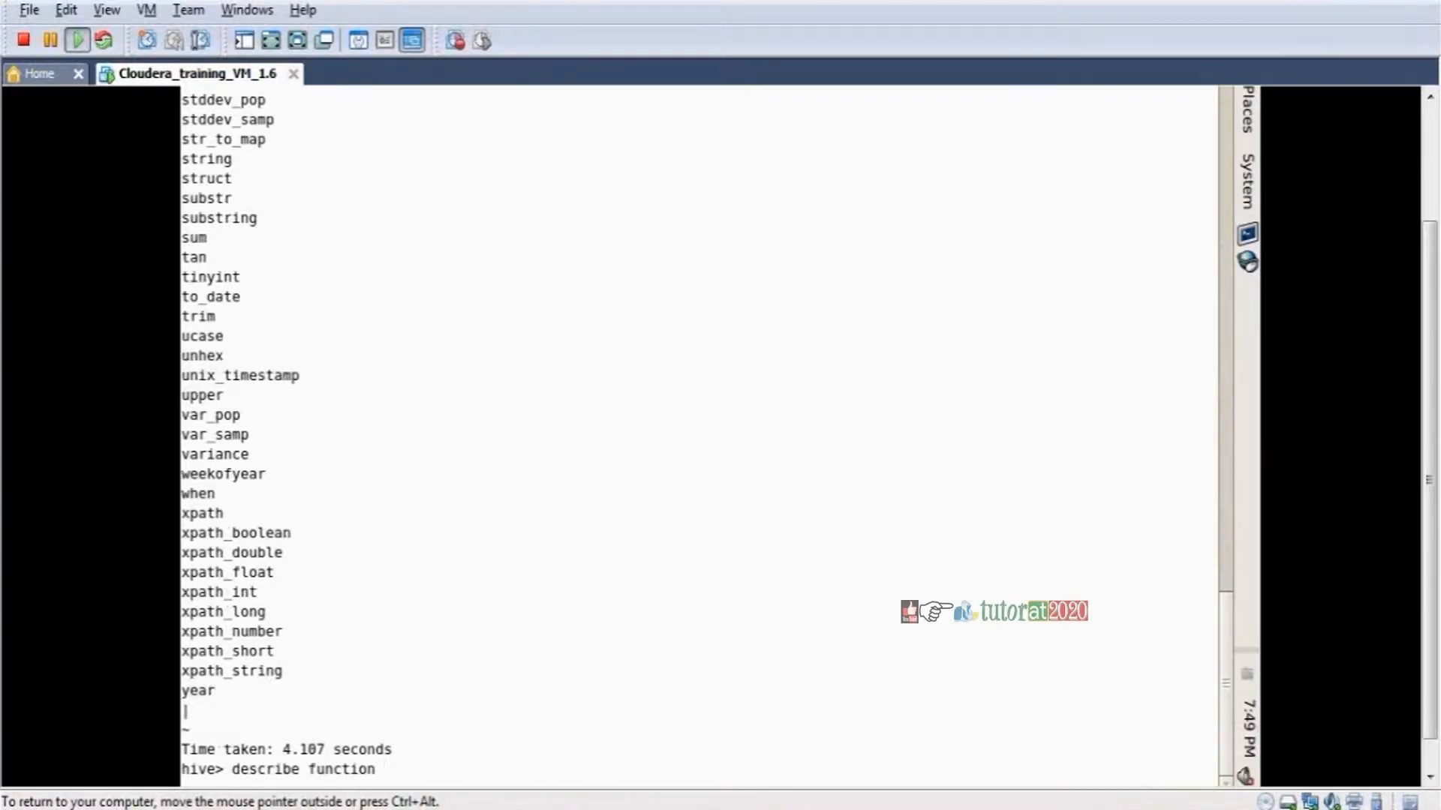
text(get_json)
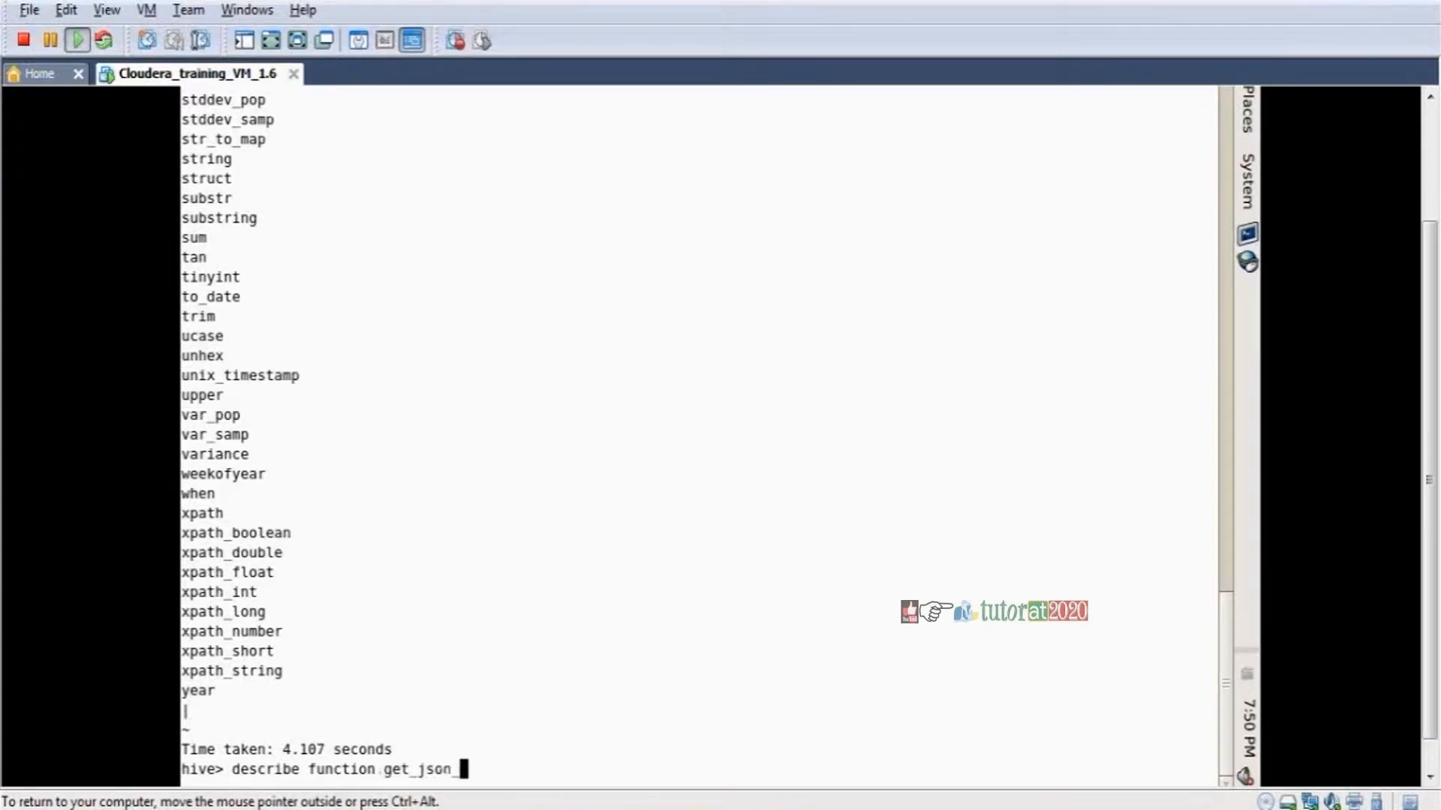
text(_object;)
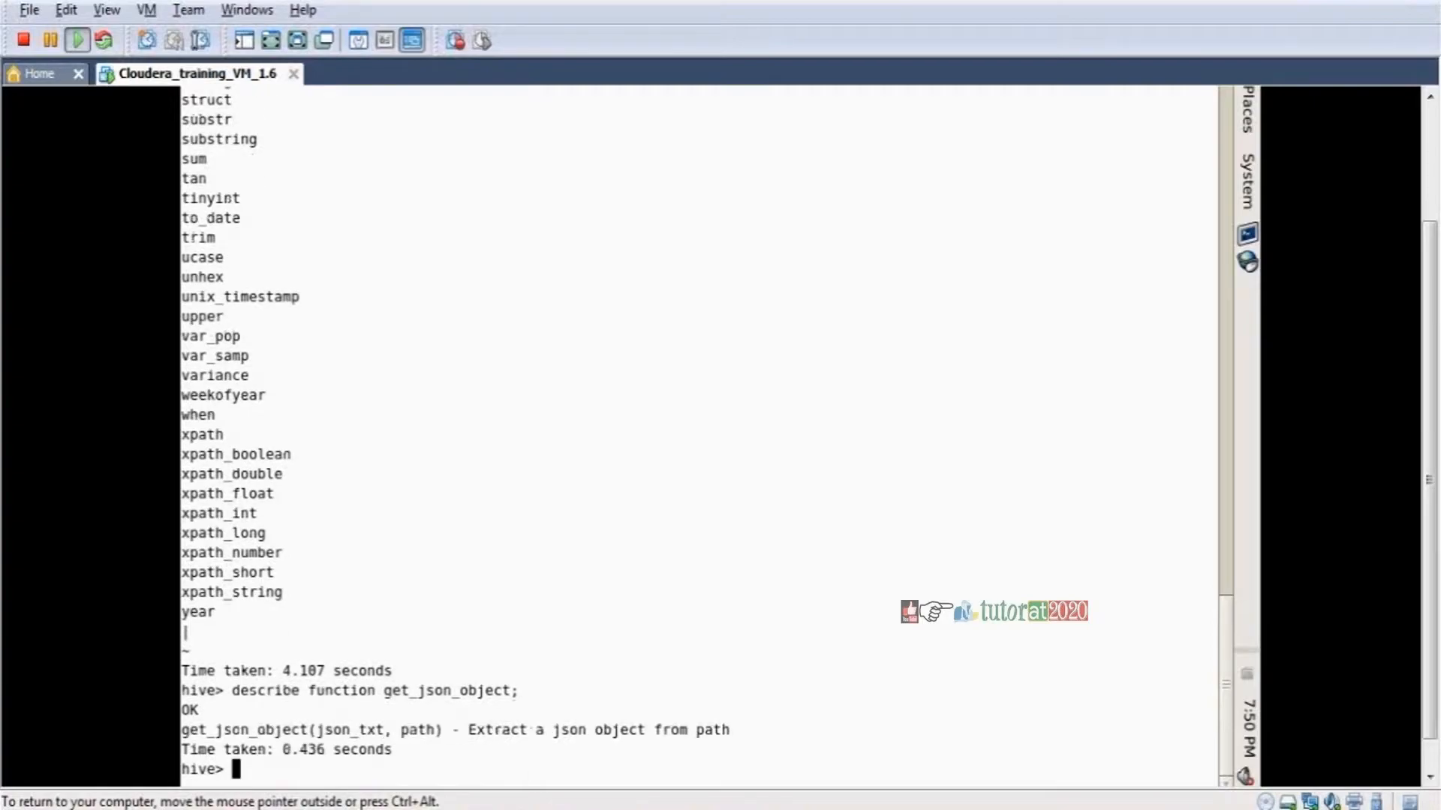
mouse_move(541, 726)
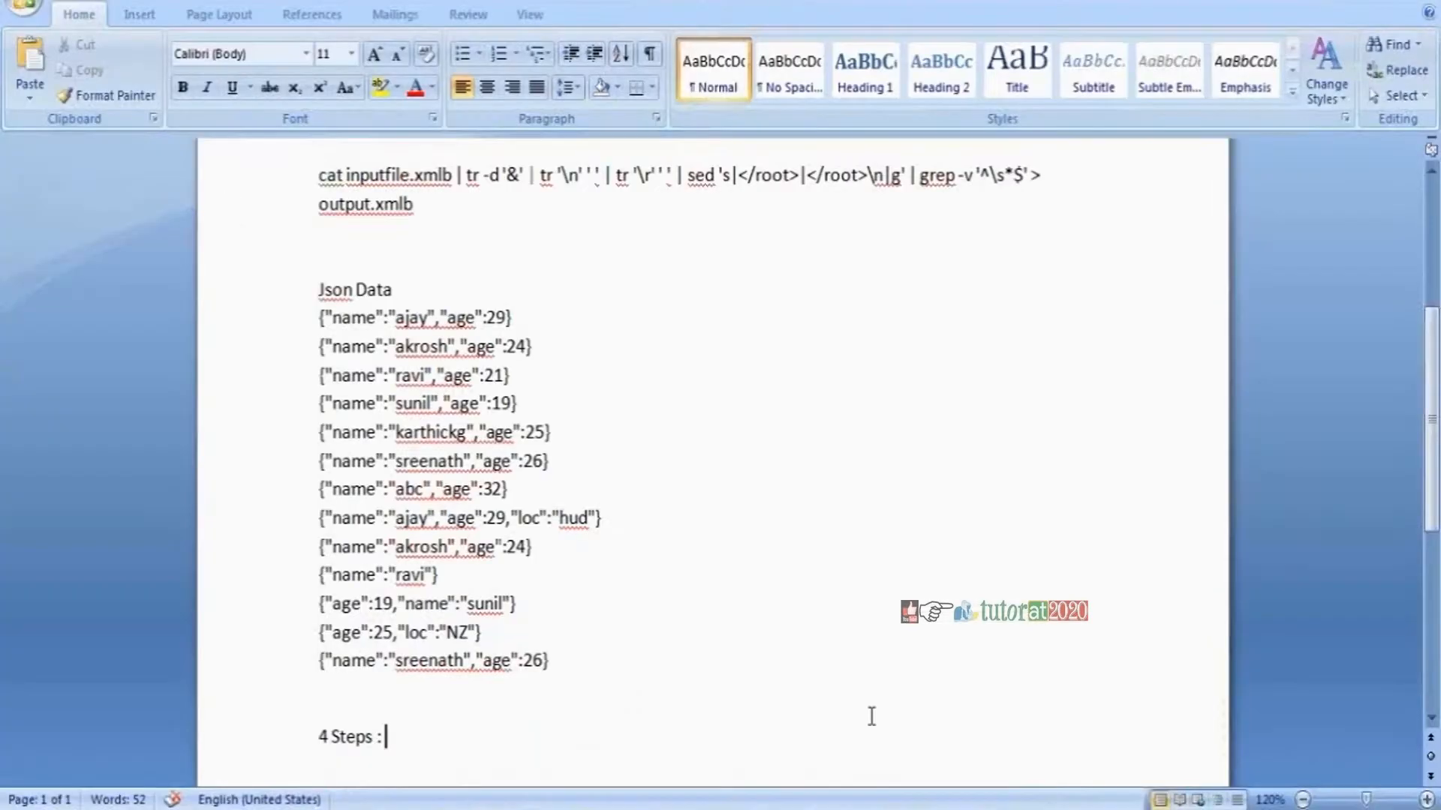
Extend the note to '4 Steps : by using hive function : get_json_object'
text(by u)
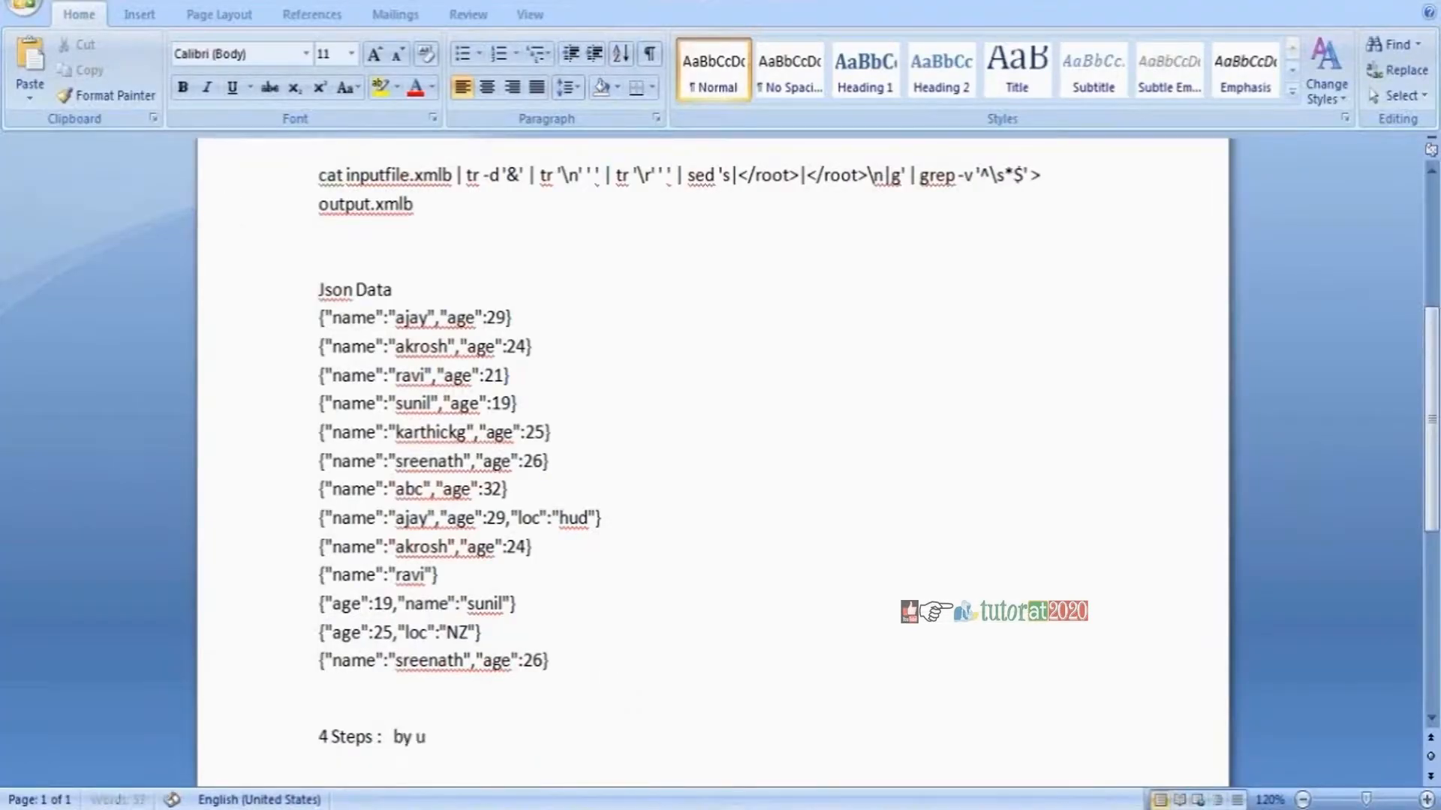
text(sing)
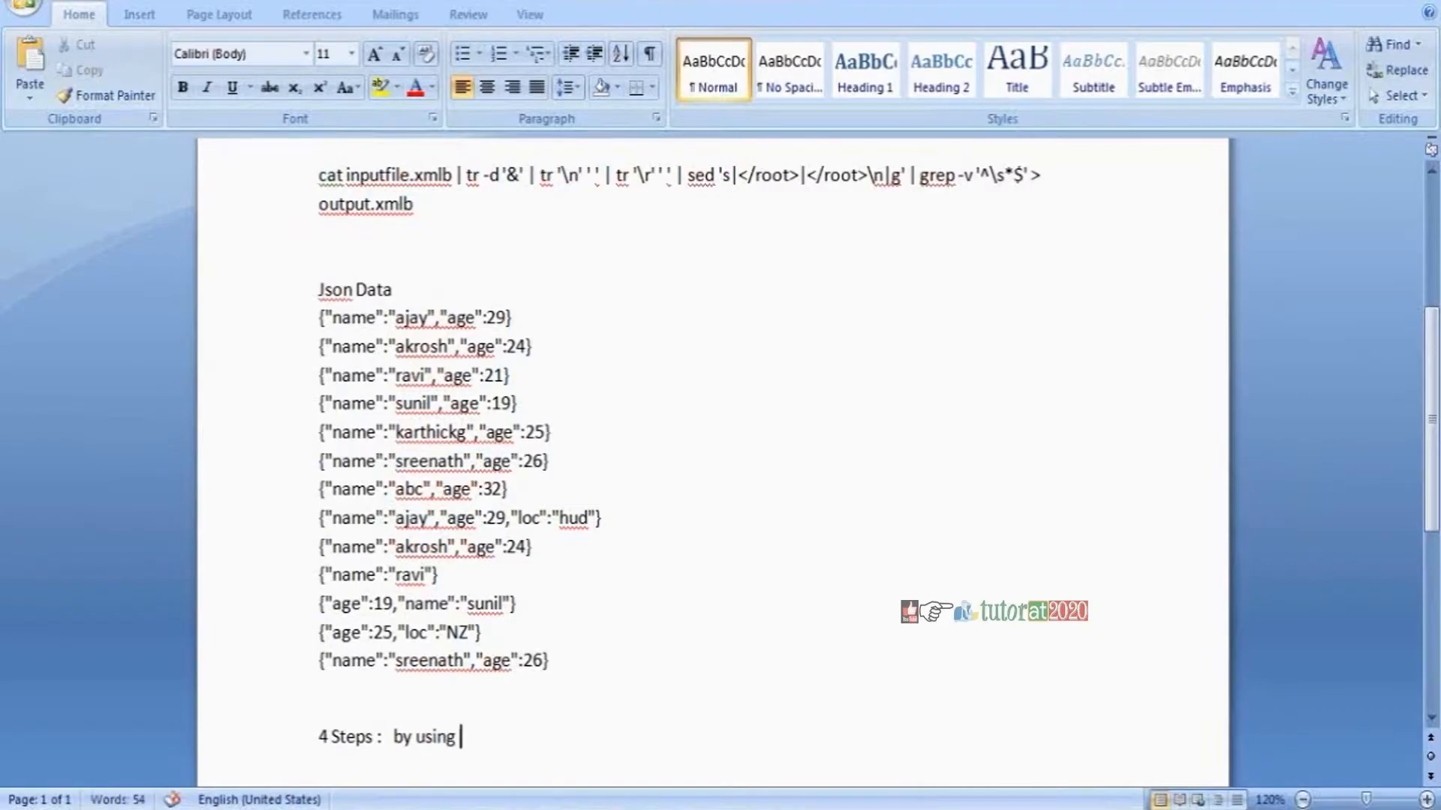
text(hive f)
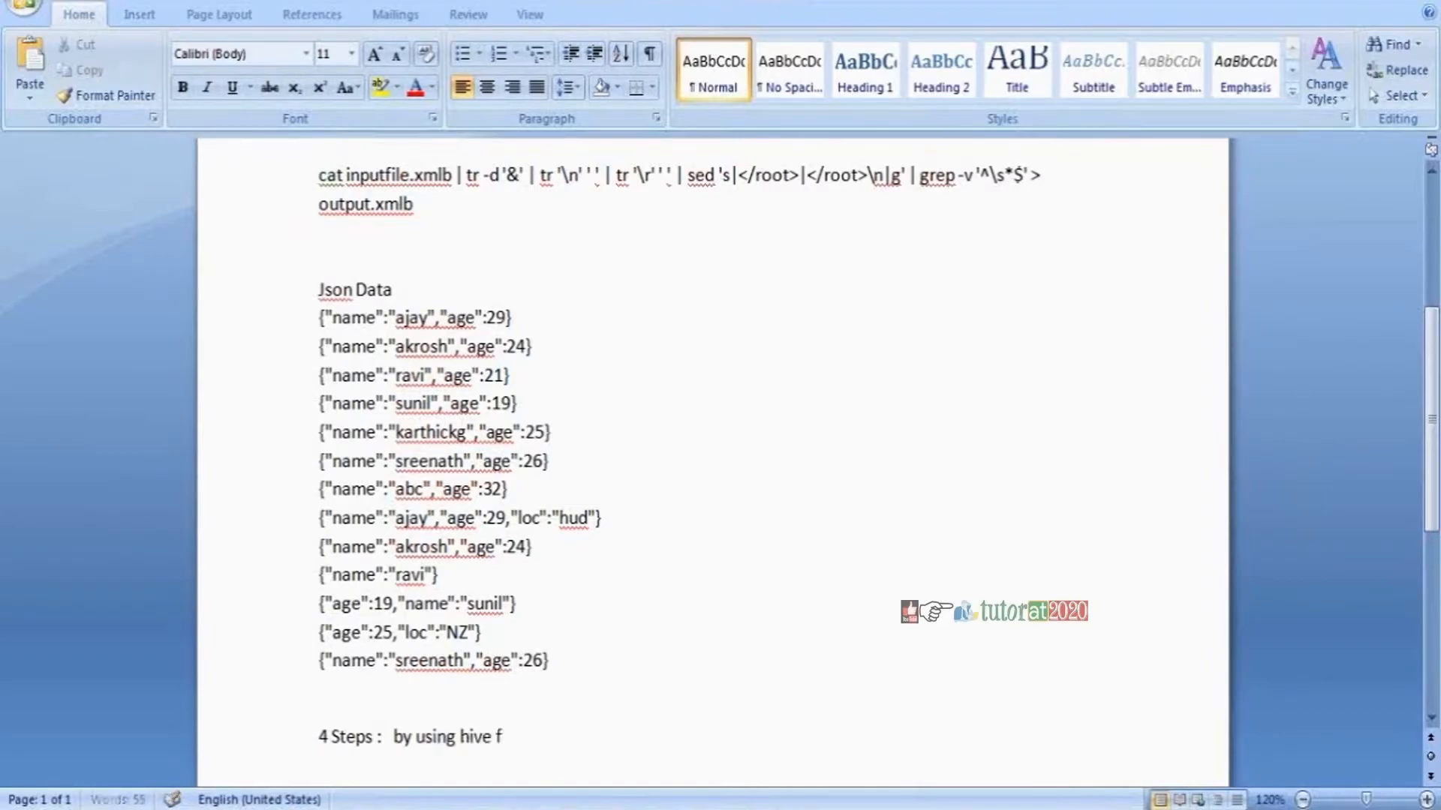
text(unction :)
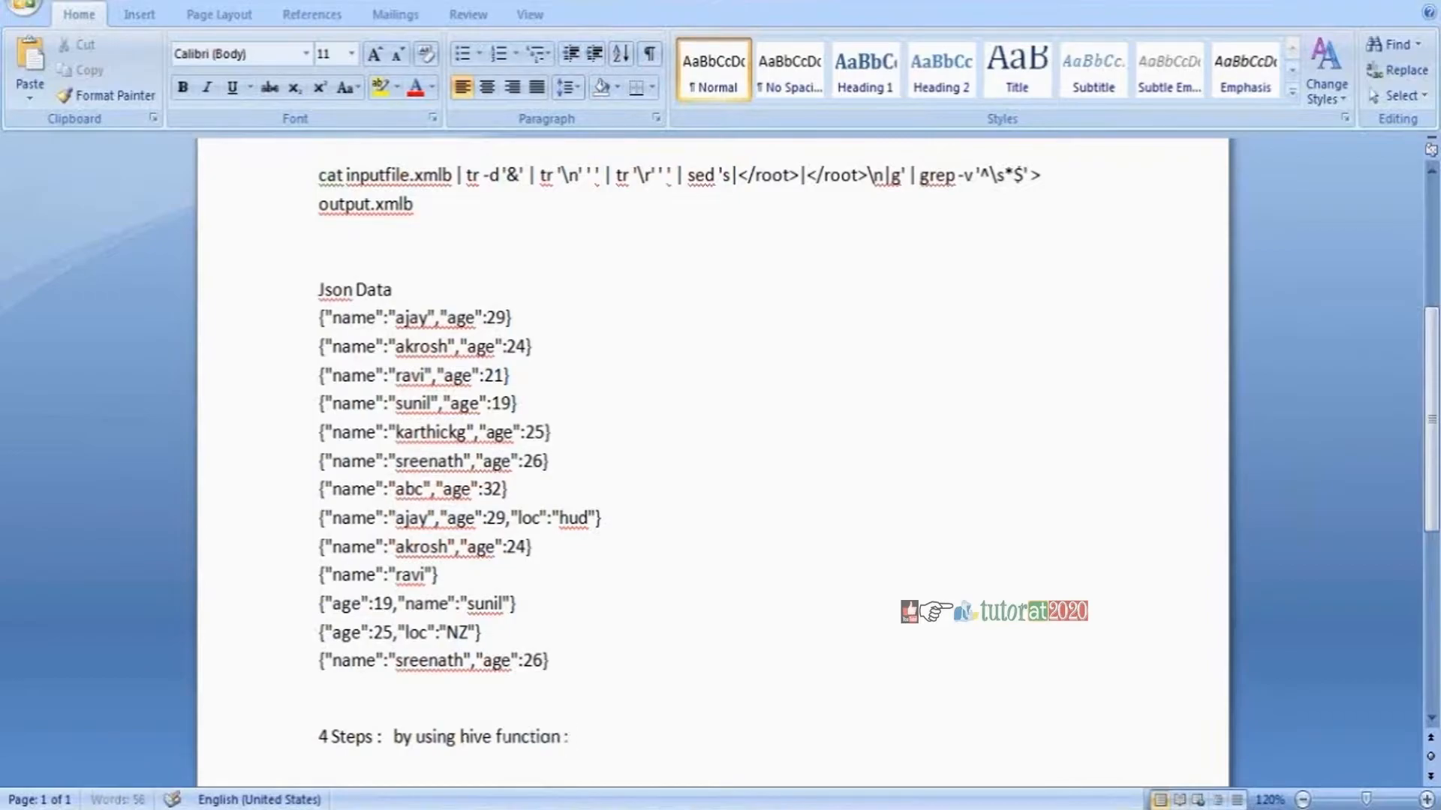
text(get_json_object)
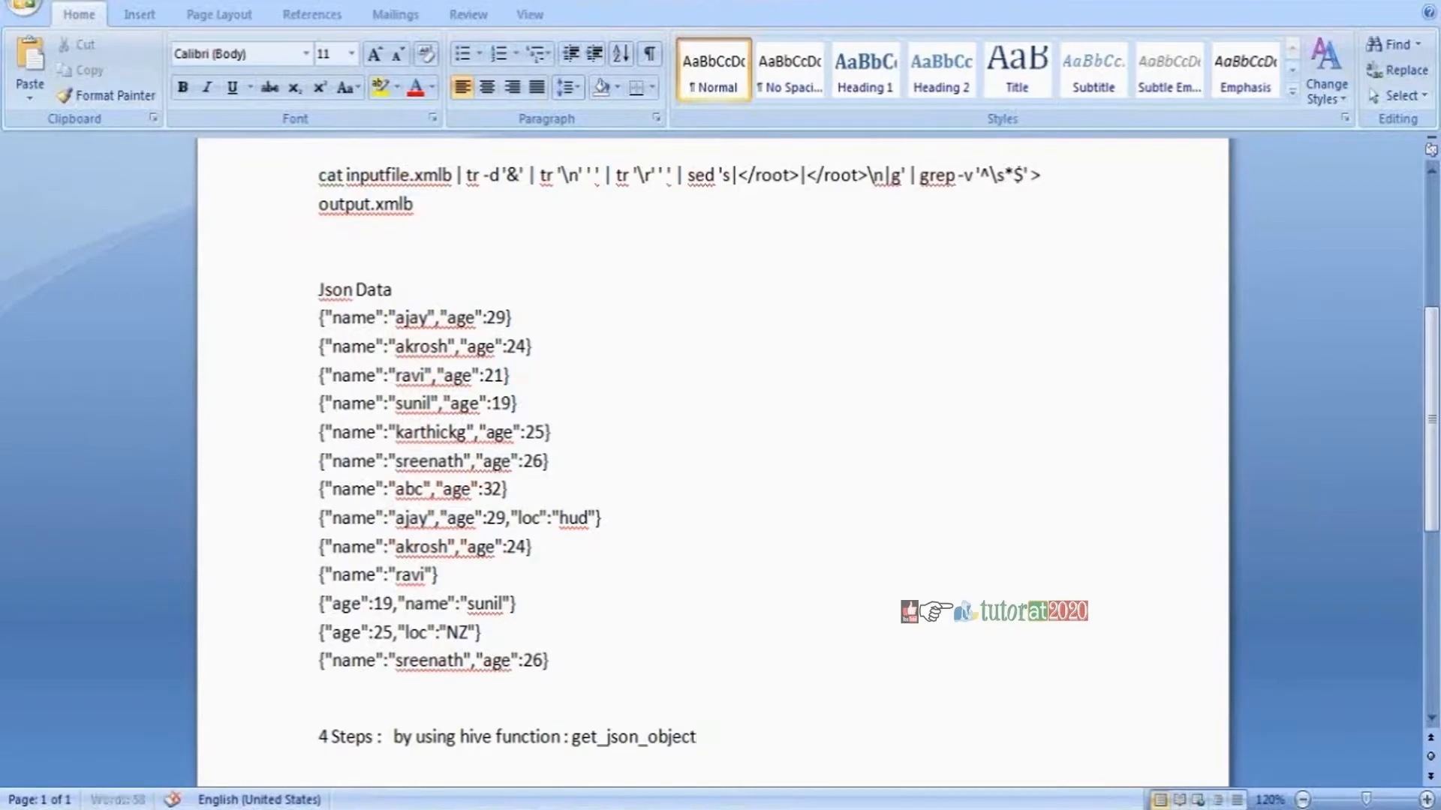
click(696, 736)
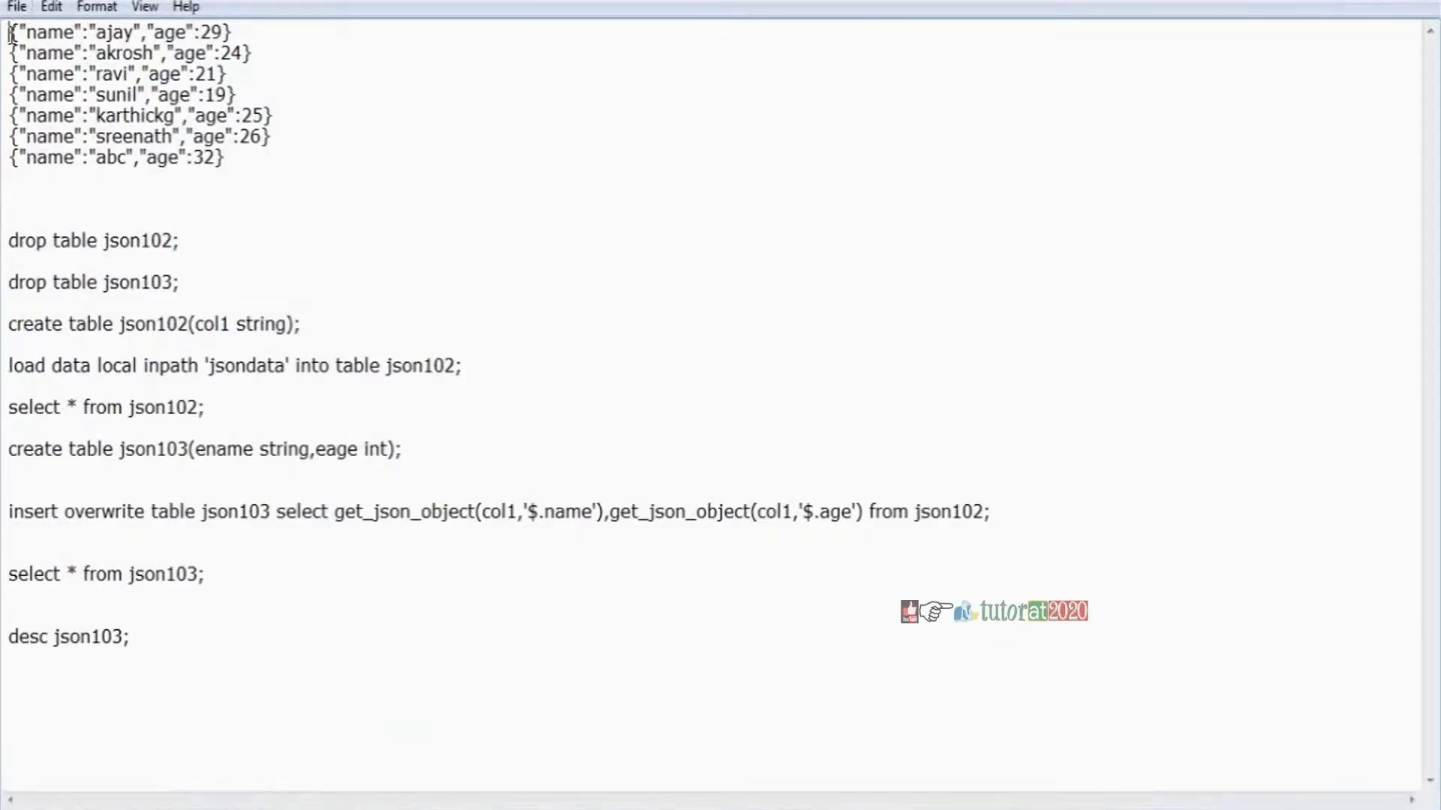
drag(9, 32, 266, 136)
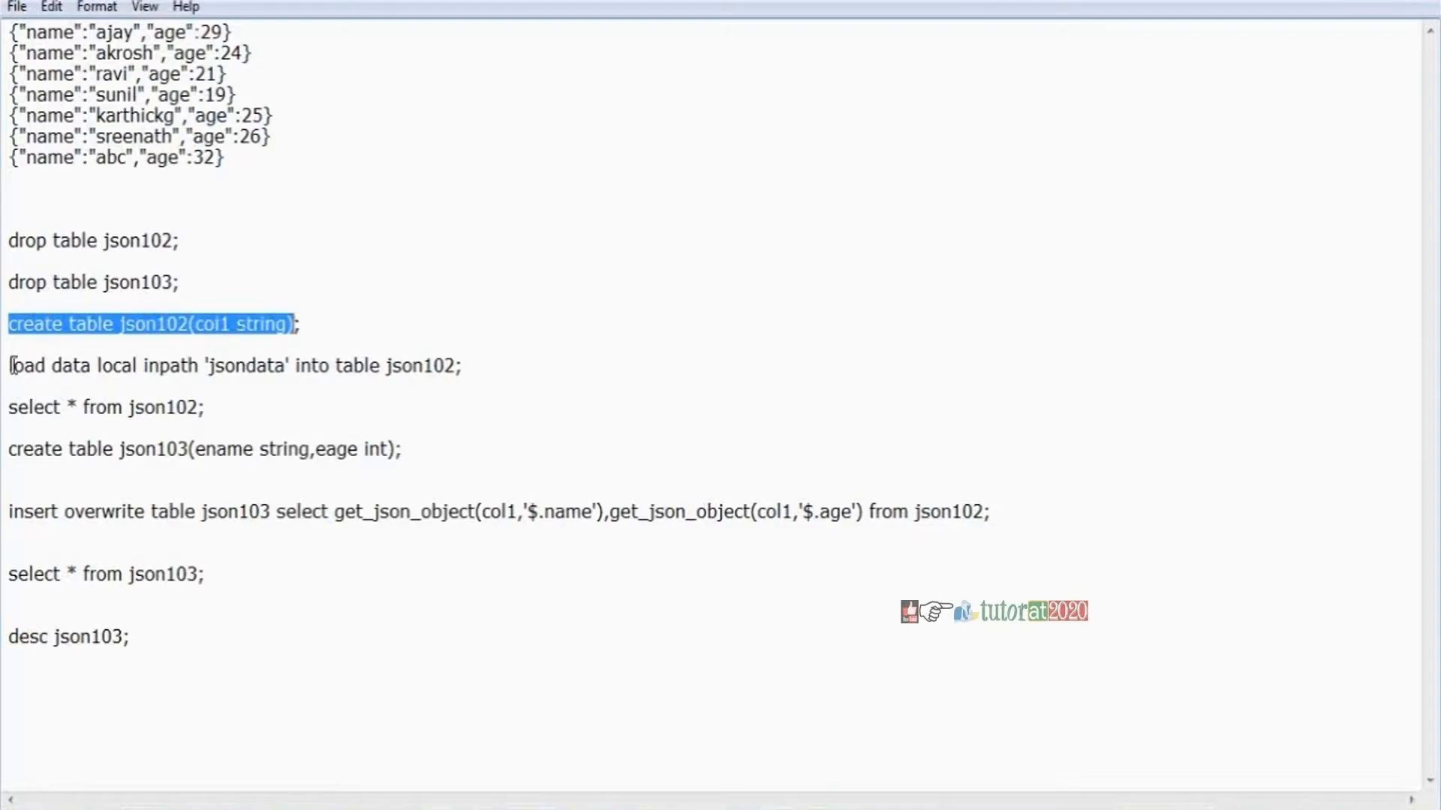
drag(8, 364, 344, 365)
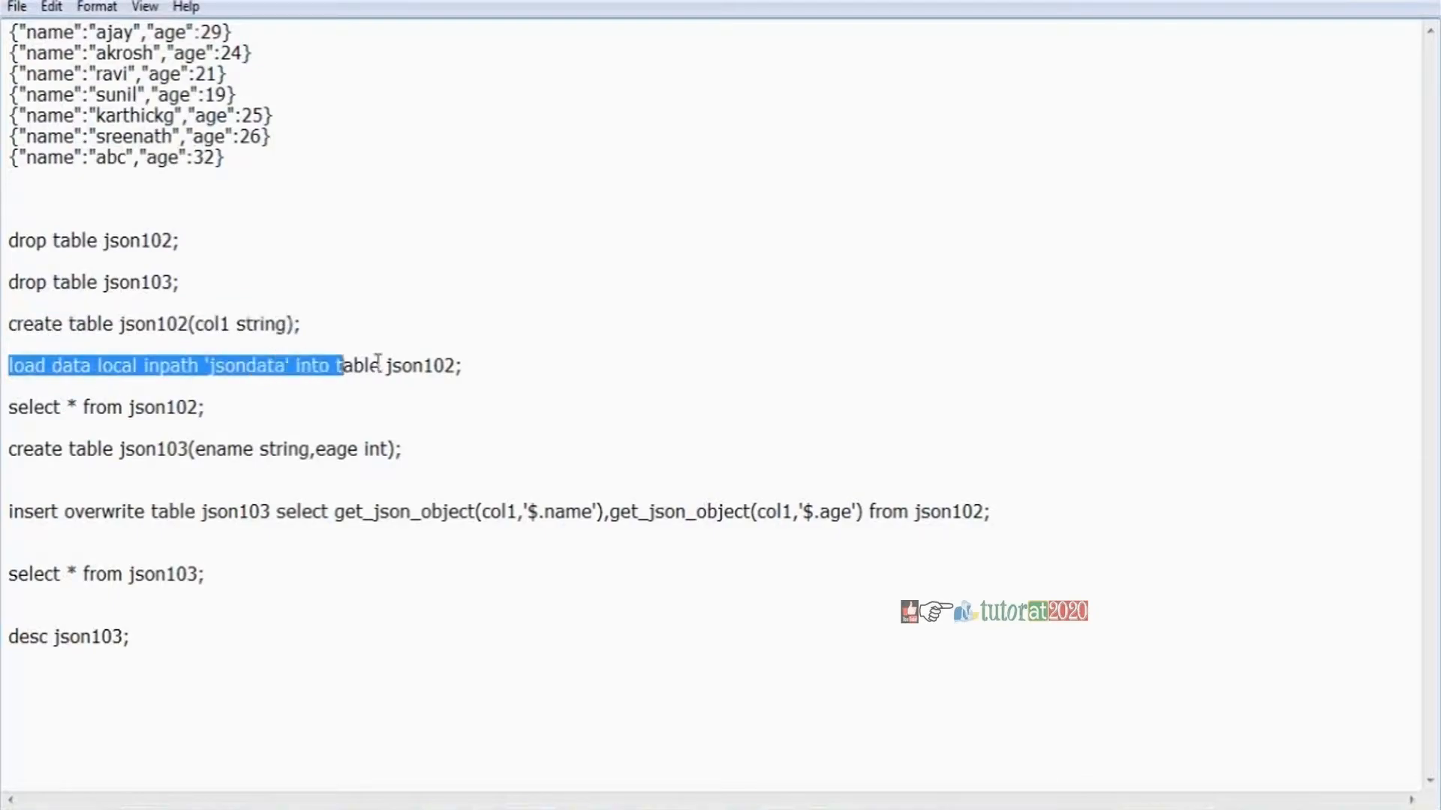
drag(345, 365, 464, 364)
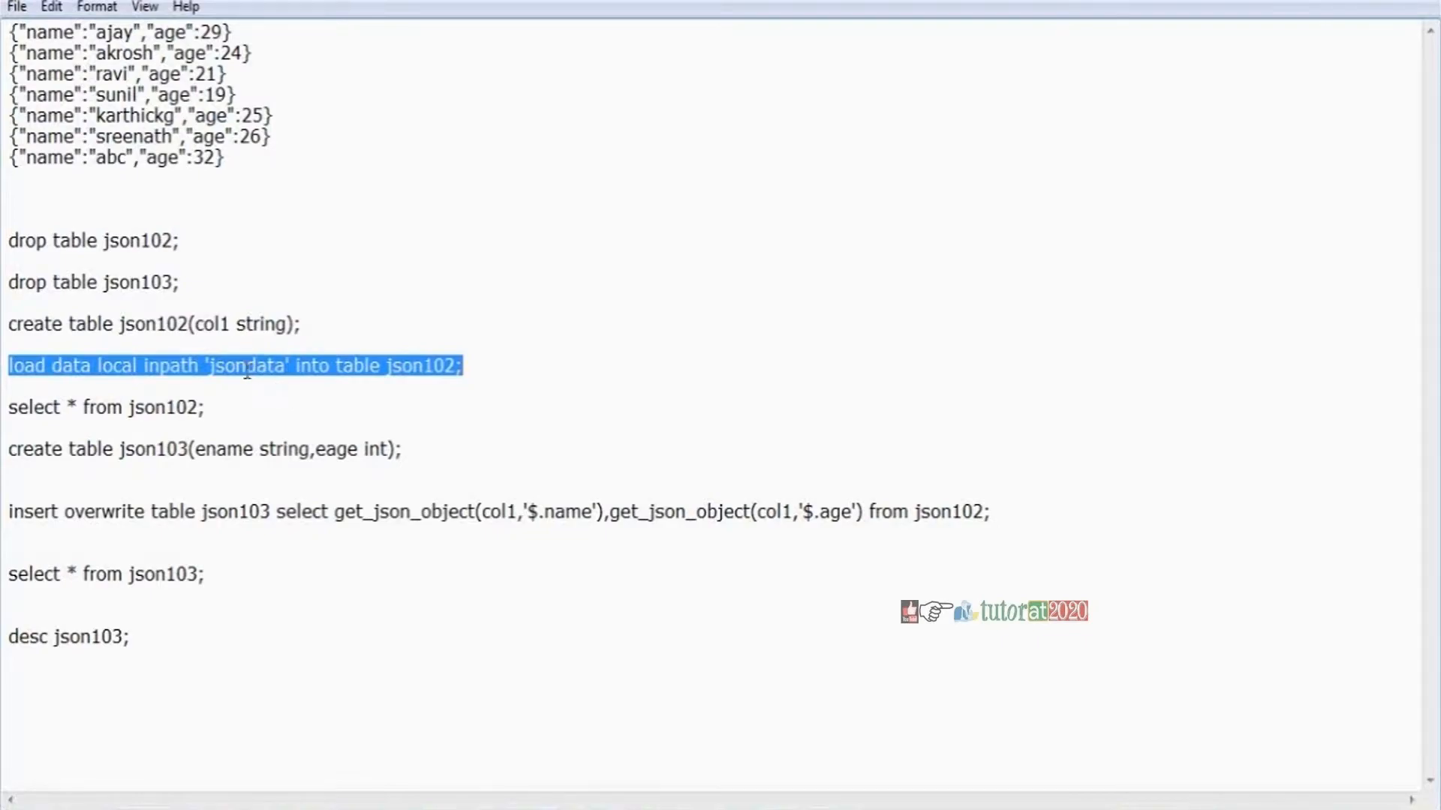
double_click(239, 365)
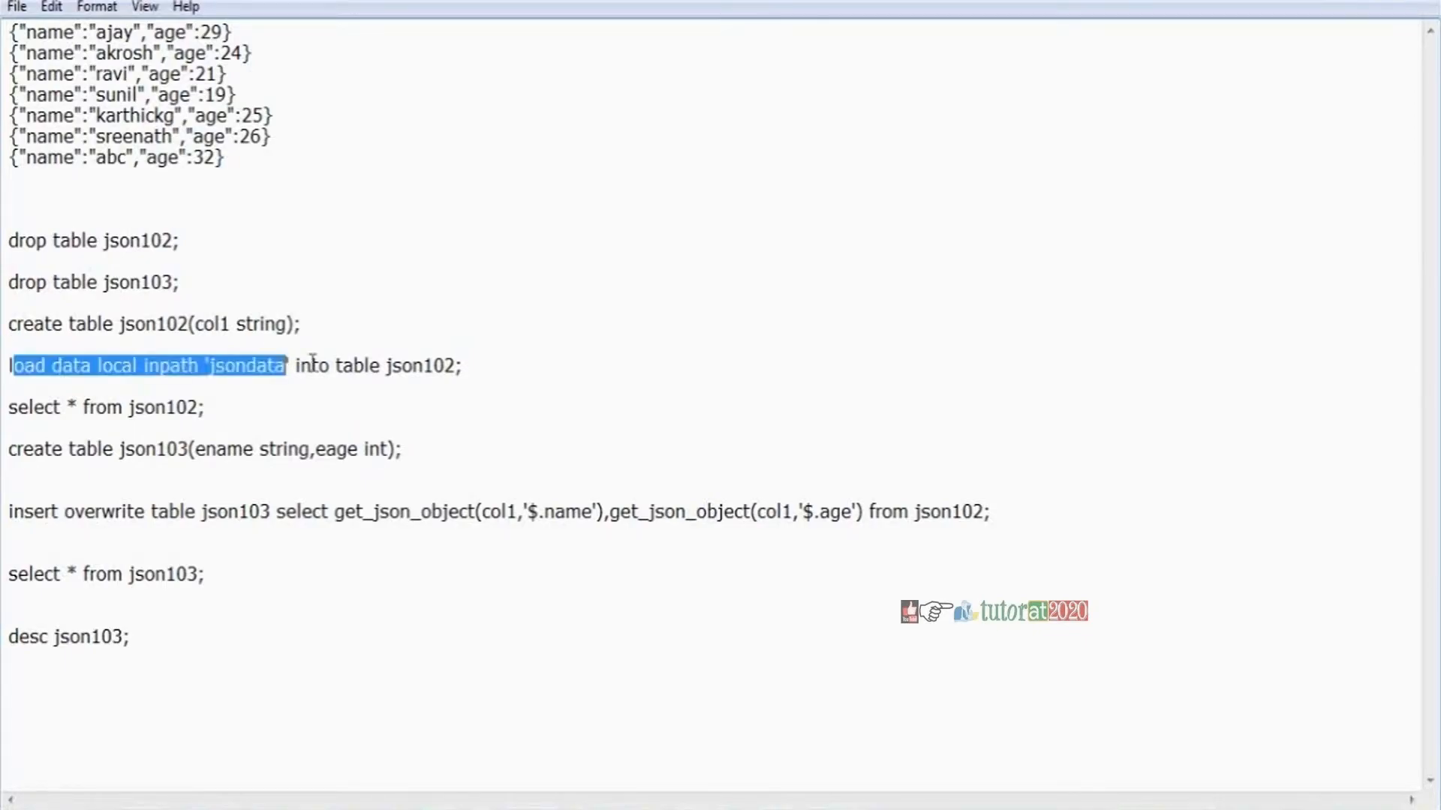
drag(286, 365, 443, 365)
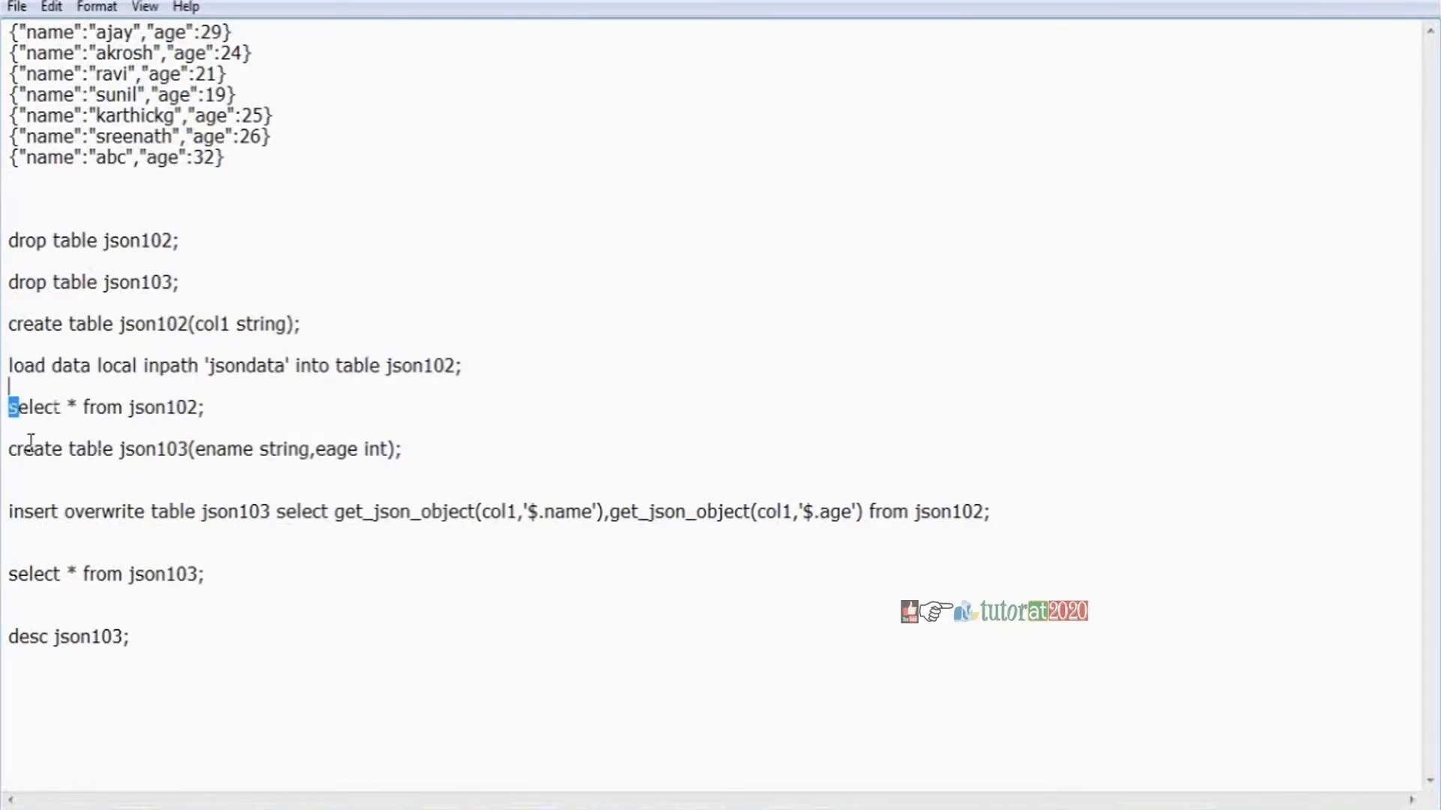
drag(14, 450, 188, 450)
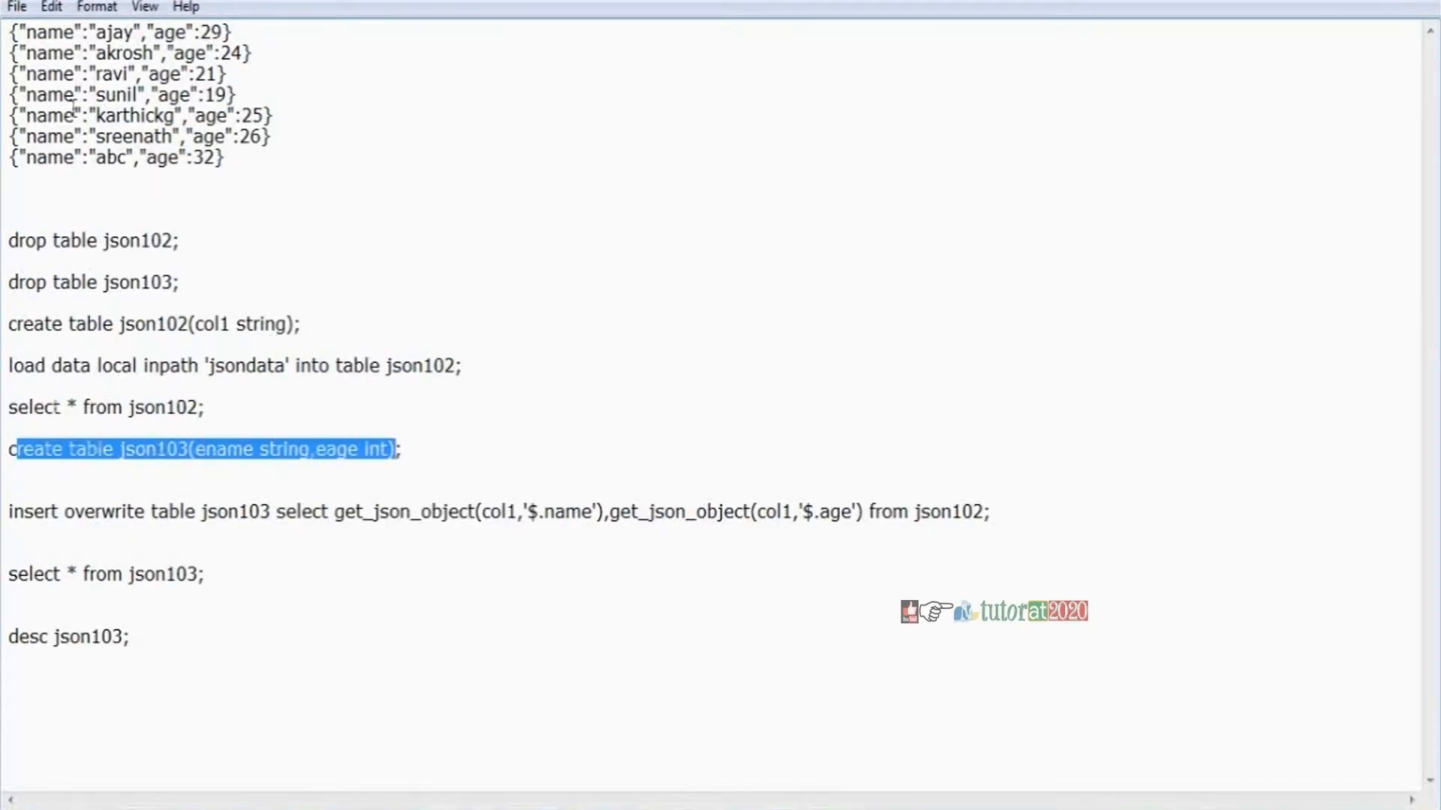
mouse_move(301, 423)
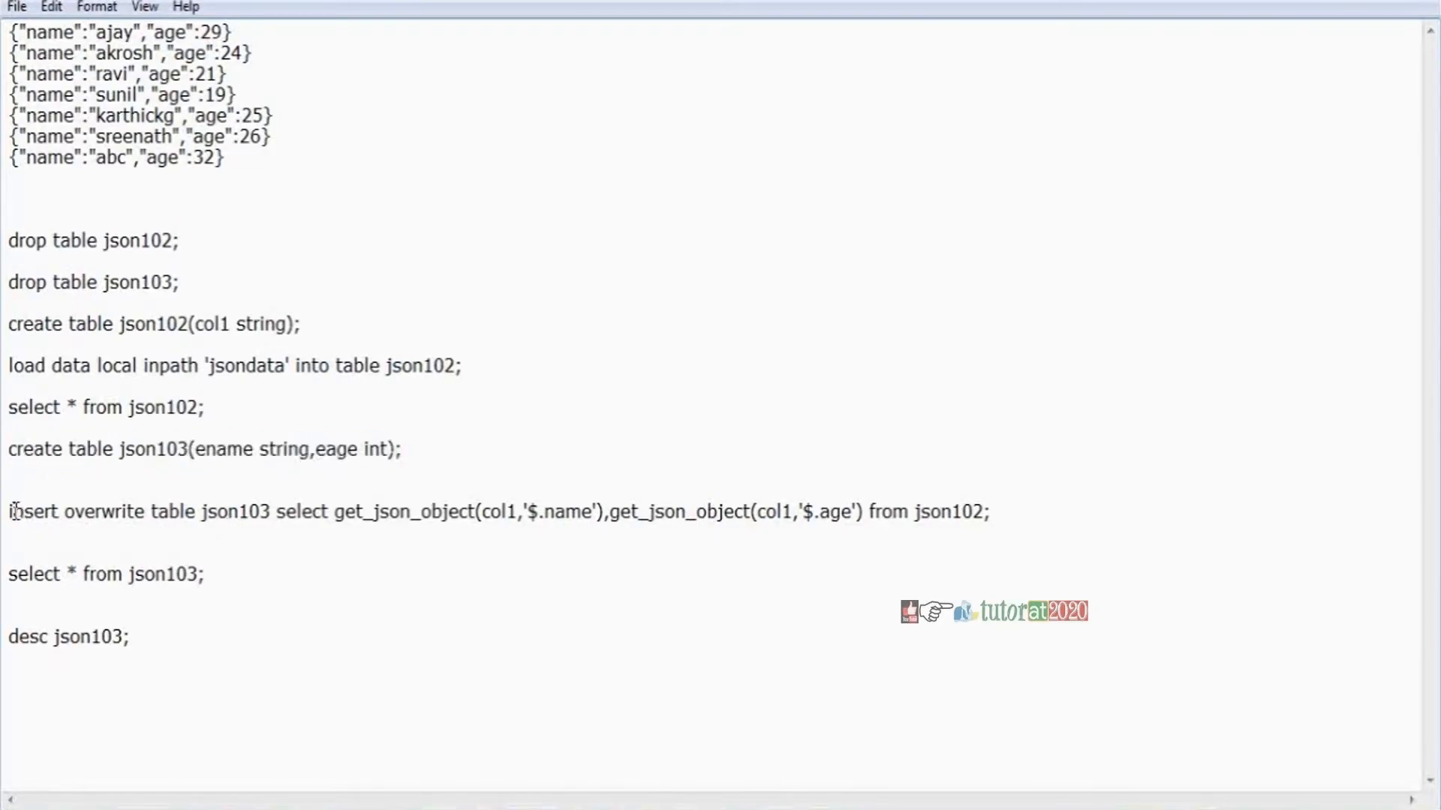
drag(9, 511, 270, 511)
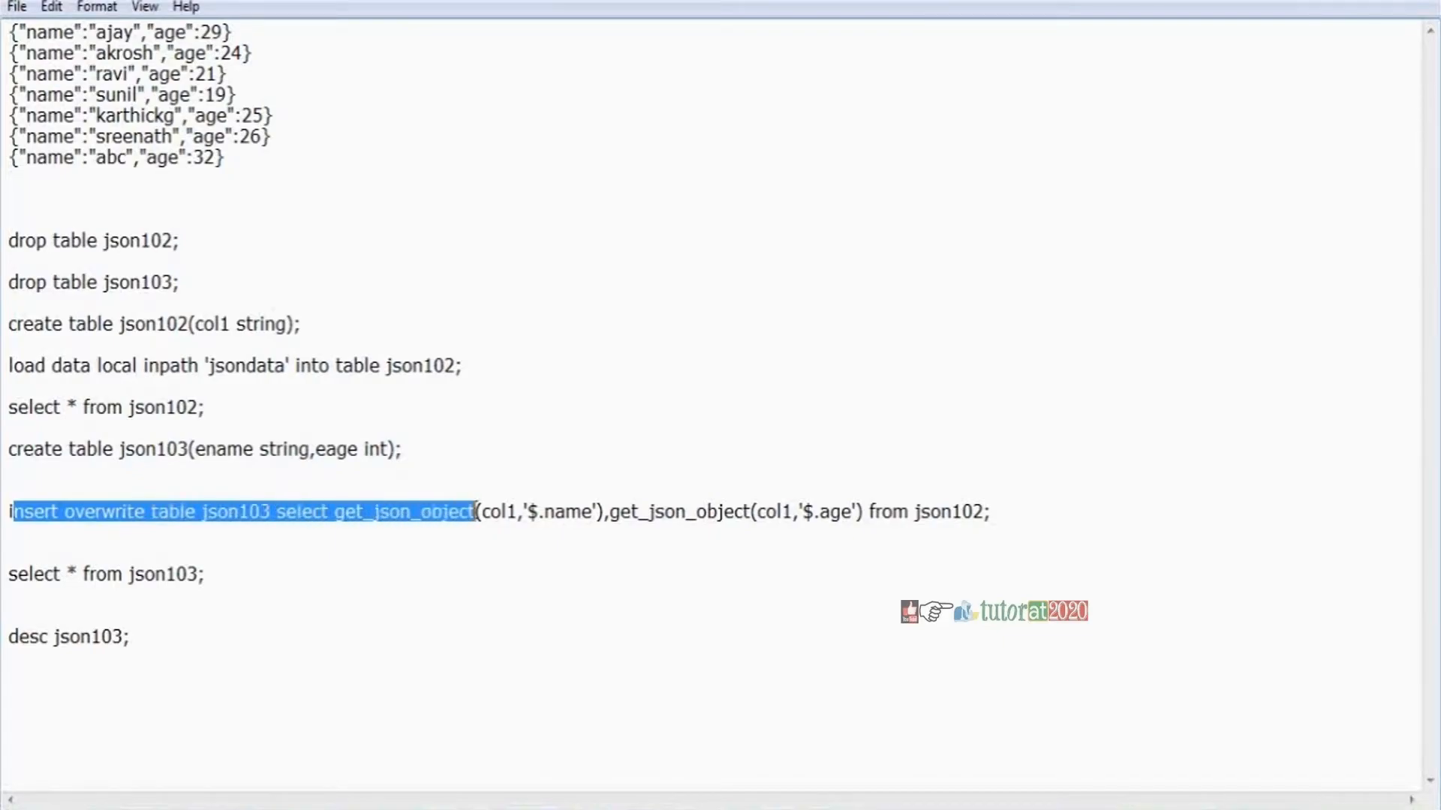
drag(472, 512, 595, 511)
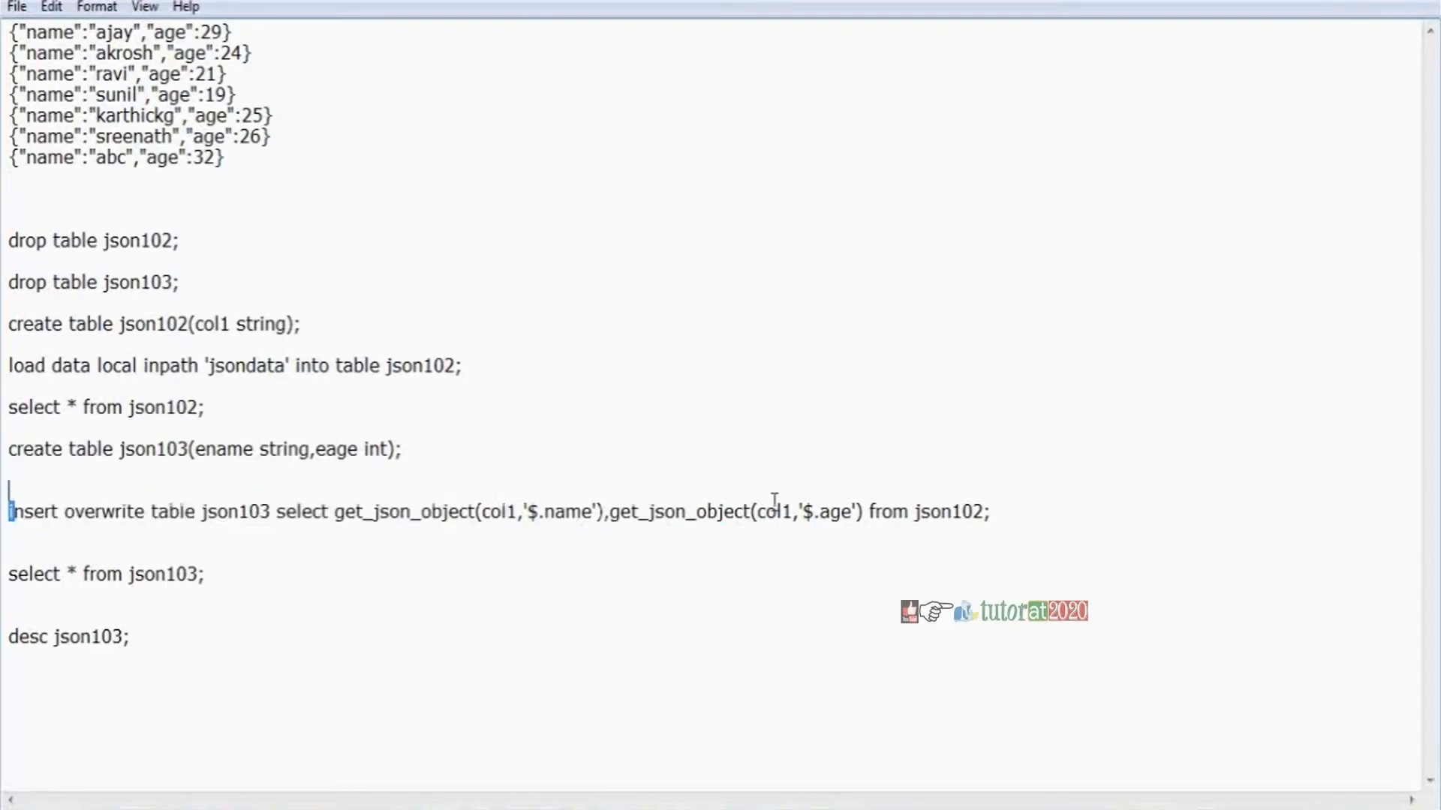
drag(9, 512, 933, 512)
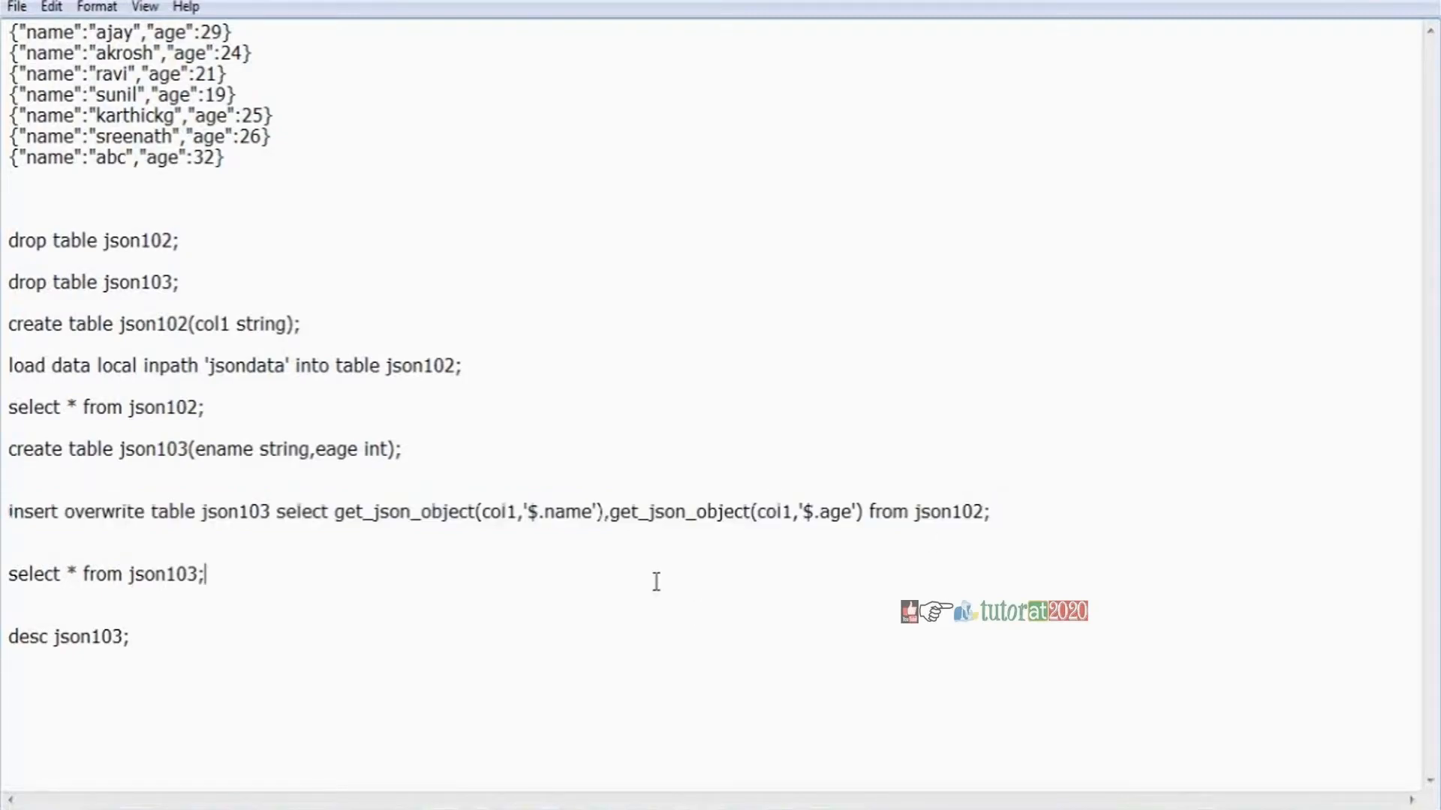
double_click(570, 512)
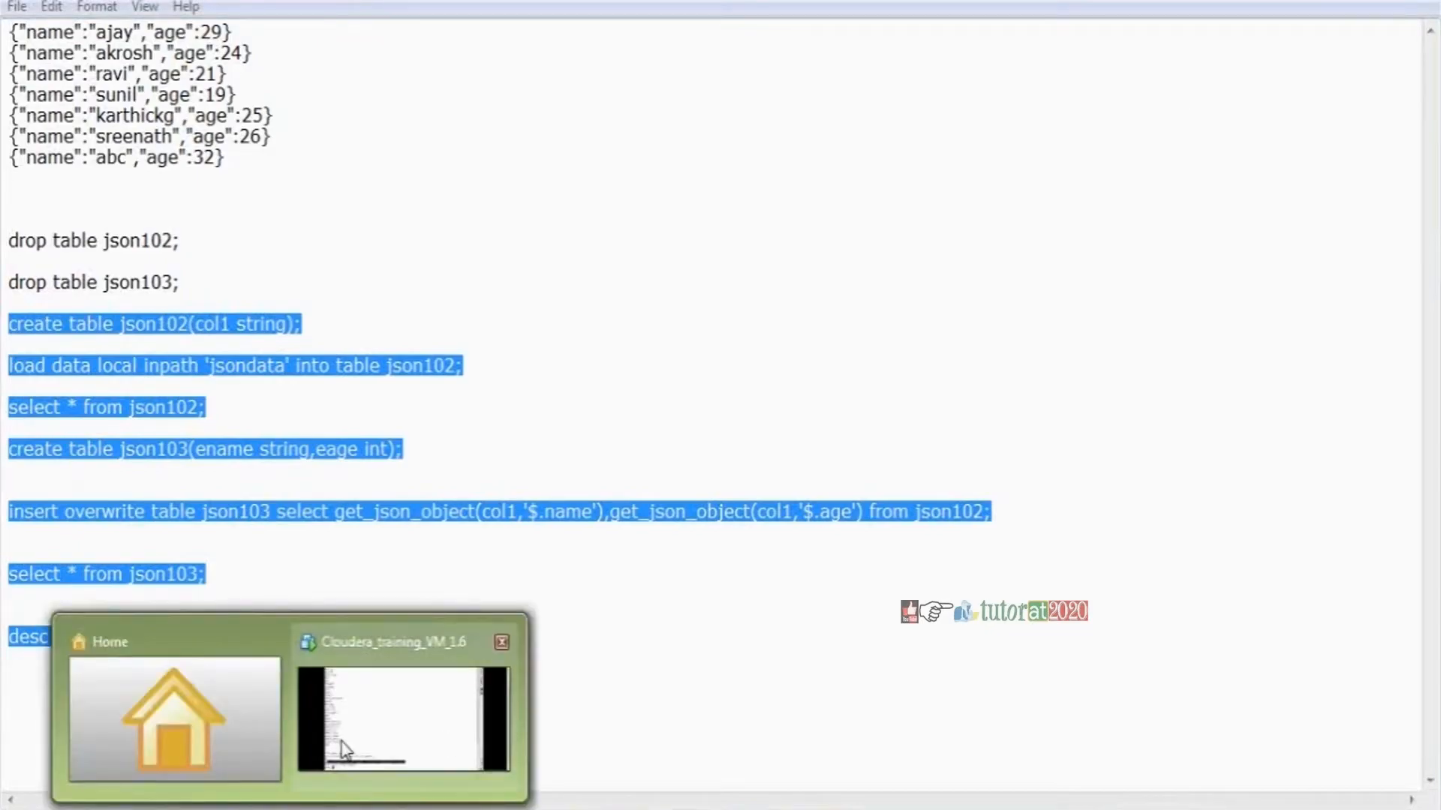
Back in the Cloudera VM, open the script jsonsc.hql in vi
click(400, 721)
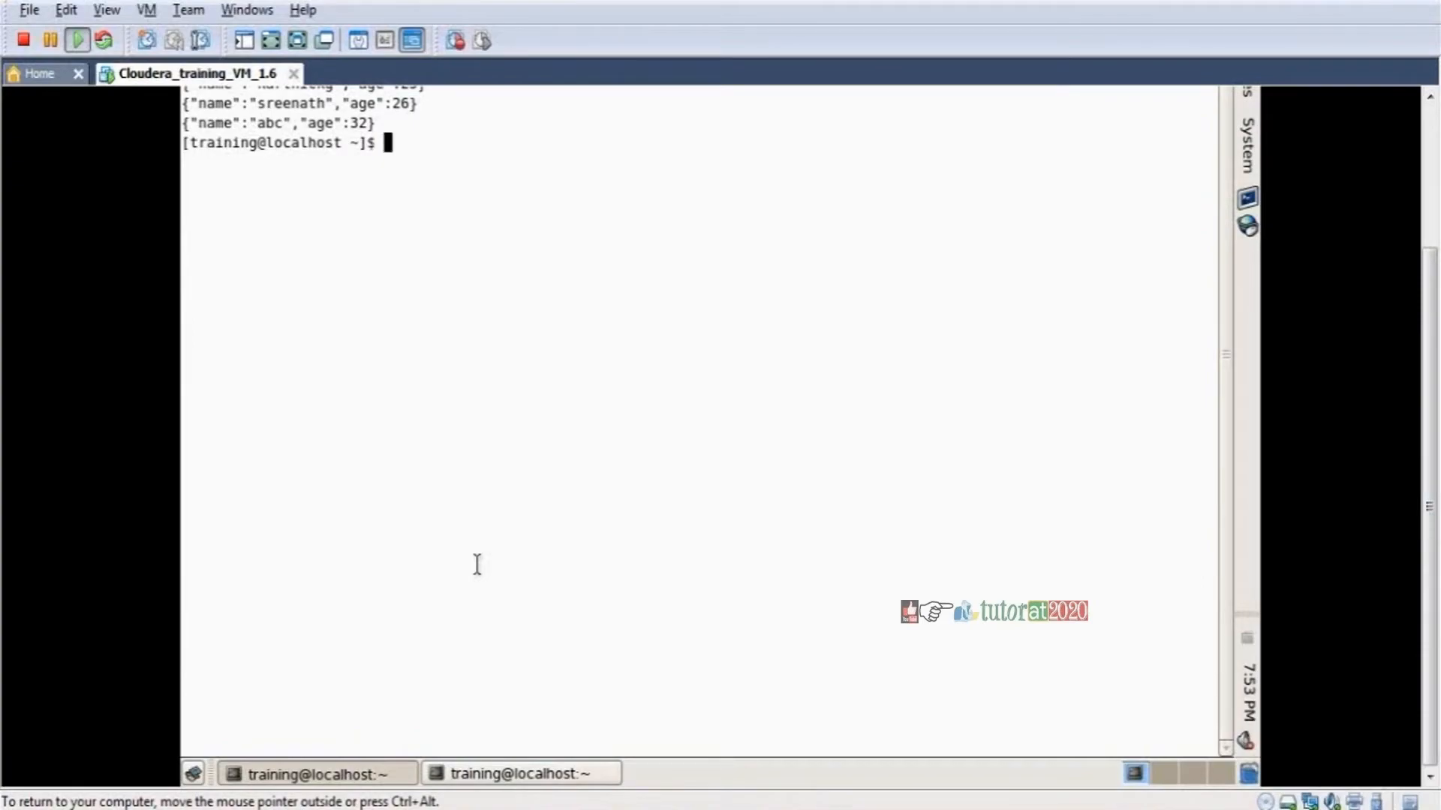
text(vi)
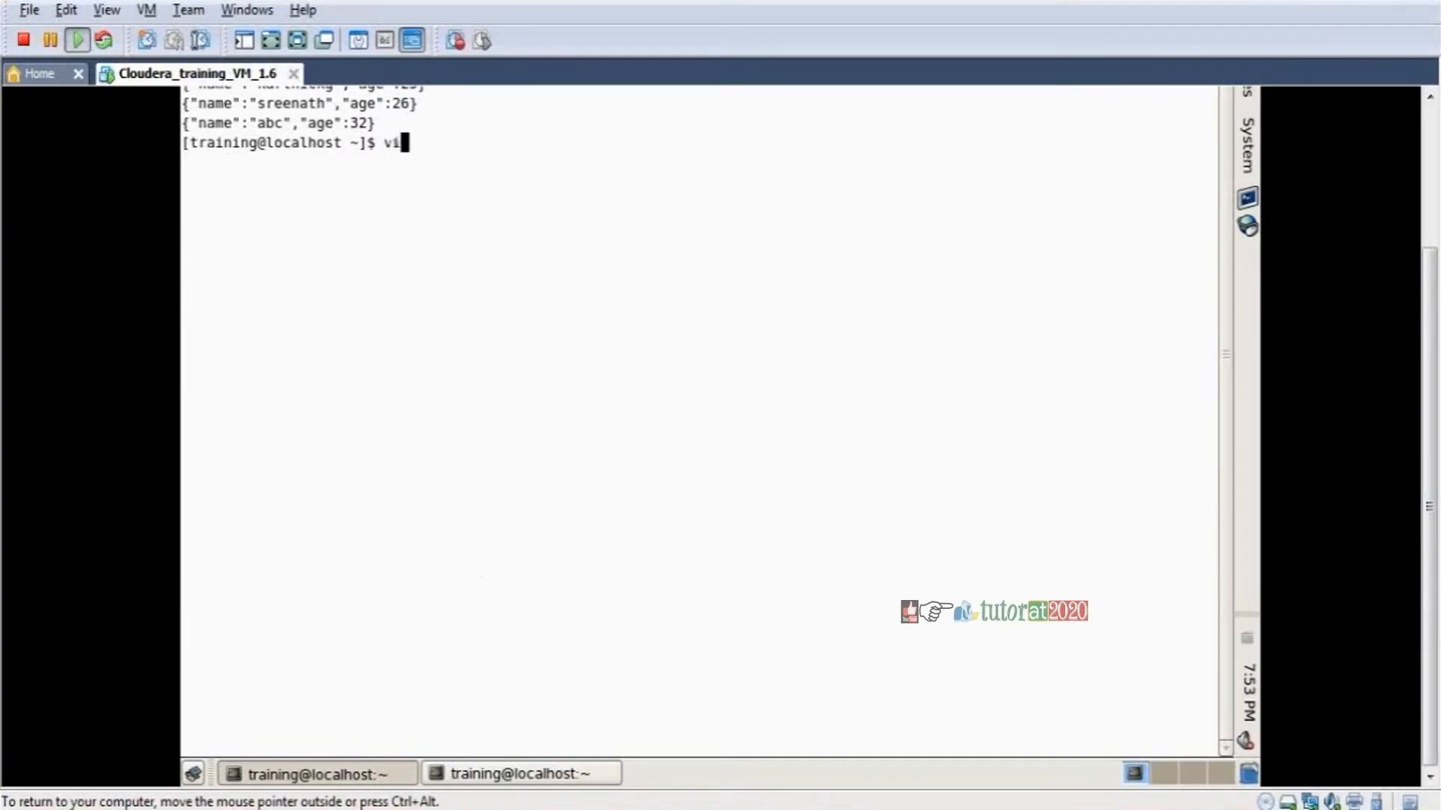
text(jsonsc)
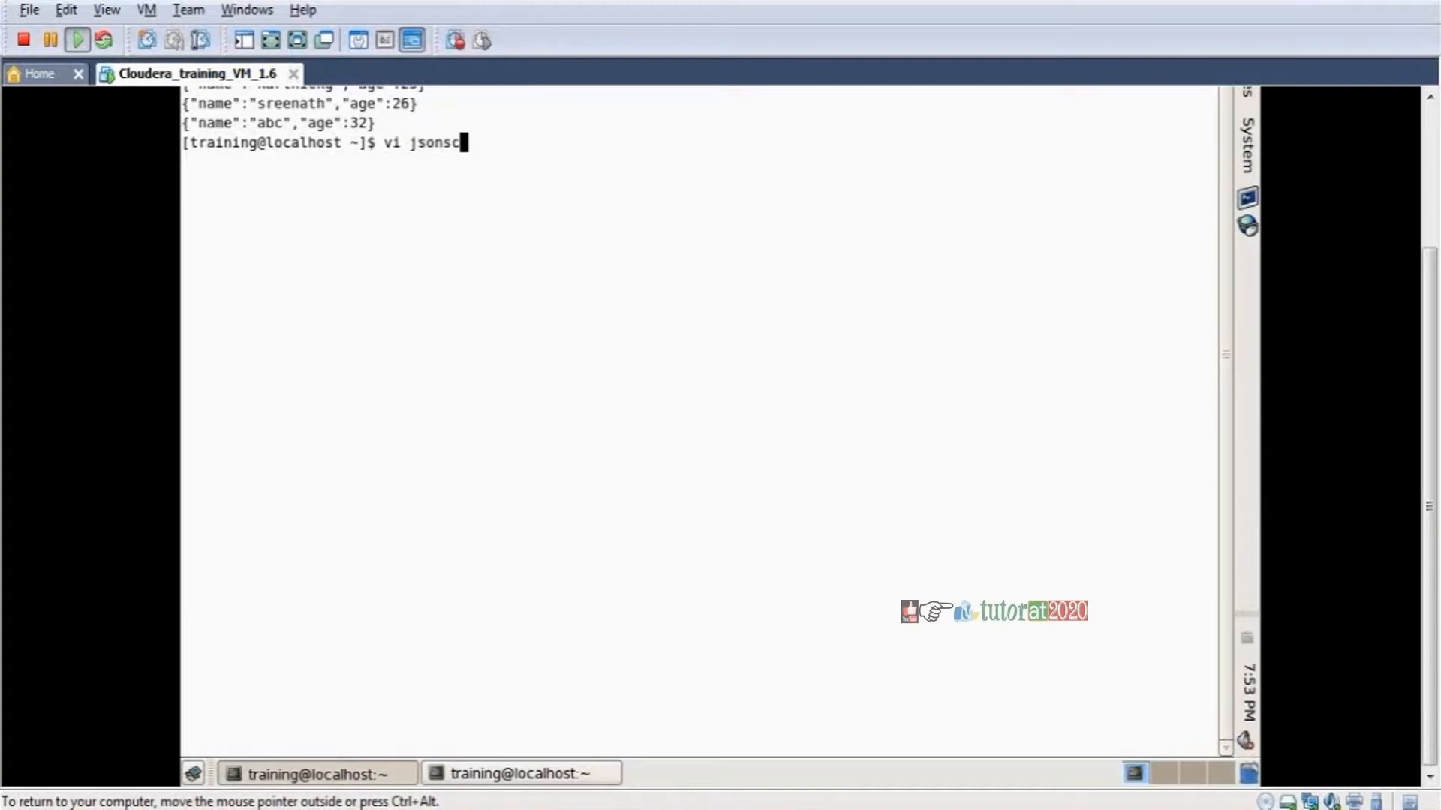
text(.)
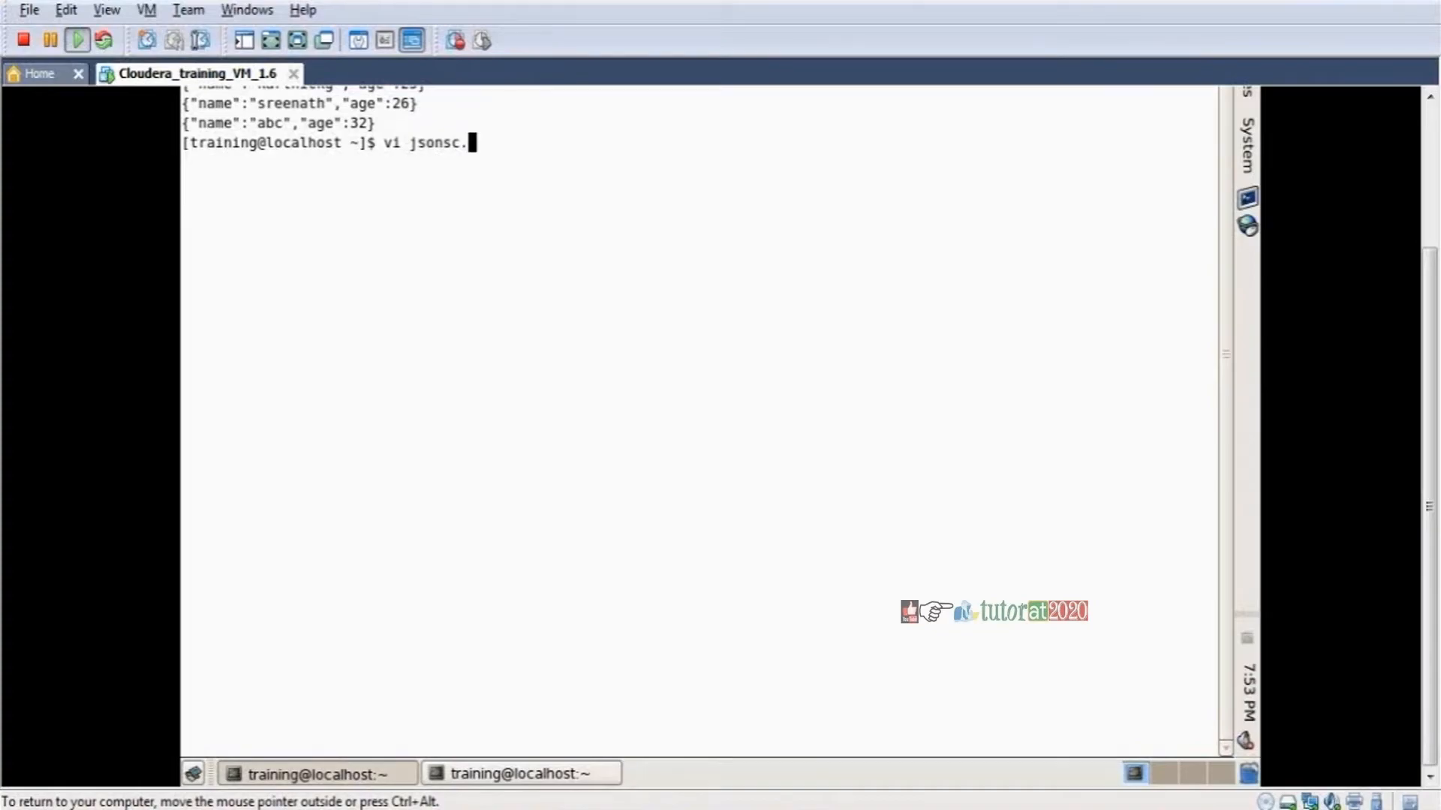
text(hql)
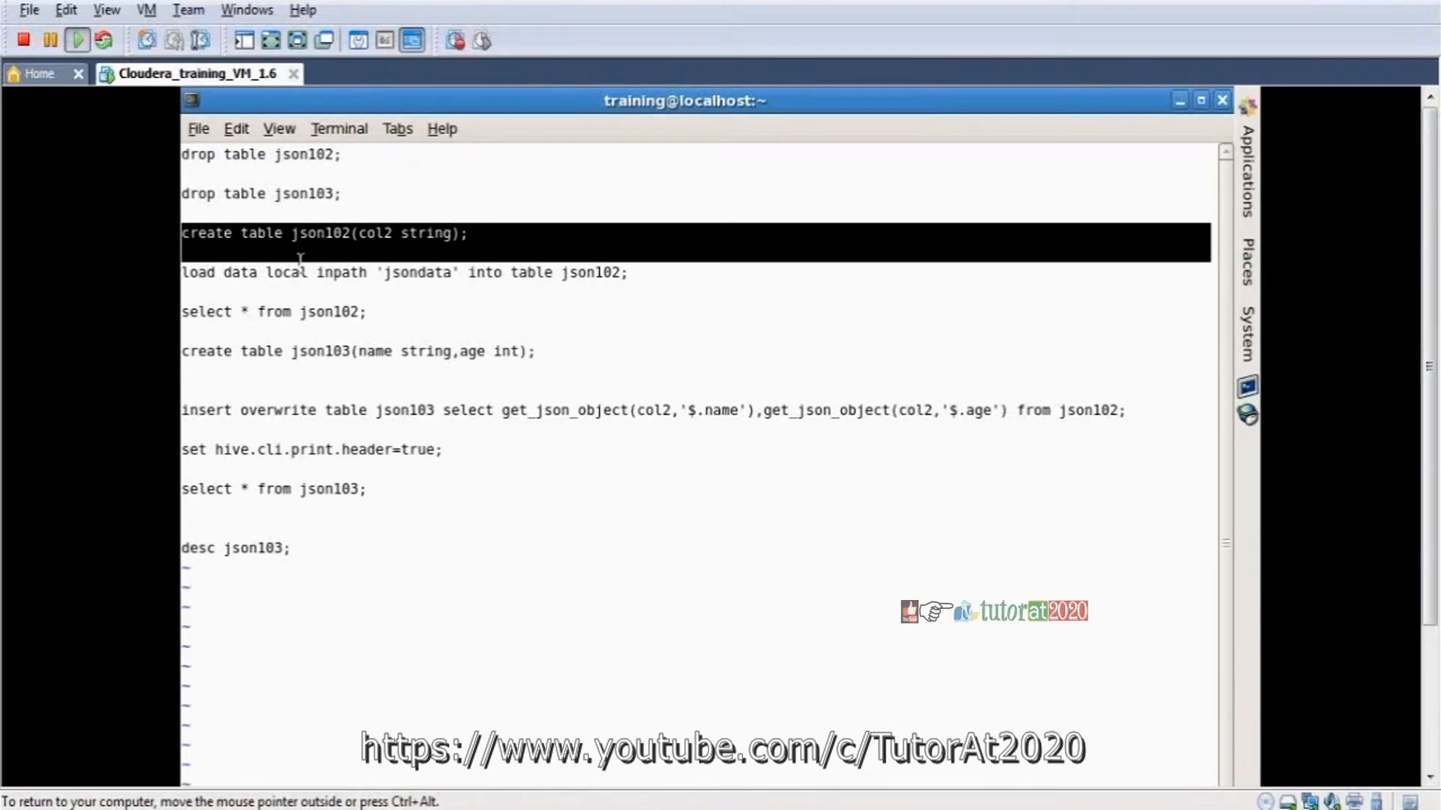
Review the create table json102 and insert overwrite lines, then save and quit vi with :wq
double_click(386, 272)
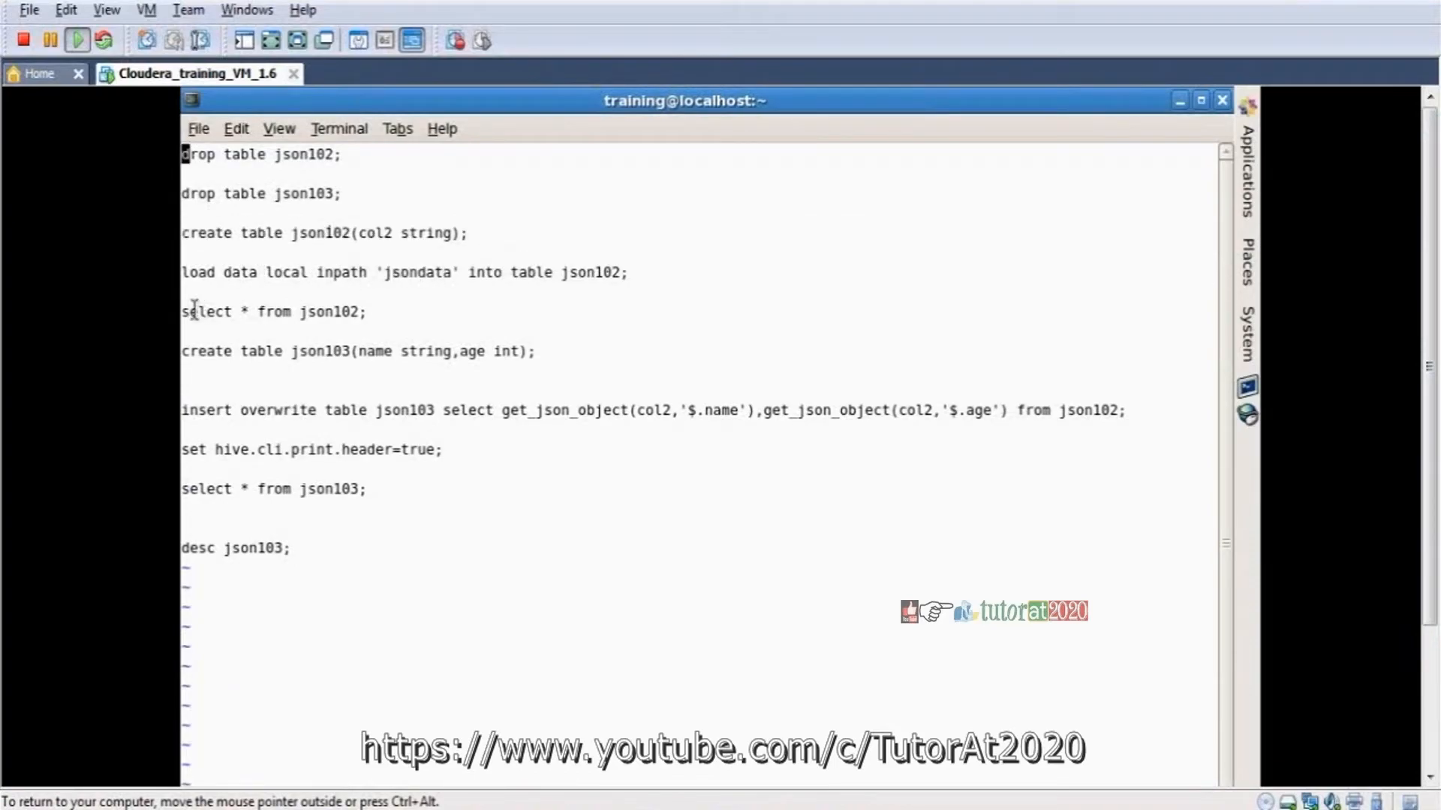
drag(237, 351, 415, 351)
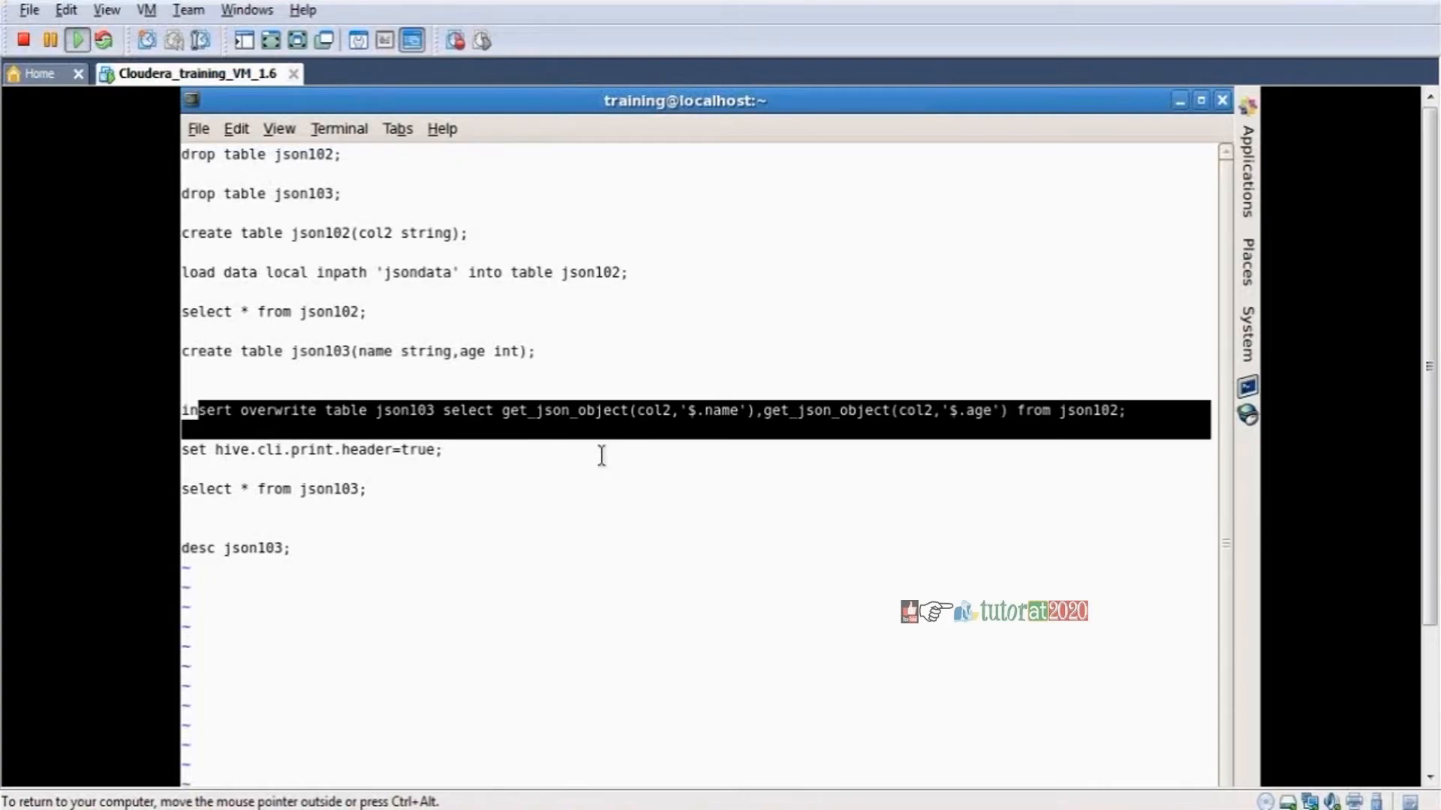
mouse_move(798, 434)
text(:)
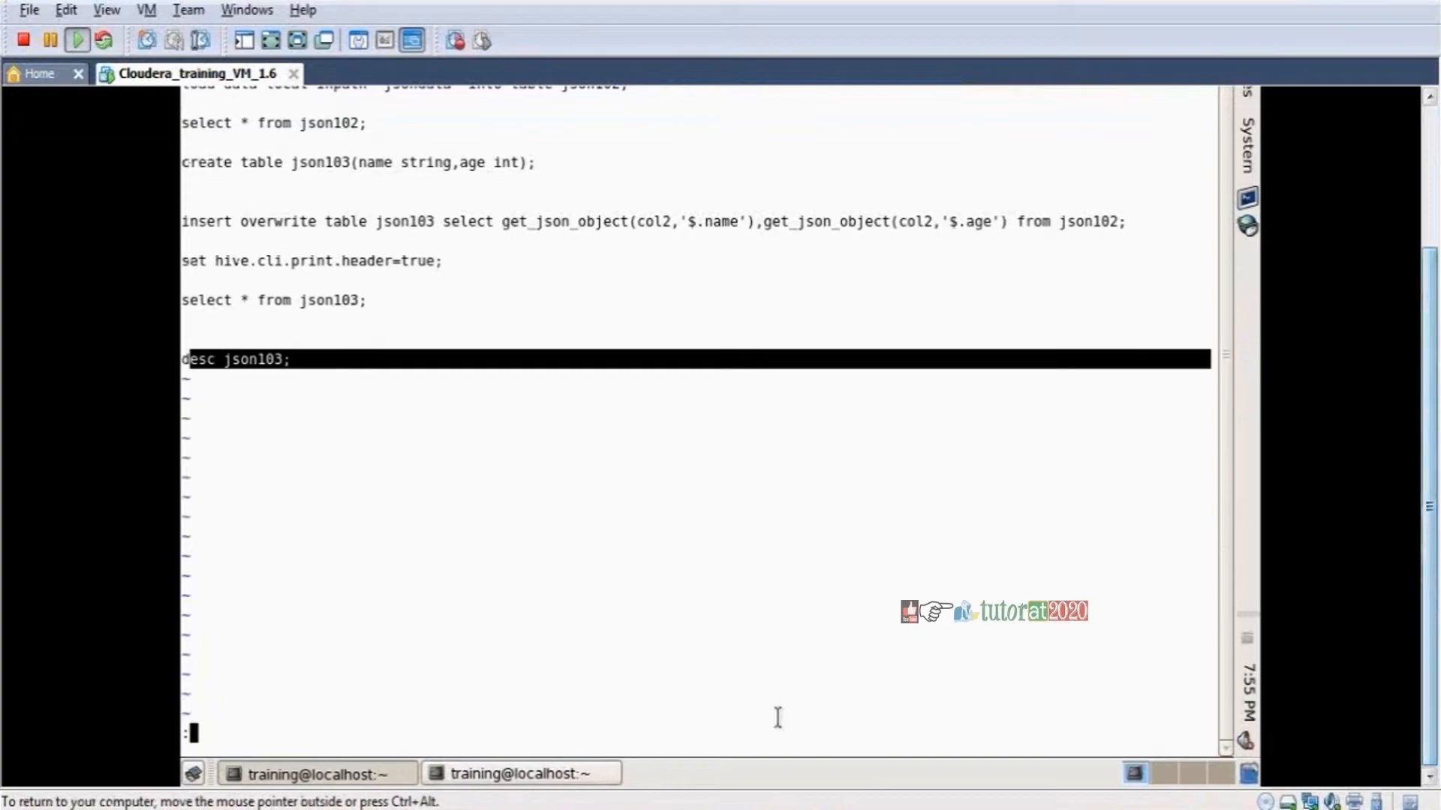
text(wq)
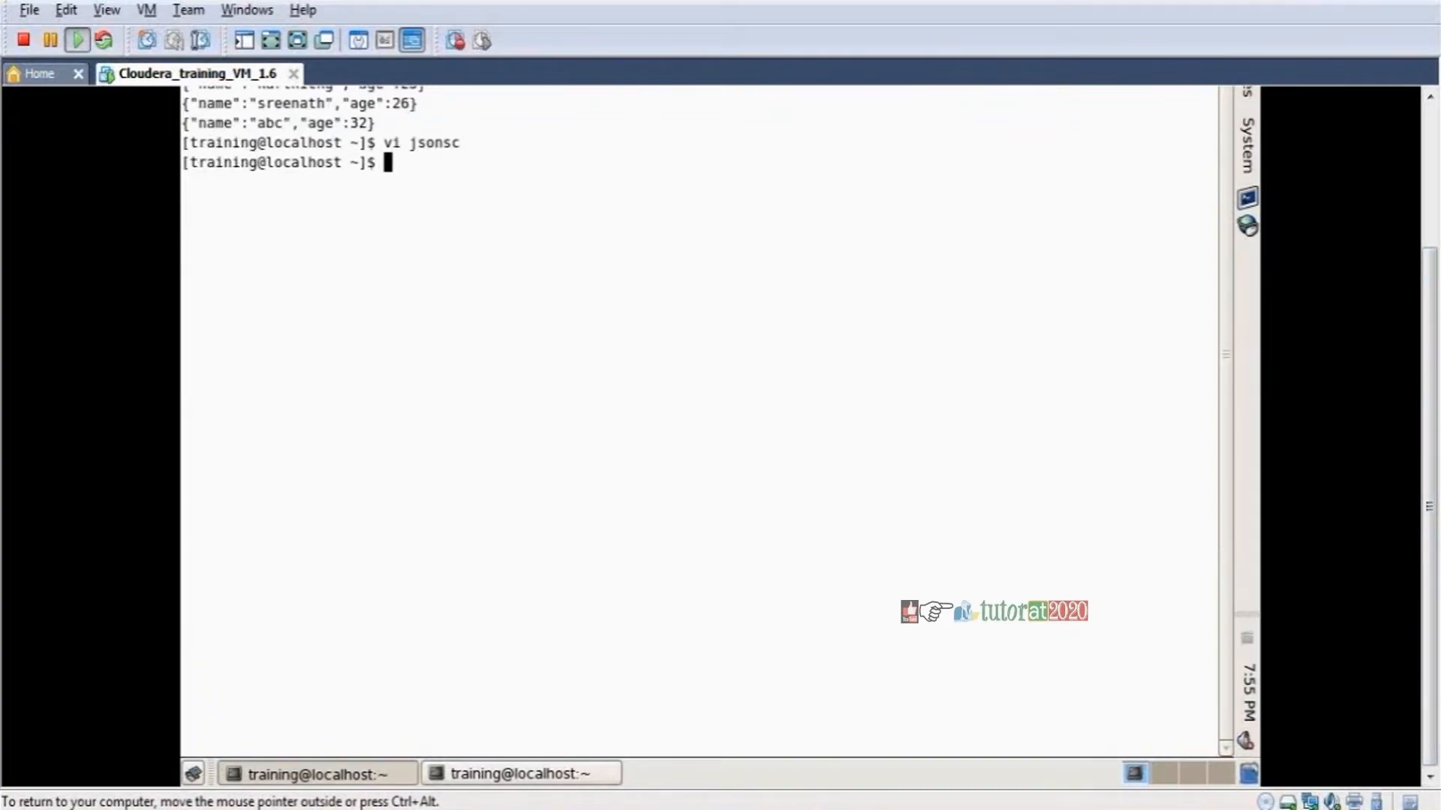
Print the jsonsc script with cat, then run the whole file with hive -f jsonsc
text(c)
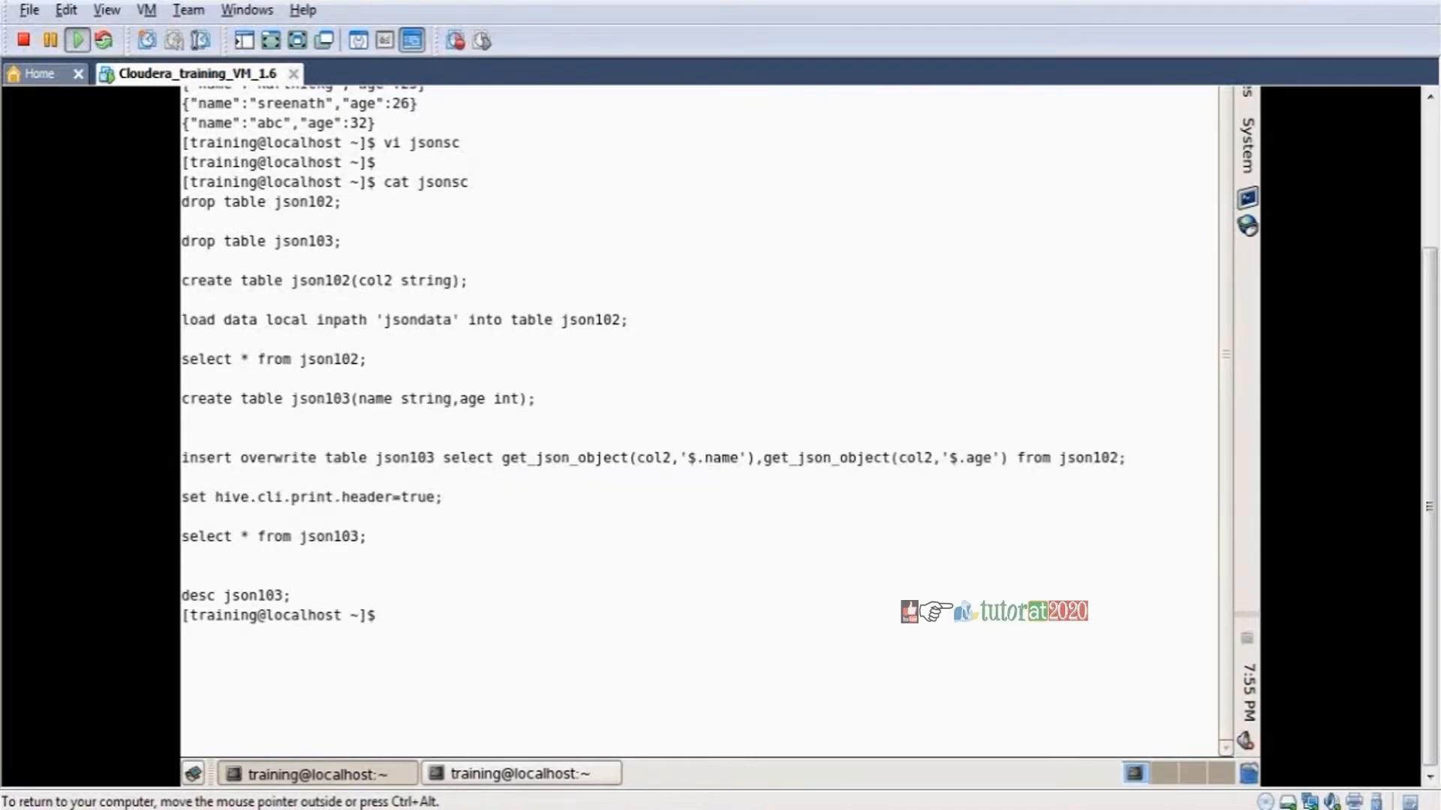
text(hive -f.)
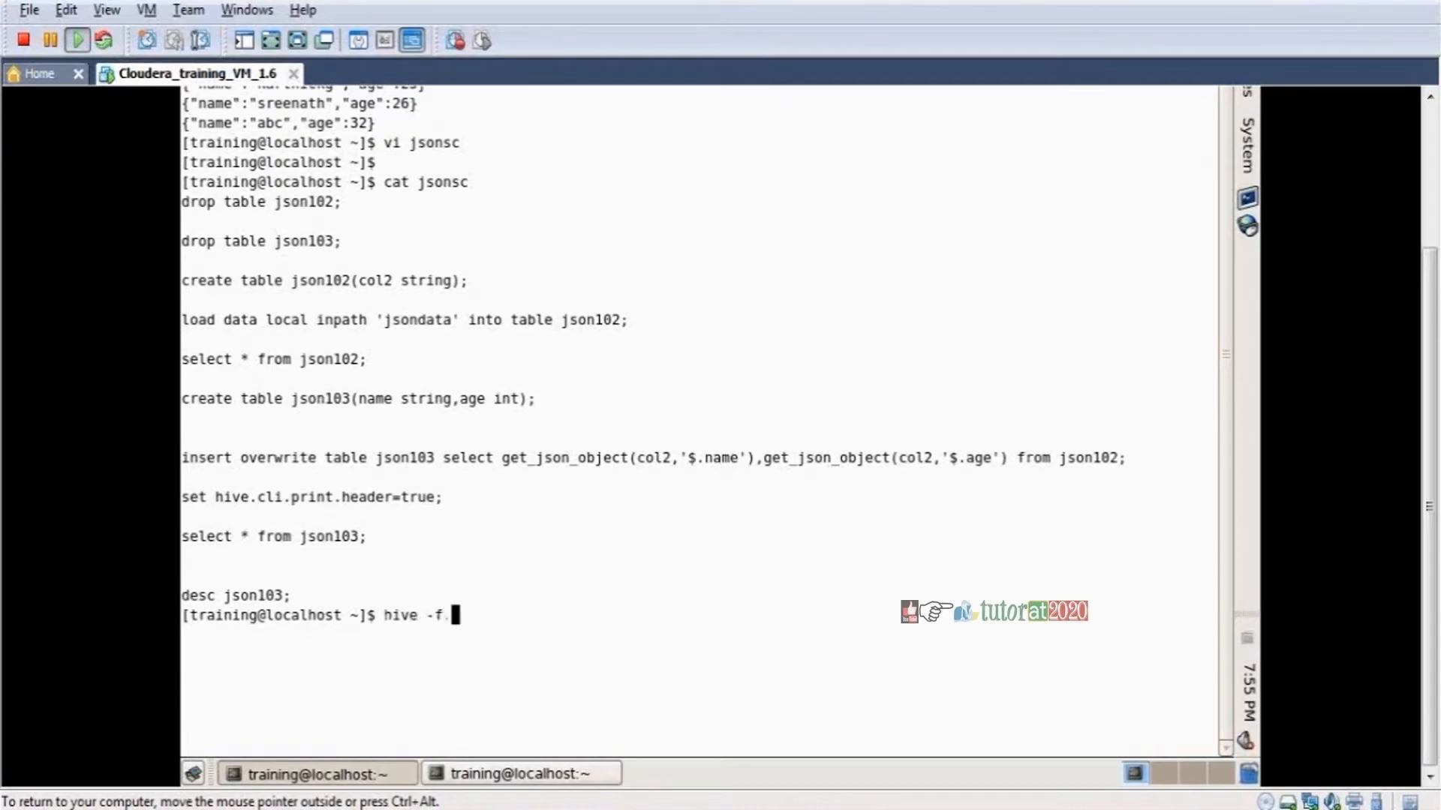
key(BackSpace)
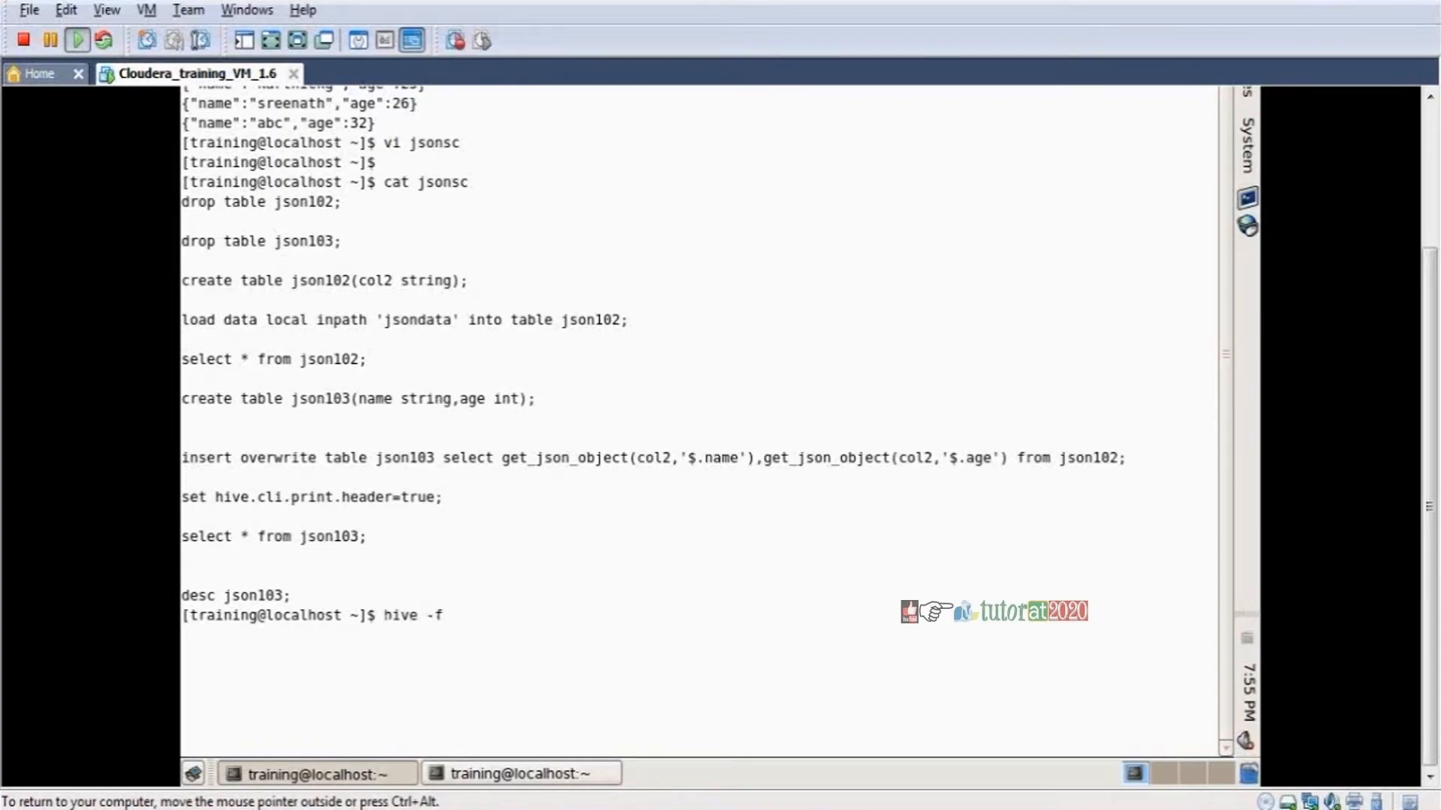
text(jso)
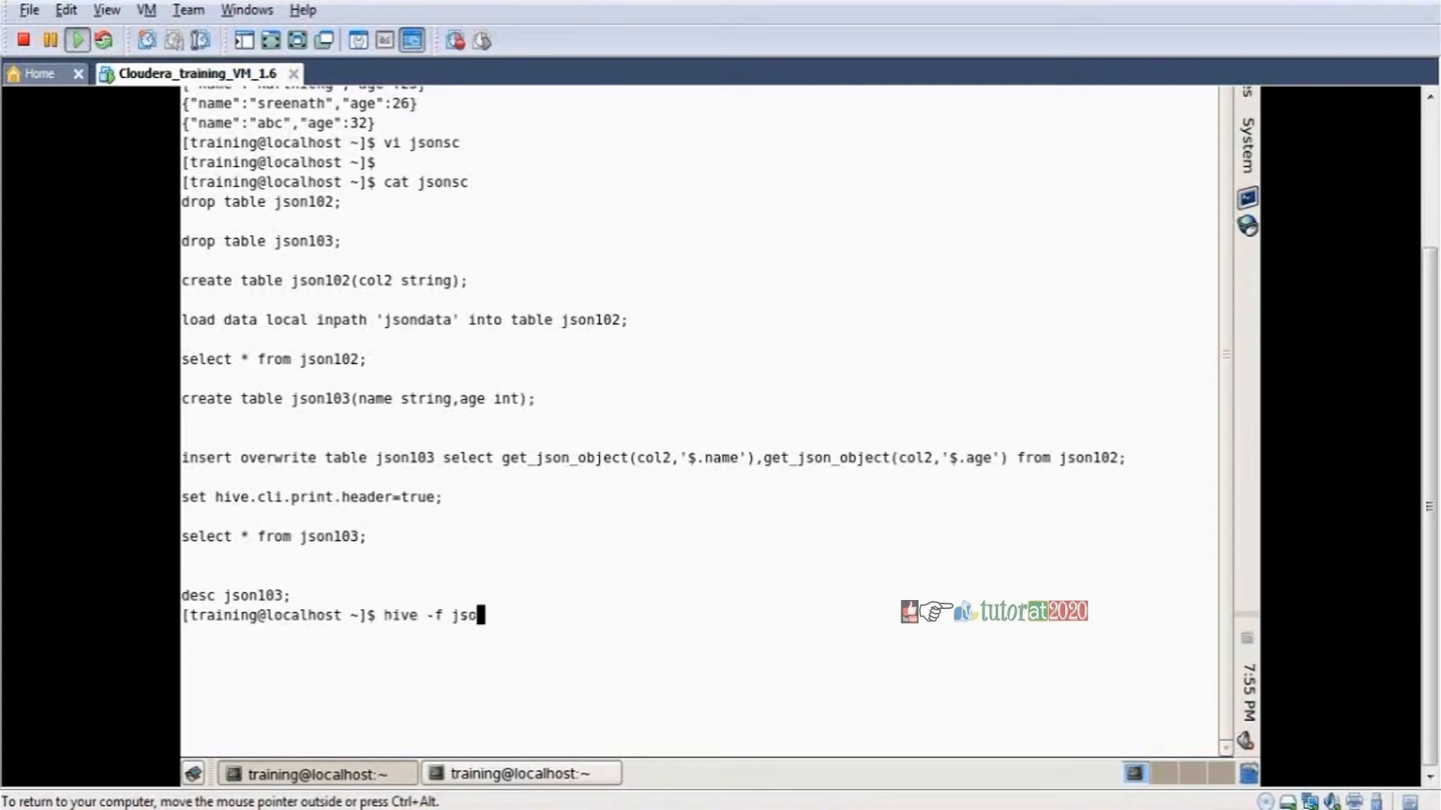
text(ns)
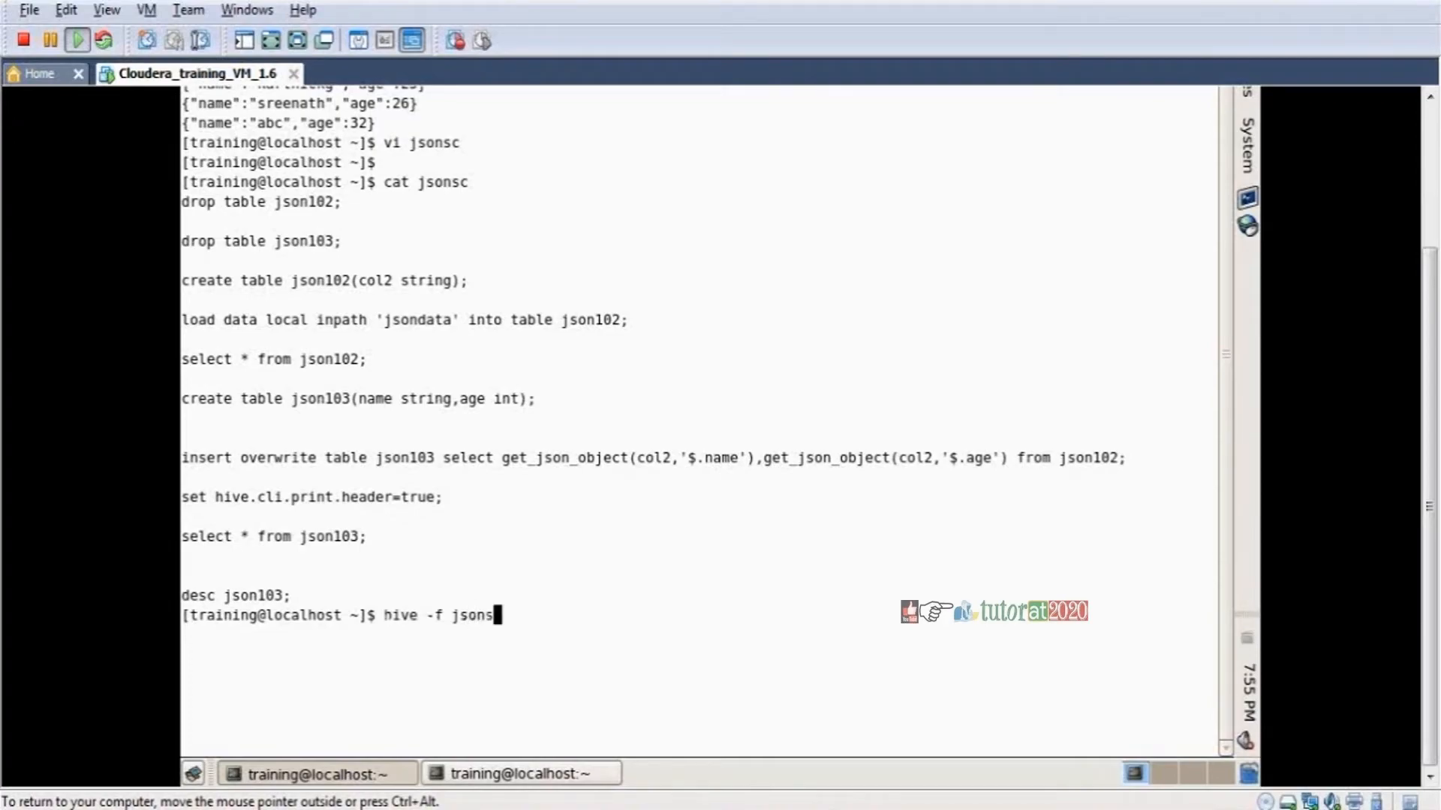
text(c)
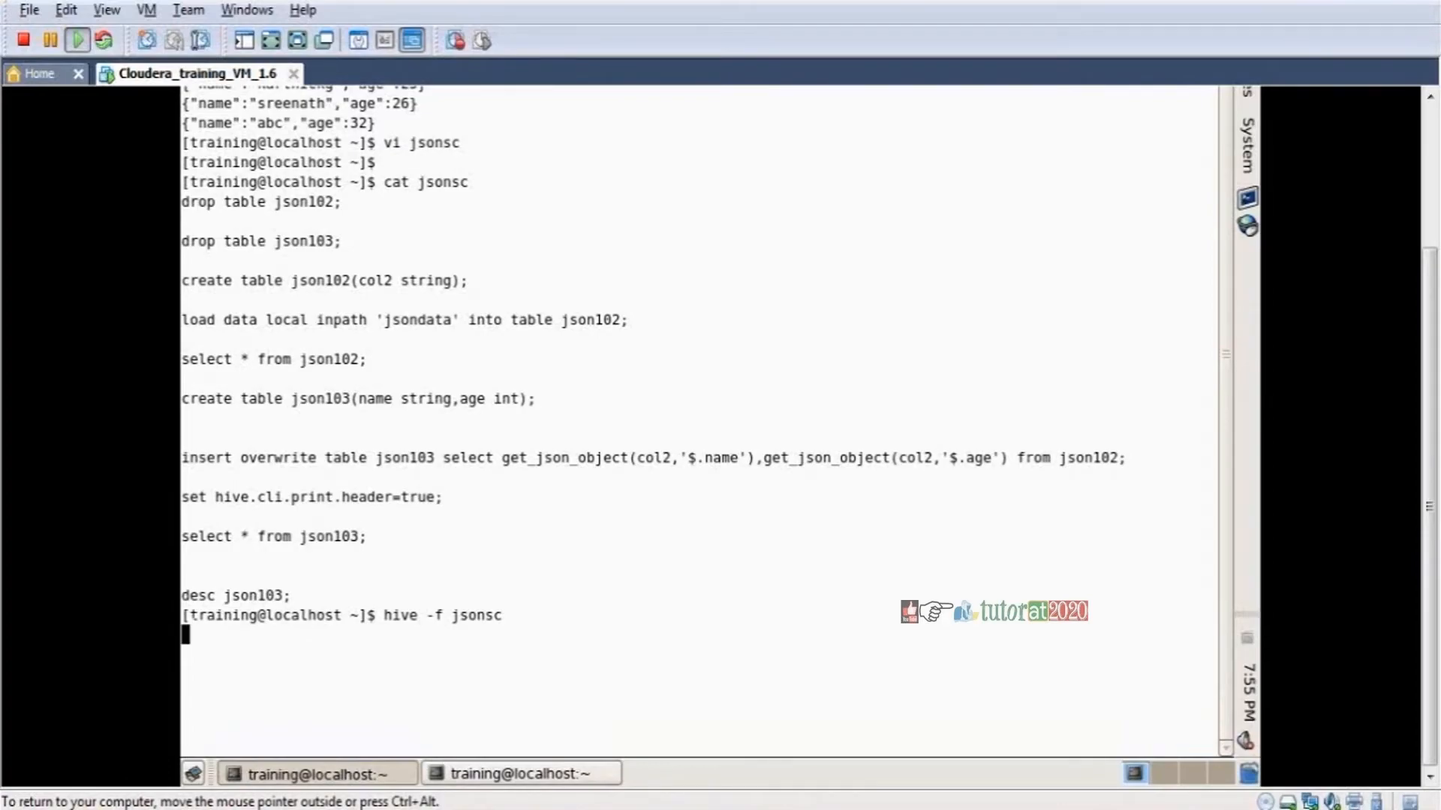
key(Return)
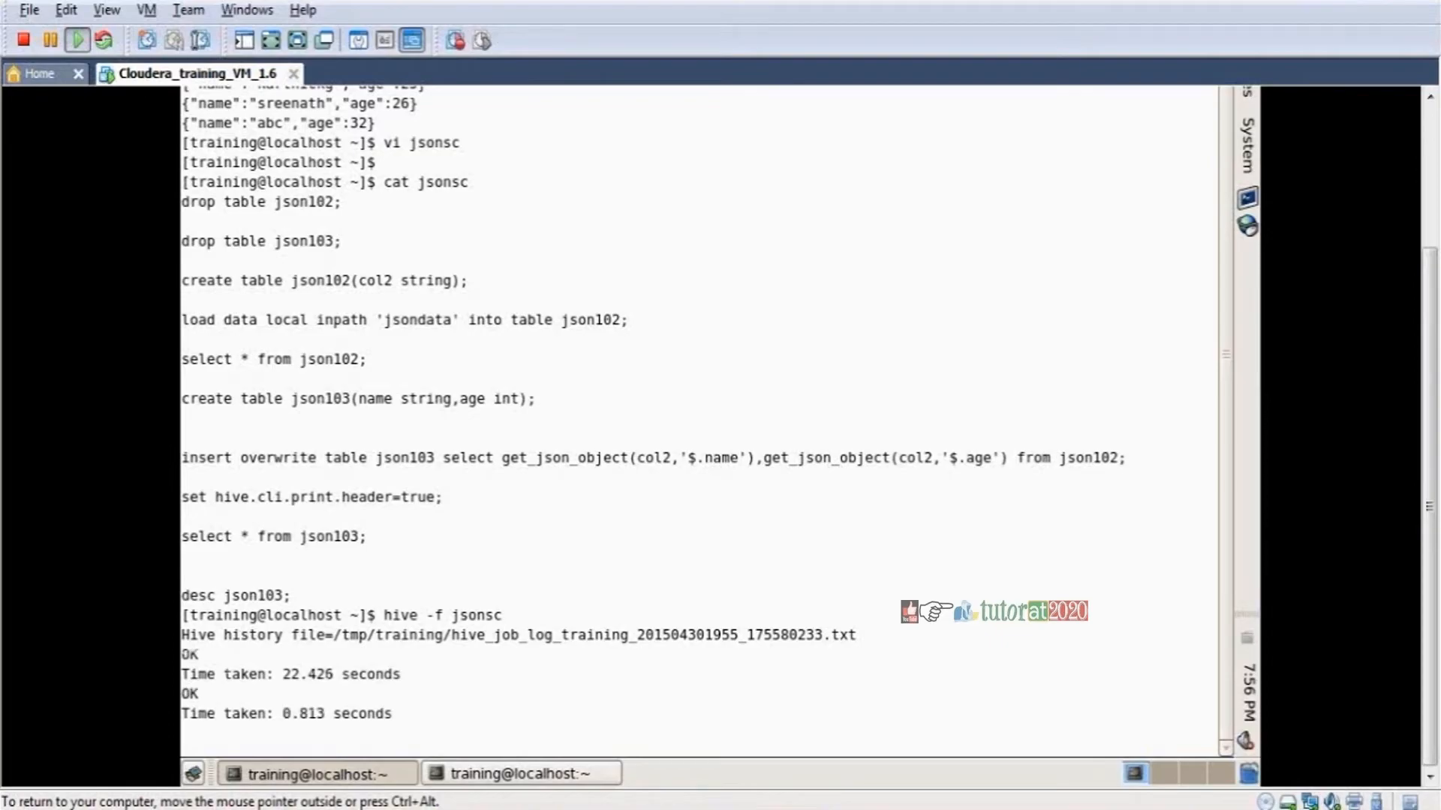
Scroll through the finished output showing json103's seven name/age rows and its name string, age int columns
scroll(down, 3)
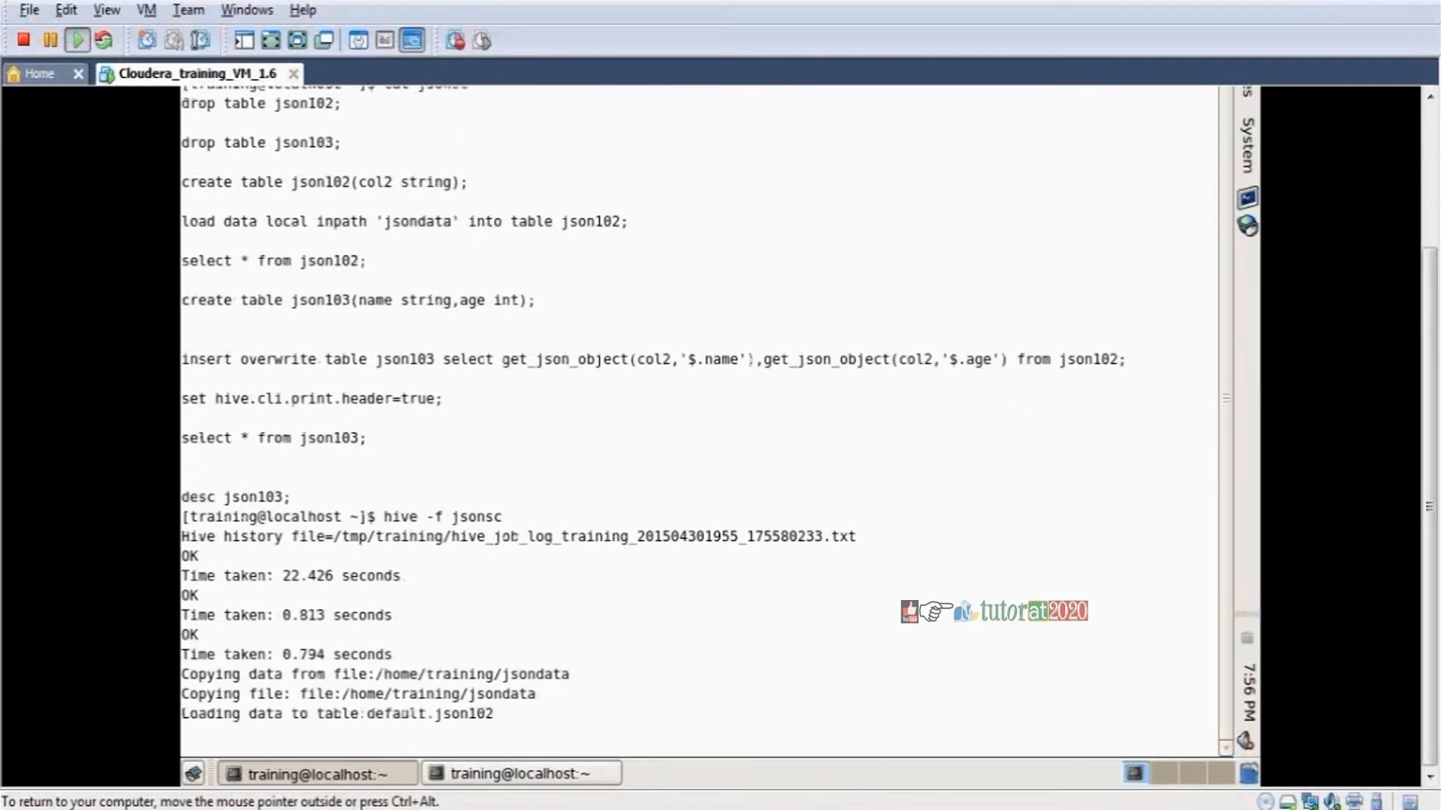
scroll(down, 3)
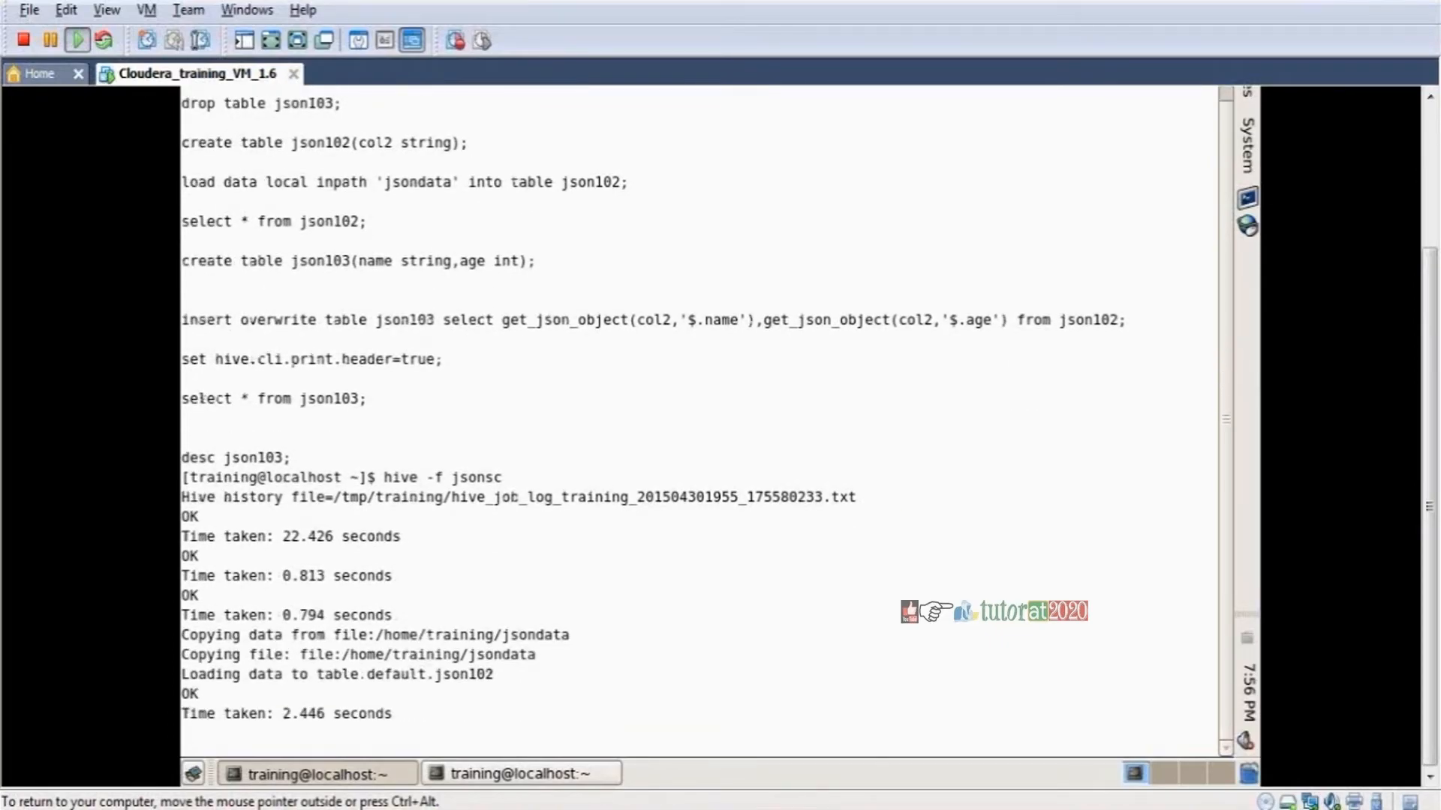
scroll(down, 3)
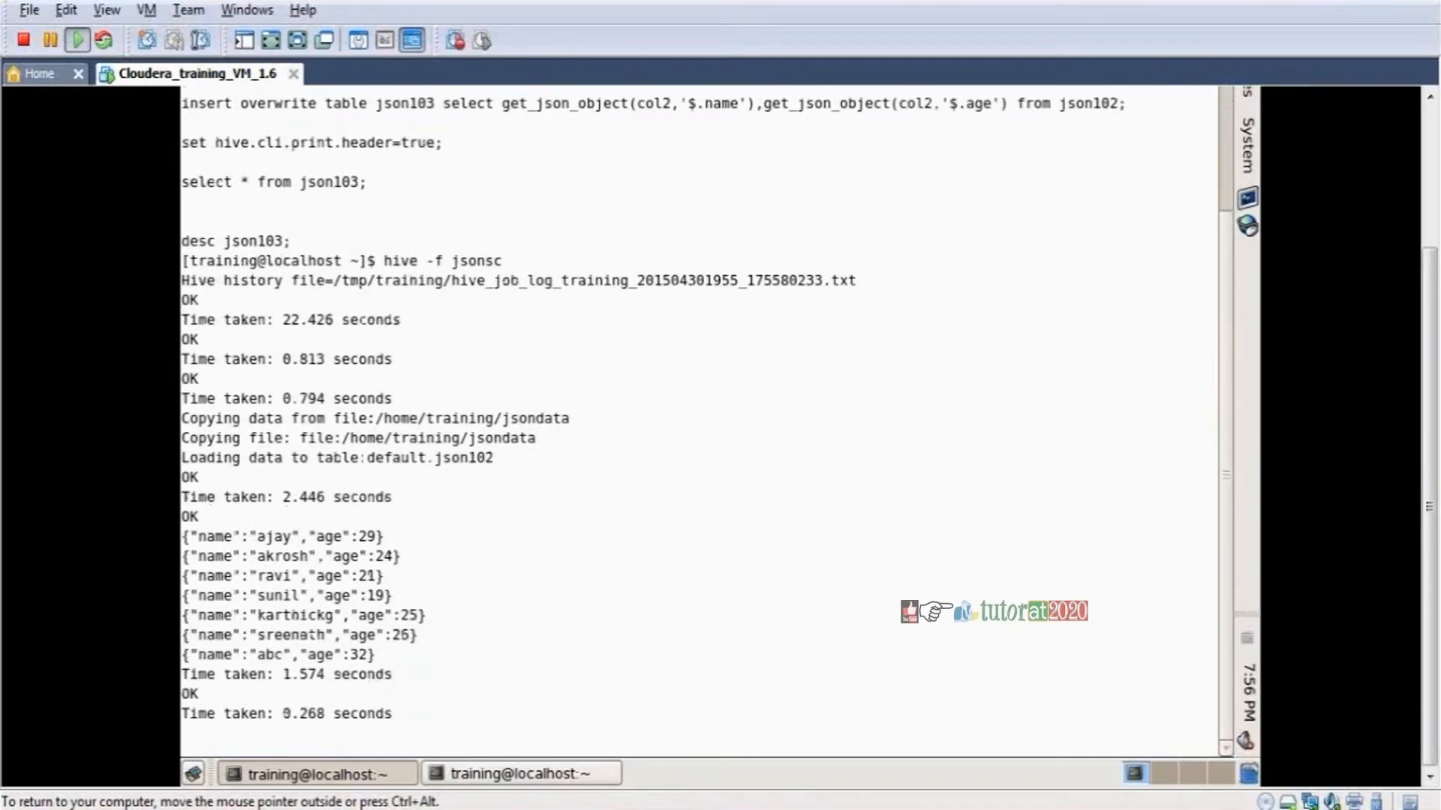
scroll(down, 3)
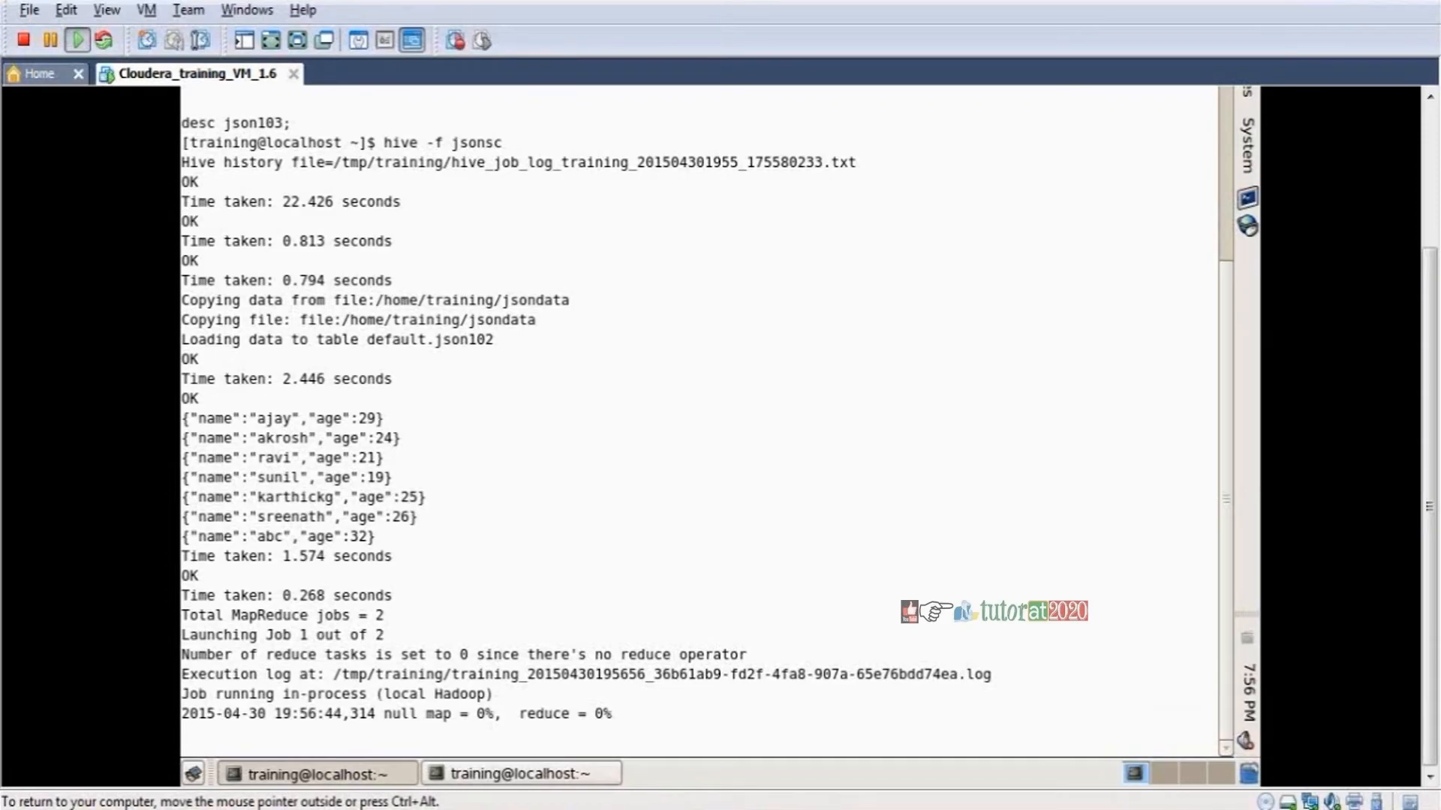
scroll(down, 3)
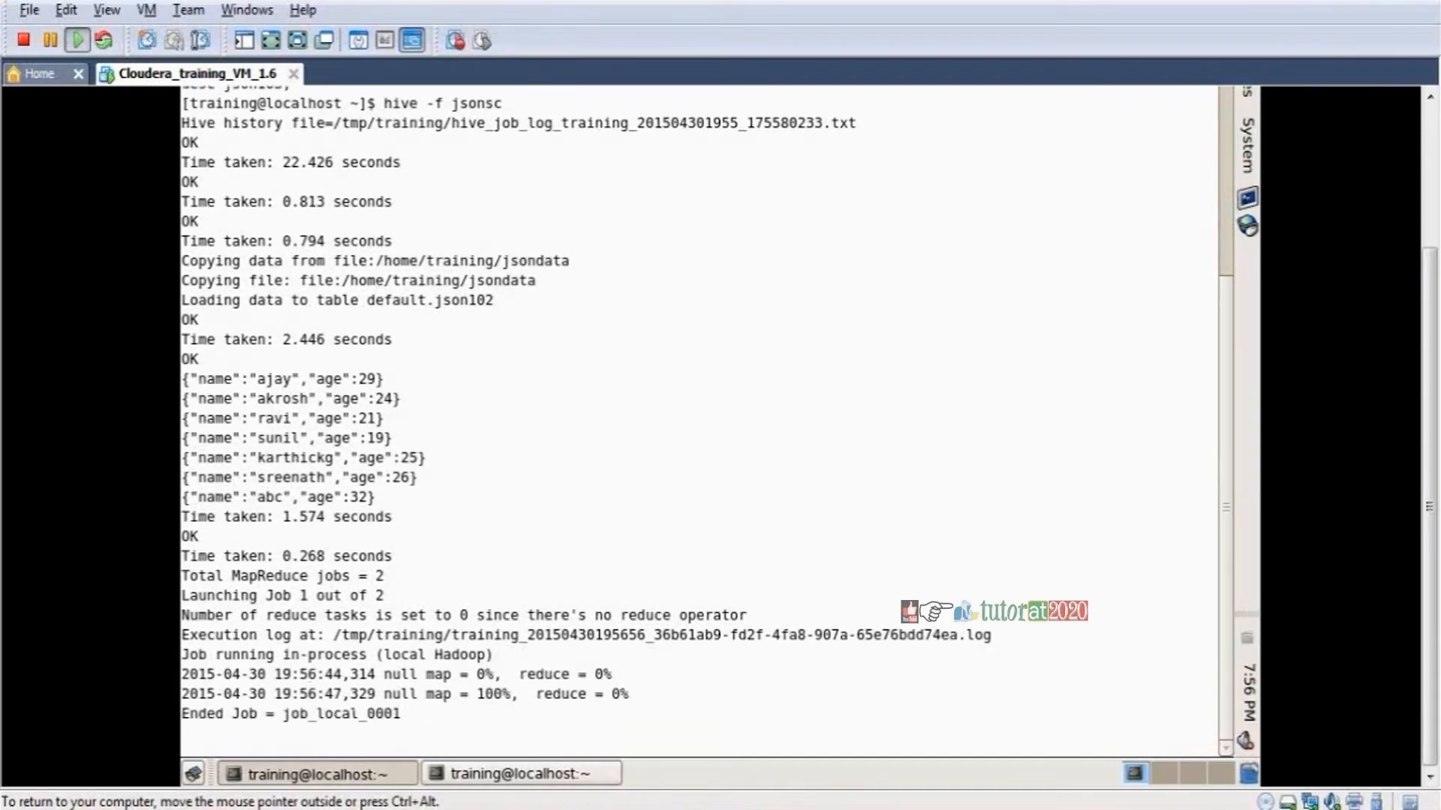
scroll(down, 3)
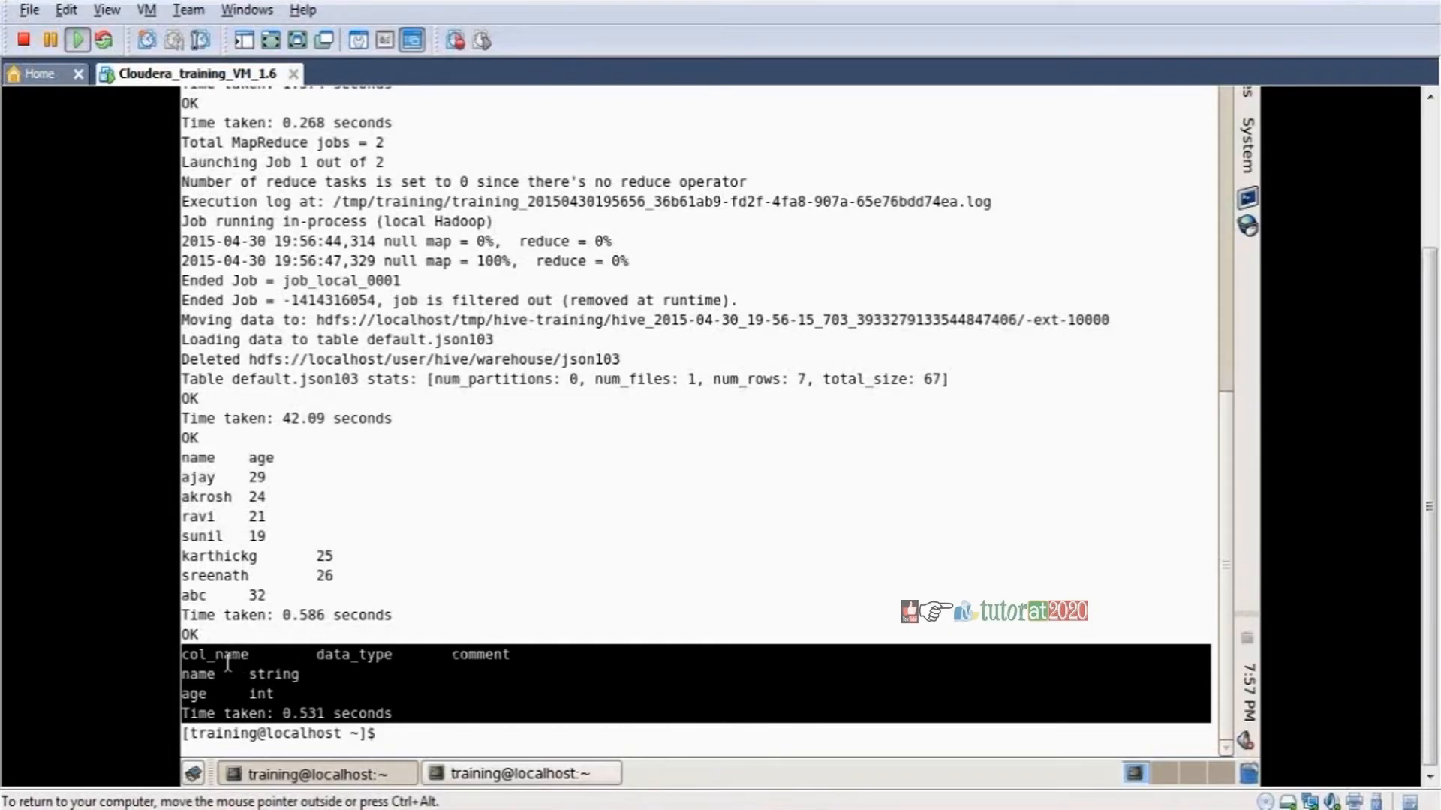
mouse_move(133, 487)
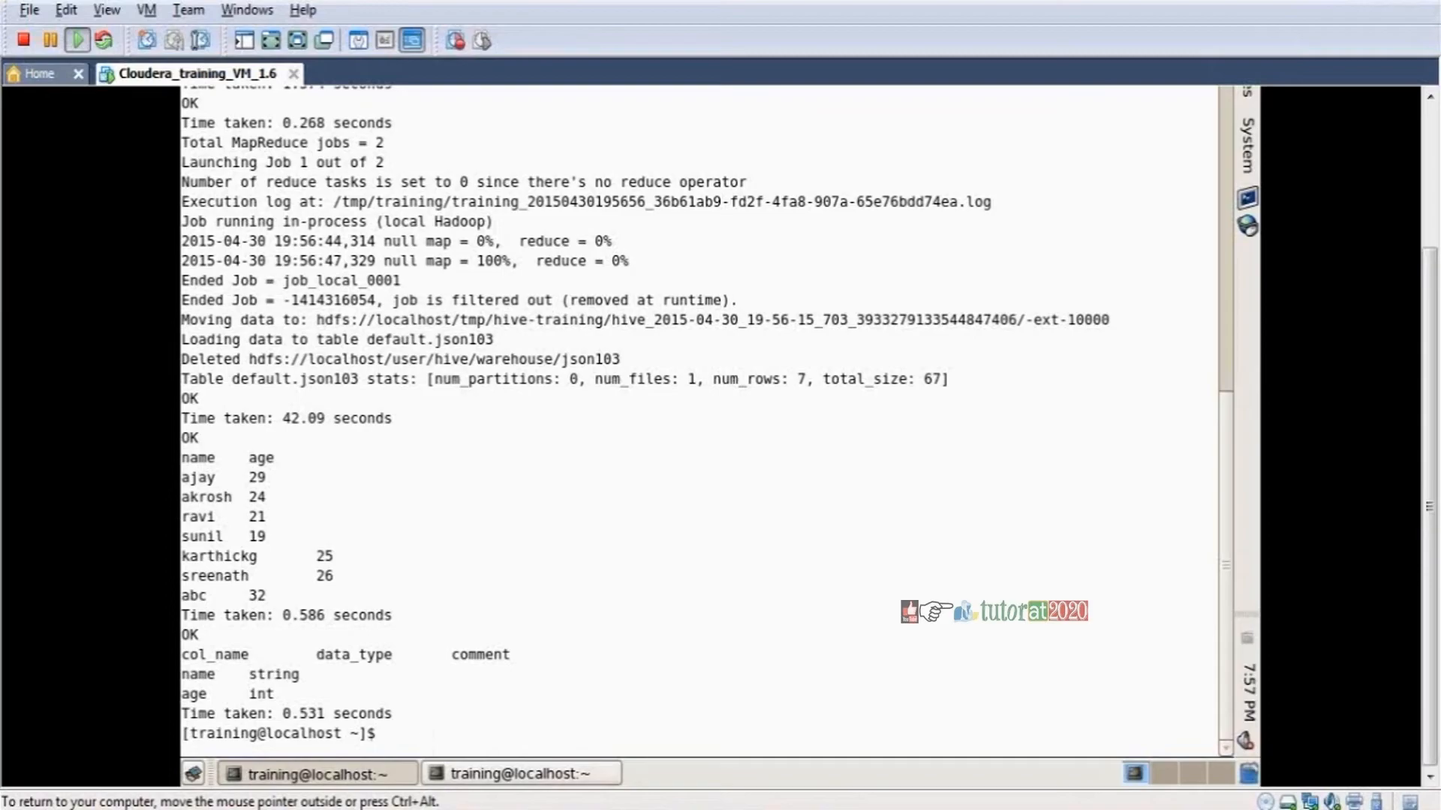
Run hive -e 'desc json103' to show the table's name string and age int columns
text(hive -e)
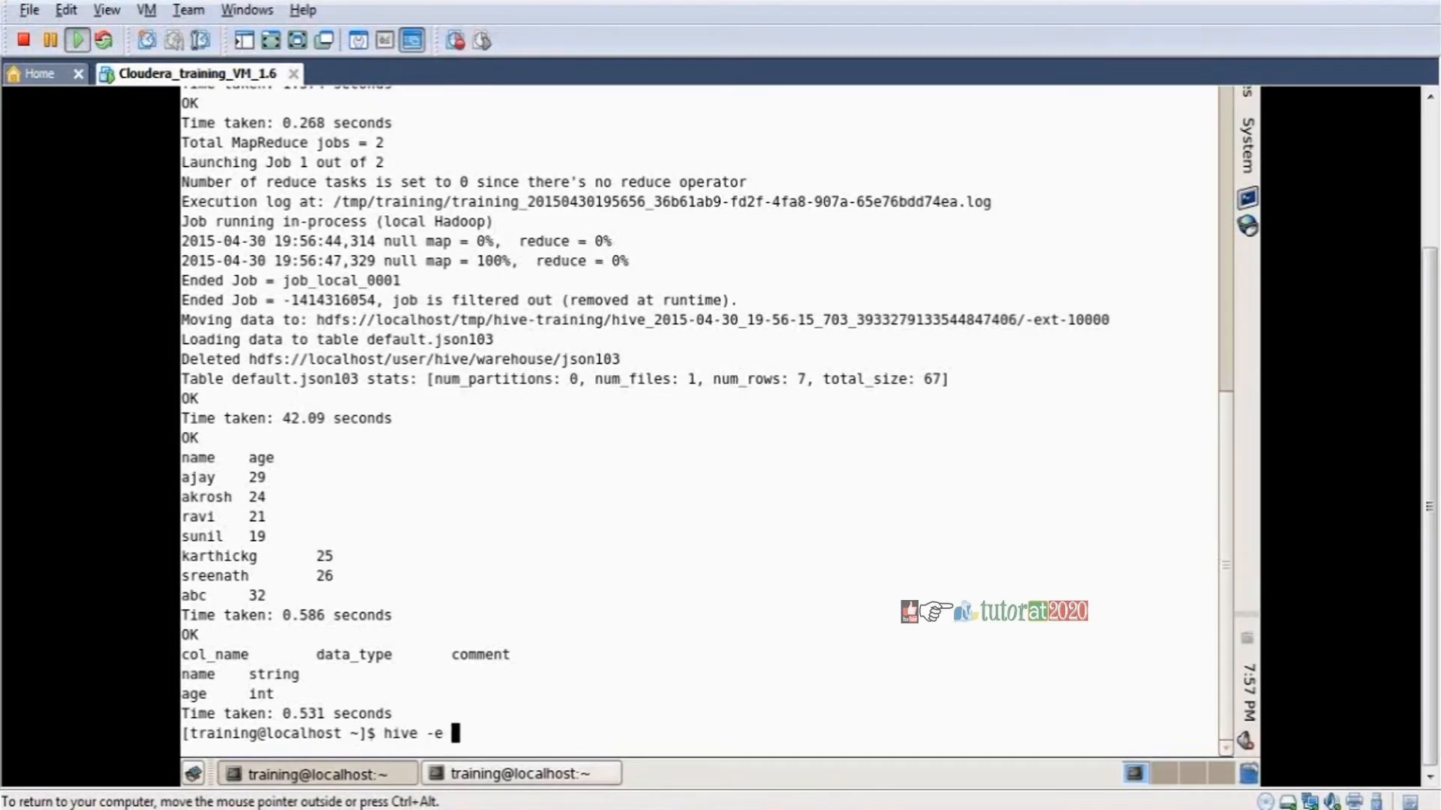
text('e)
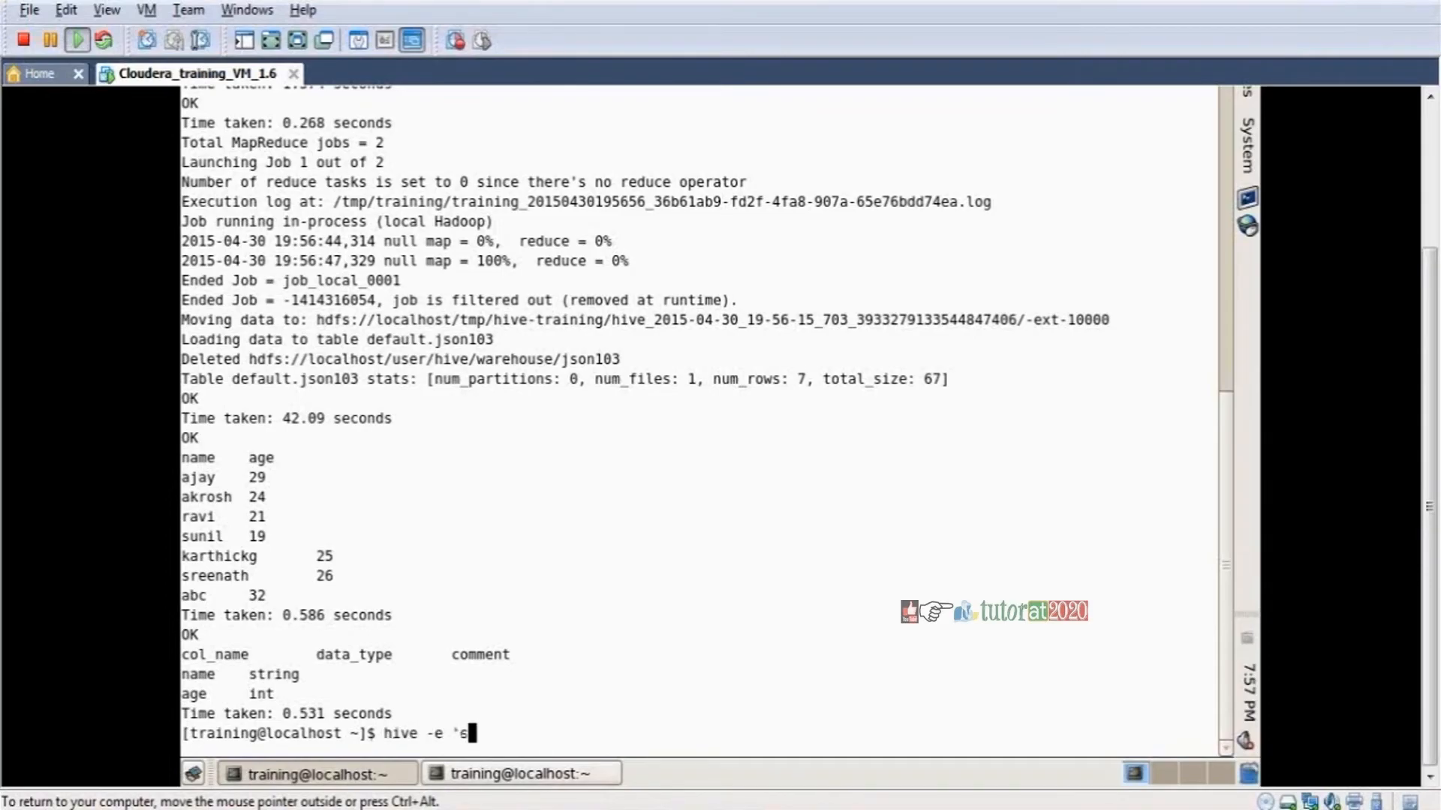
text(desc)
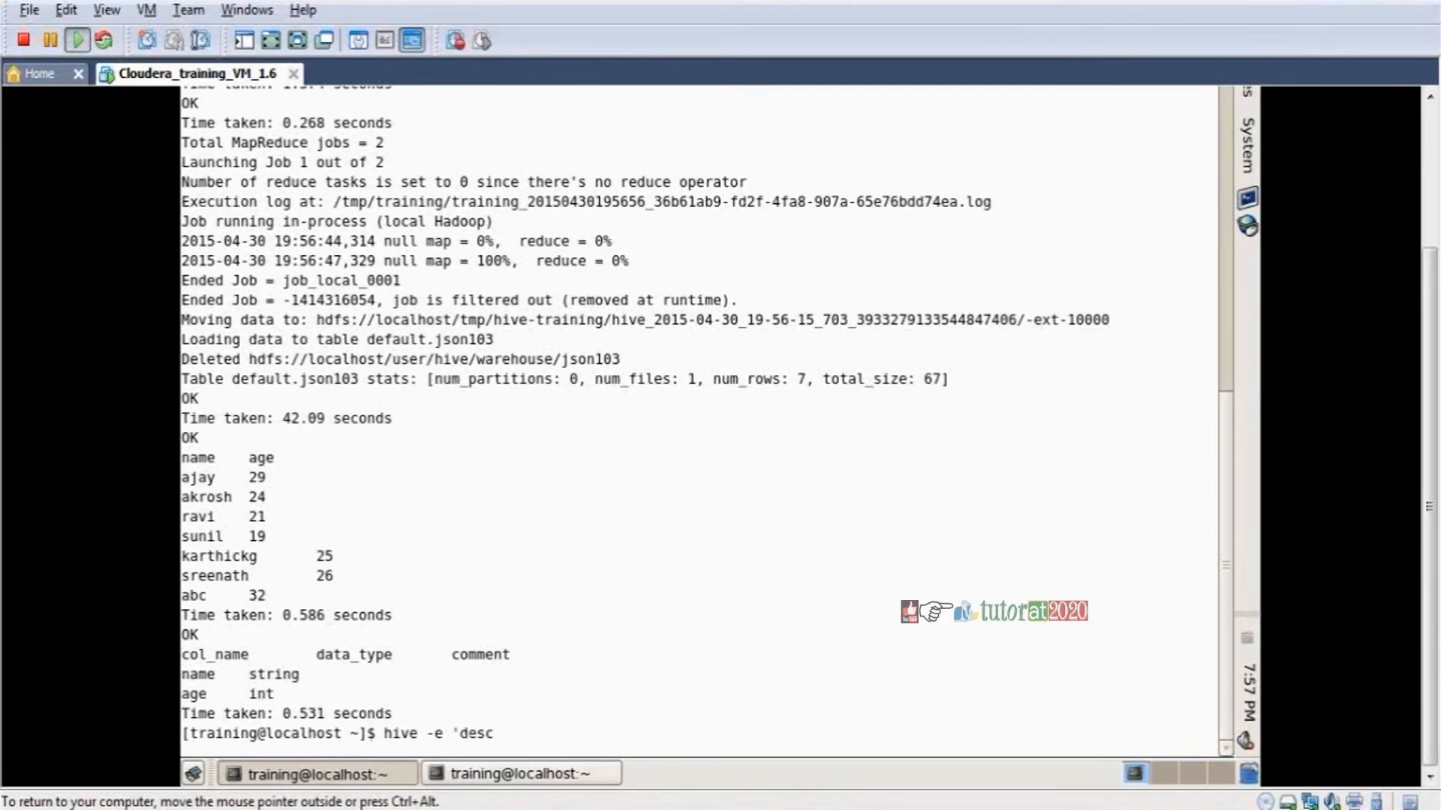
text(json1)
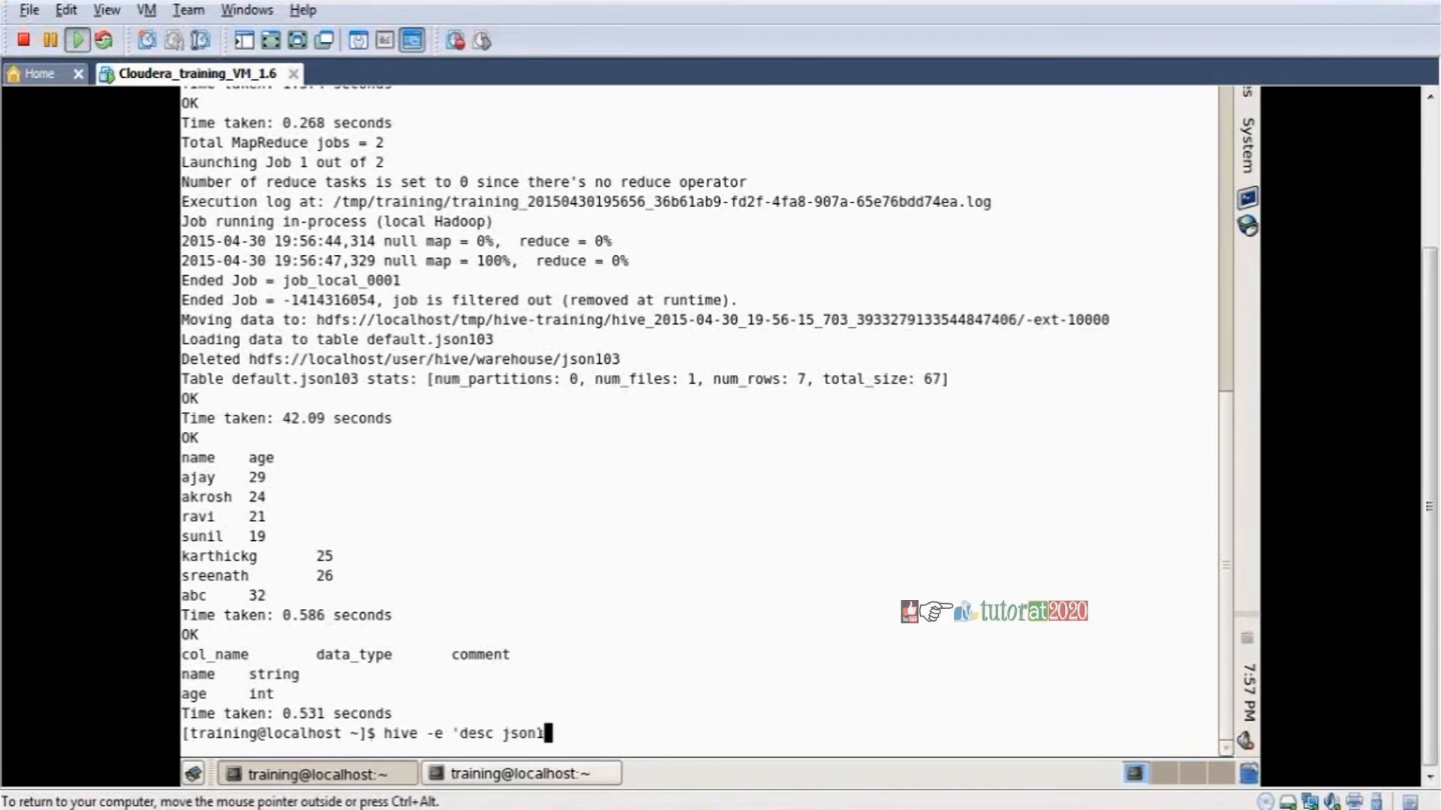
text(03')
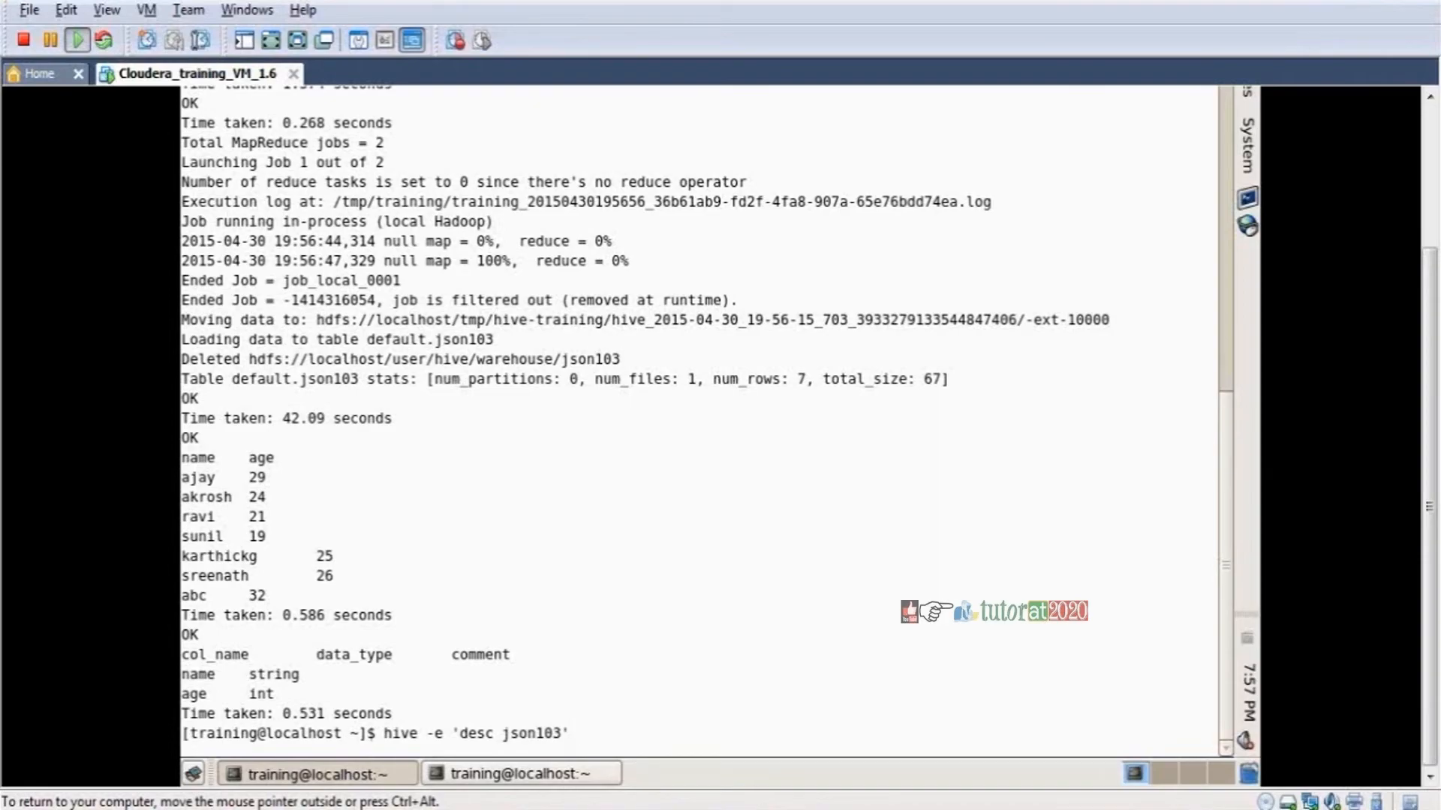
mouse_move(595, 739)
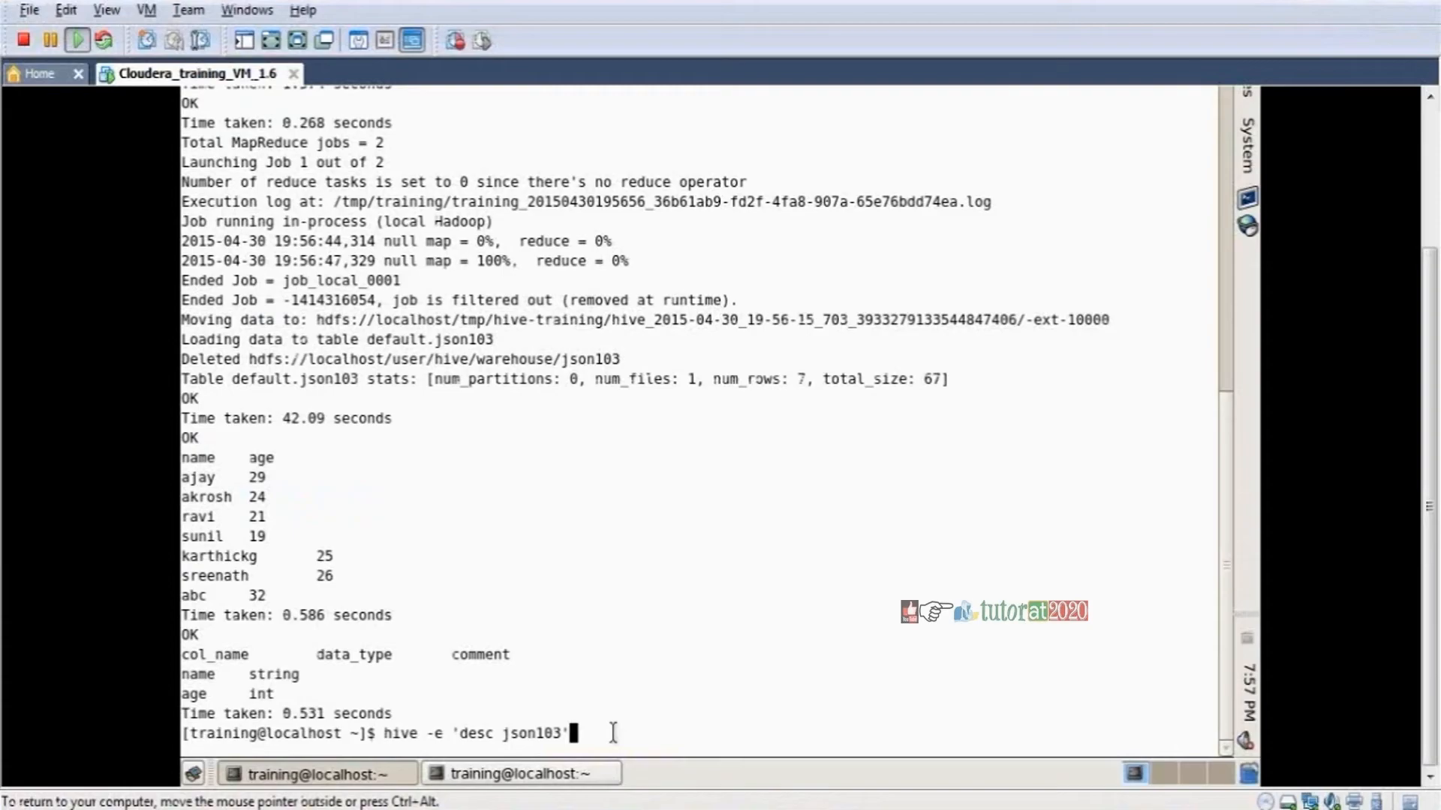
key(Return)
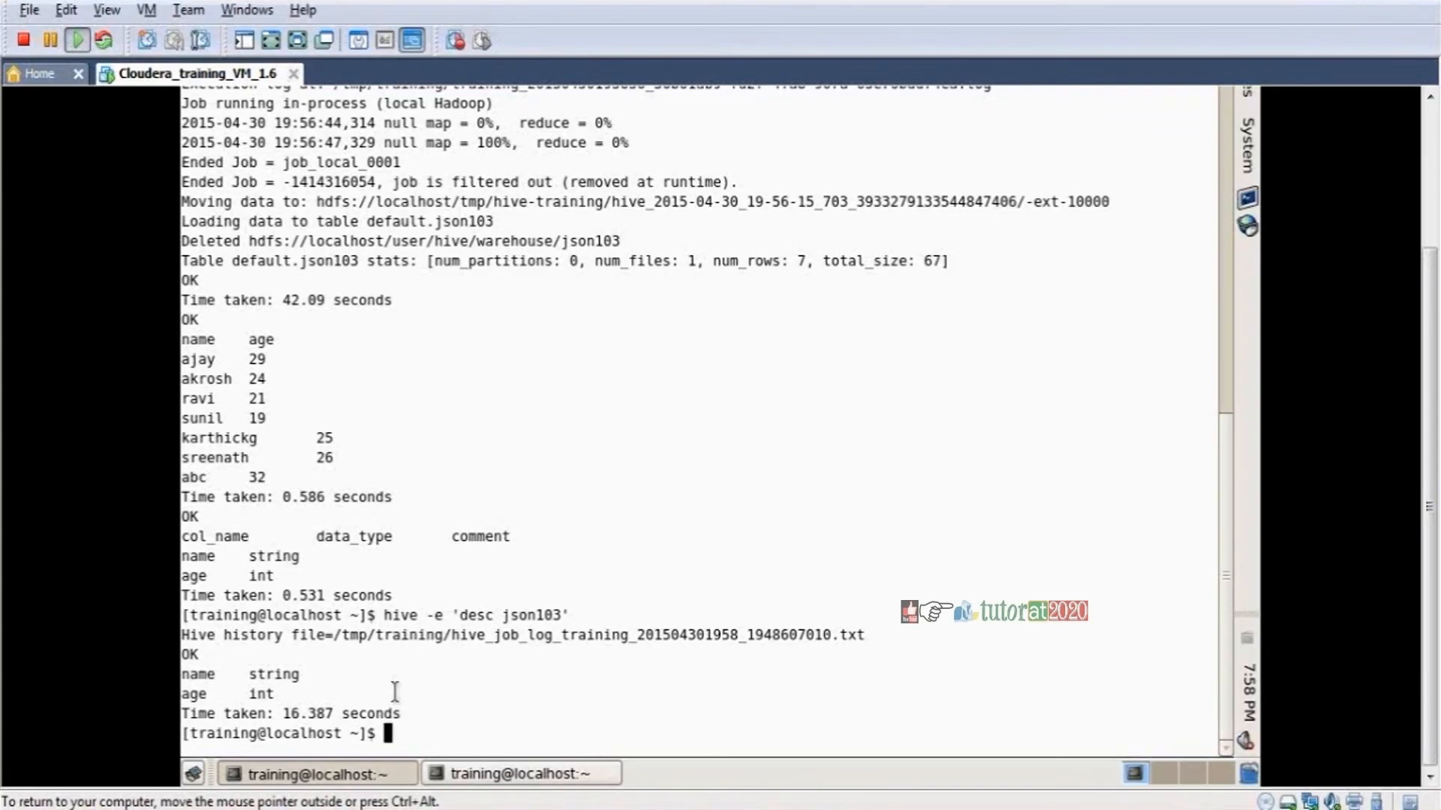
text(hive -e 'desc json103')
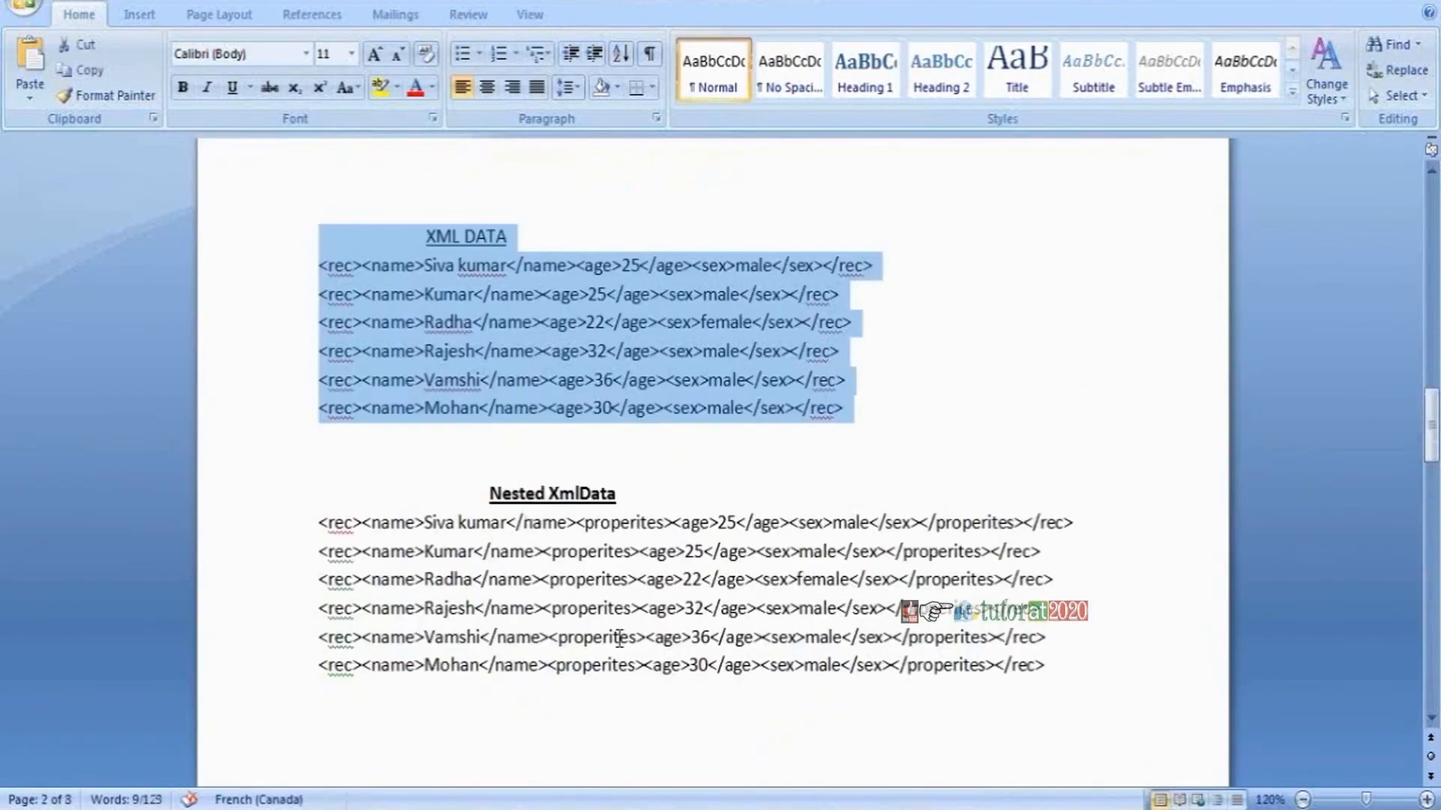
Scroll the Word document down to the JSON DATA name/age sample records
scroll(down, 3)
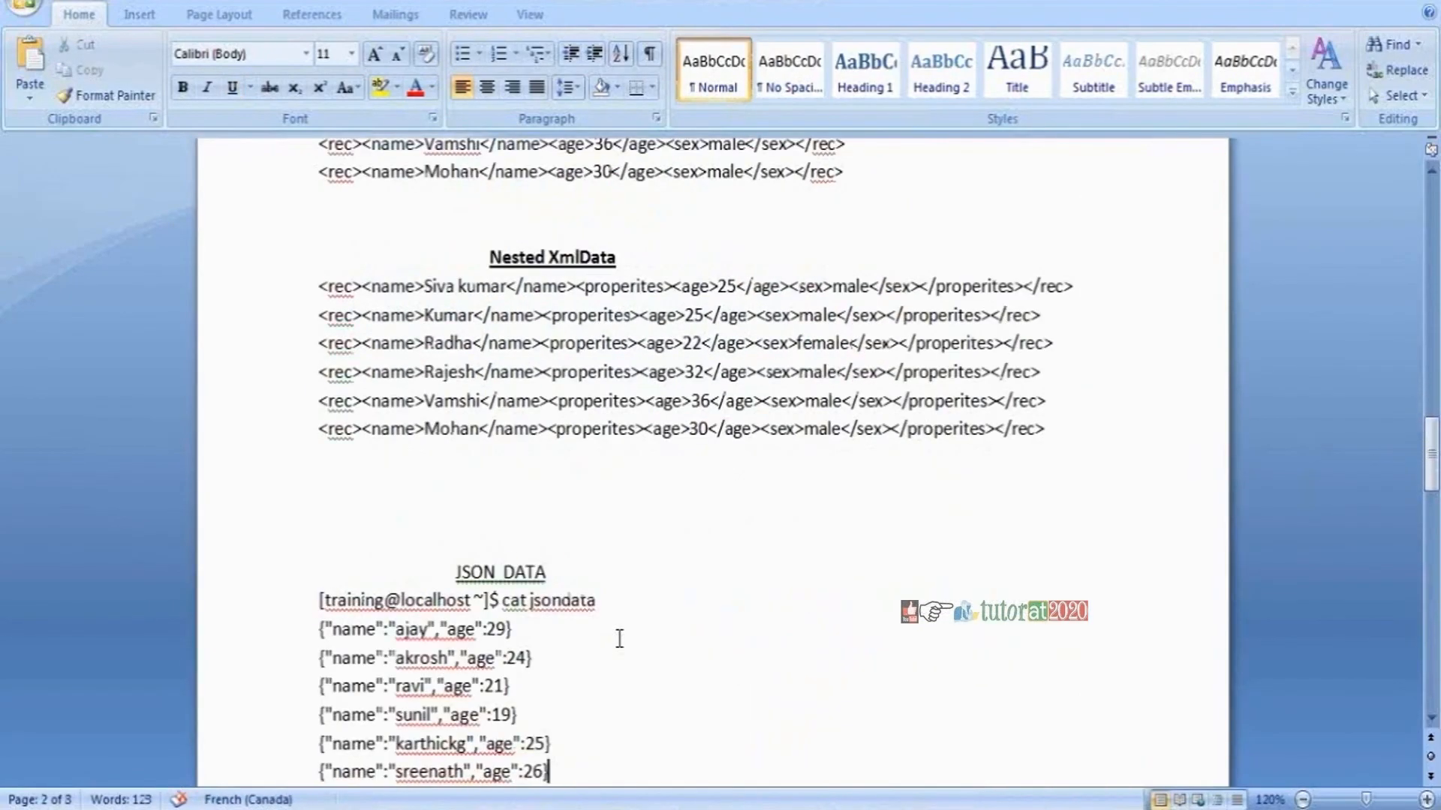